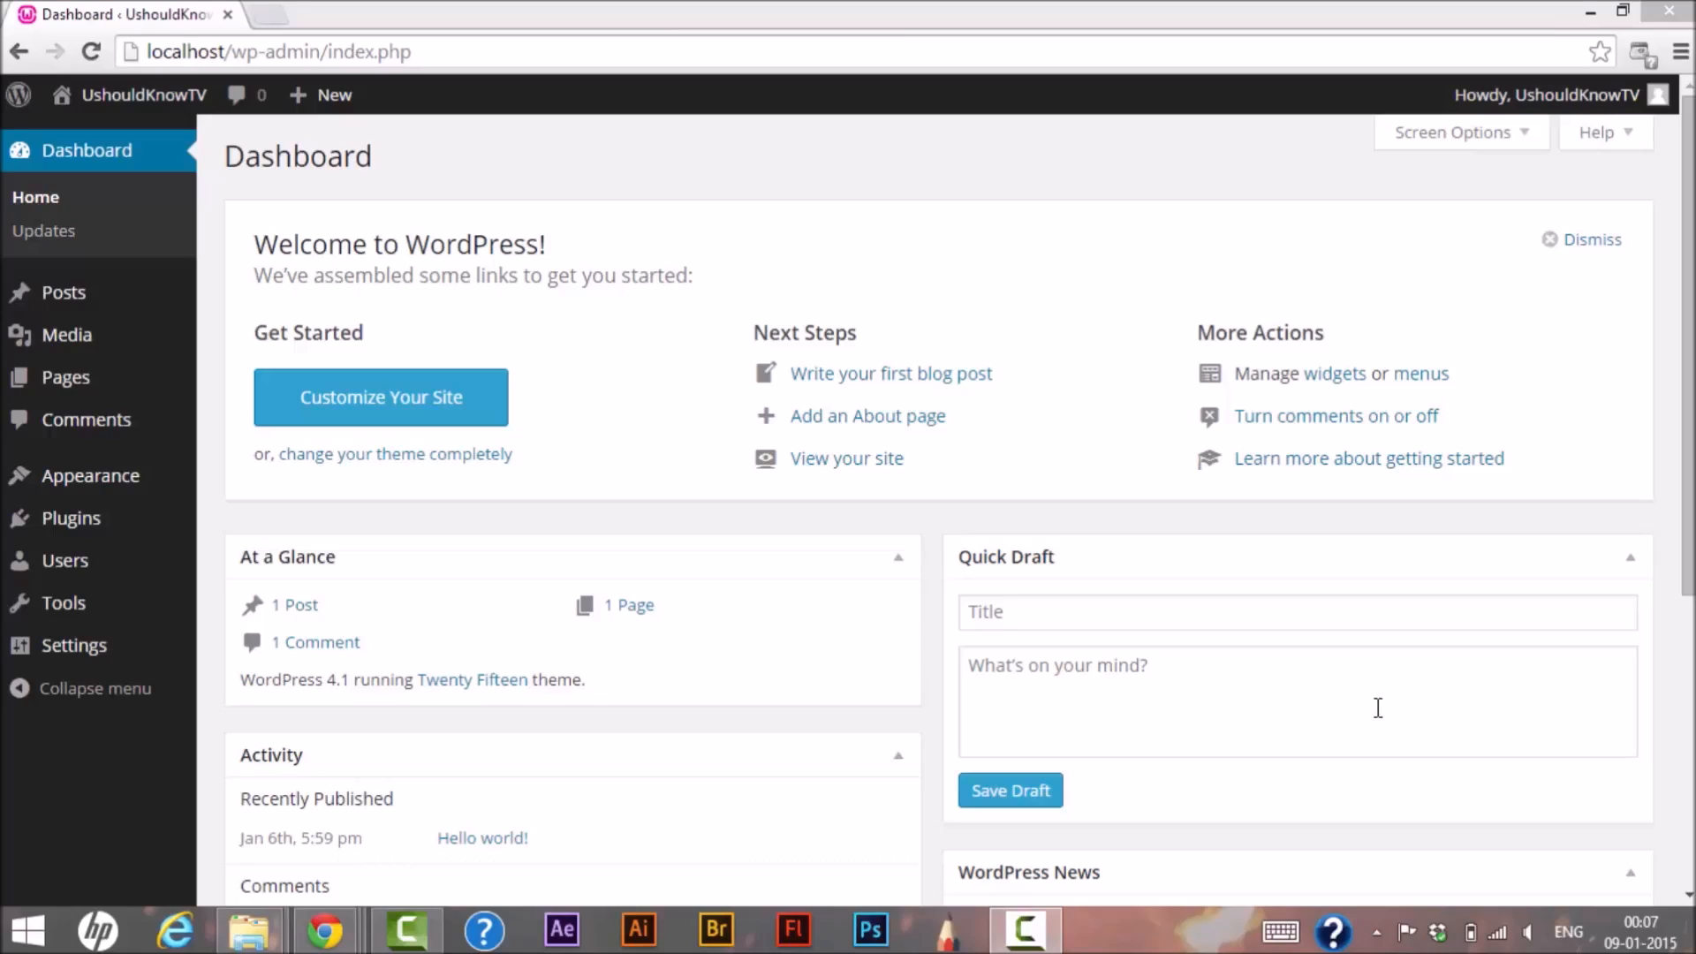
{"action": "mouse_move", "coordinate": [970, 314]}
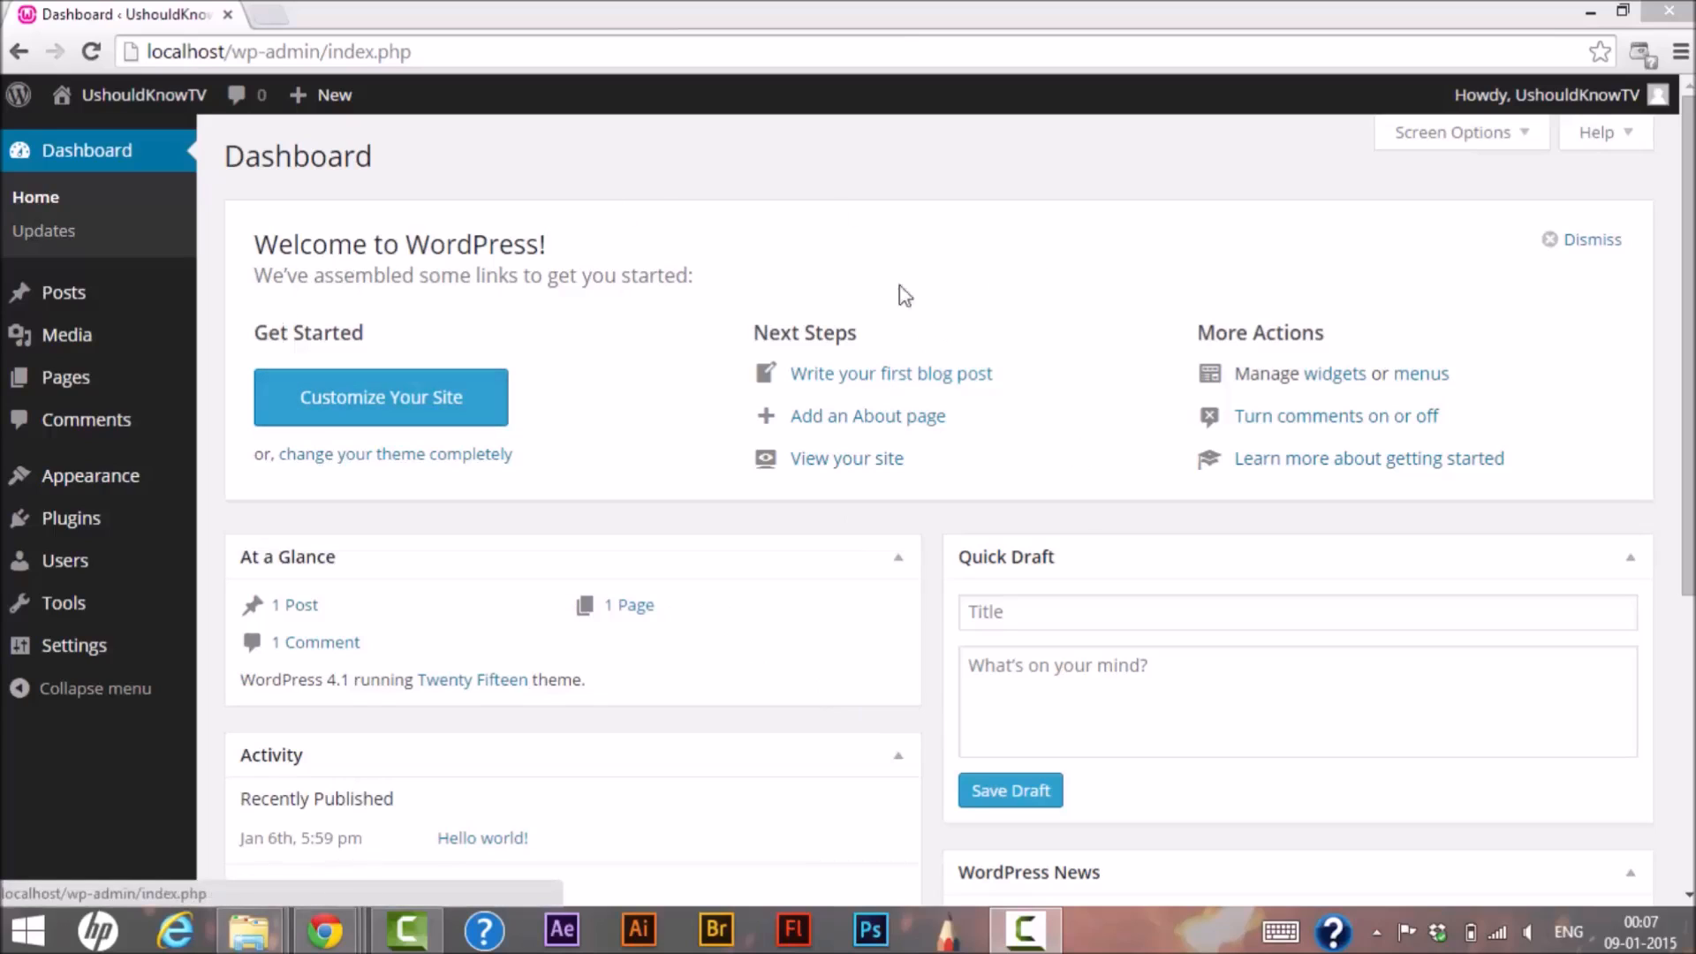
{"action": "mouse_move", "coordinate": [1249, 375]}
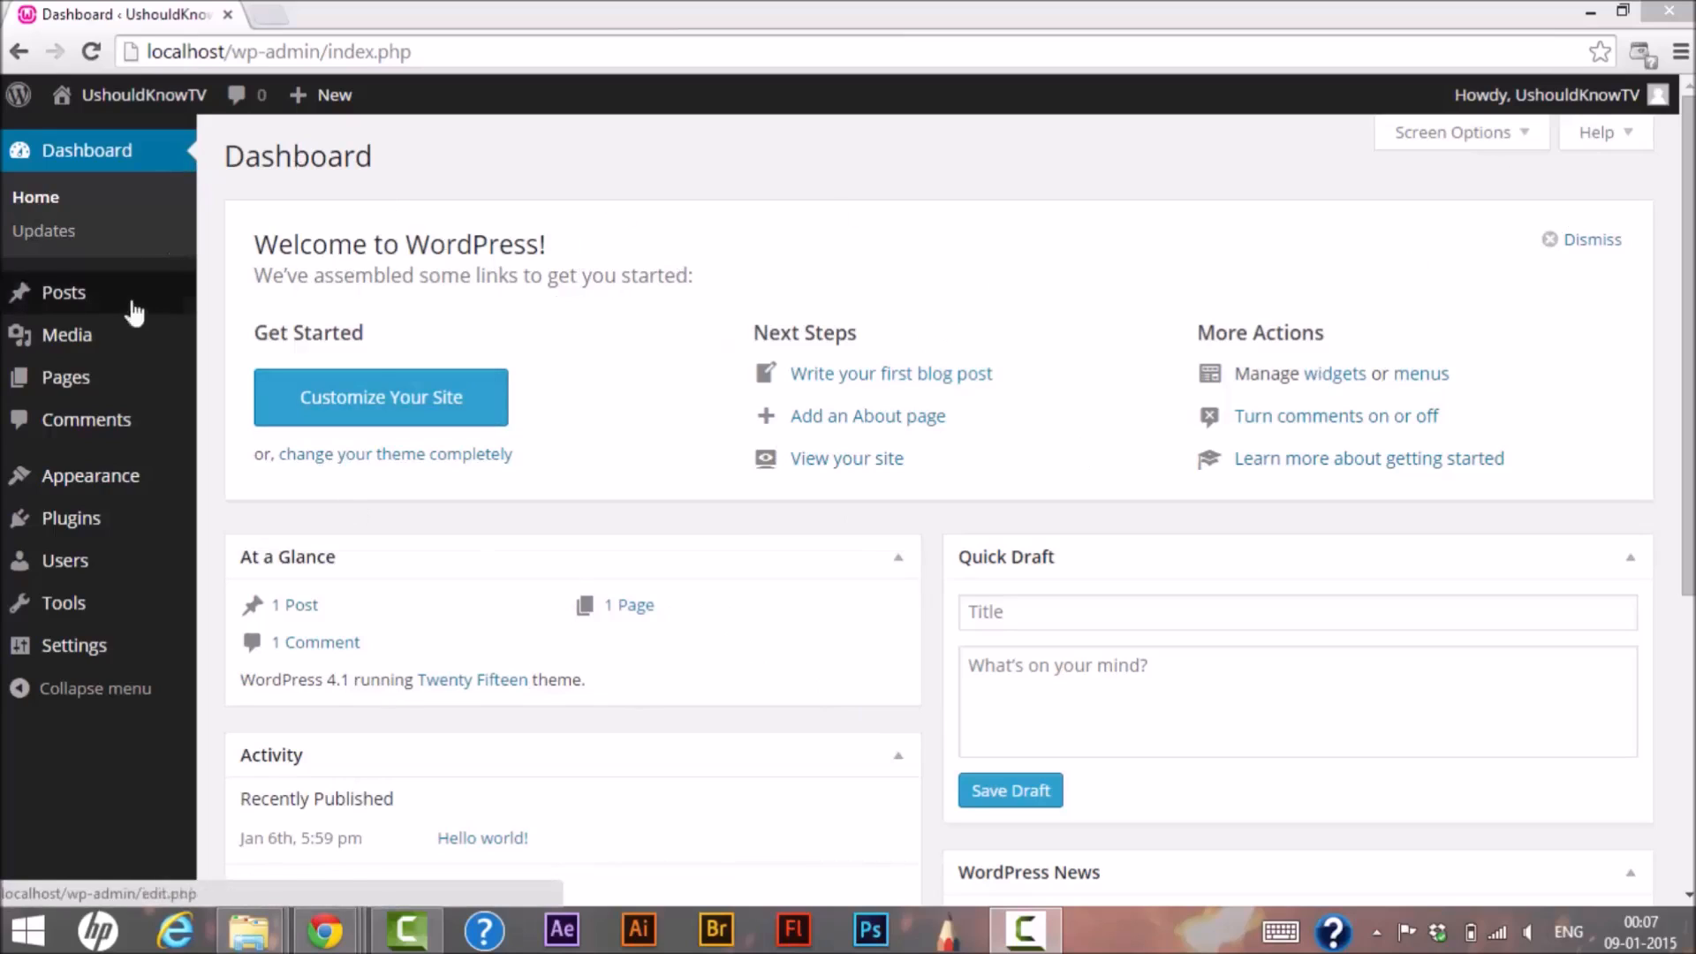
{"action": "mouse_move", "coordinate": [573, 302]}
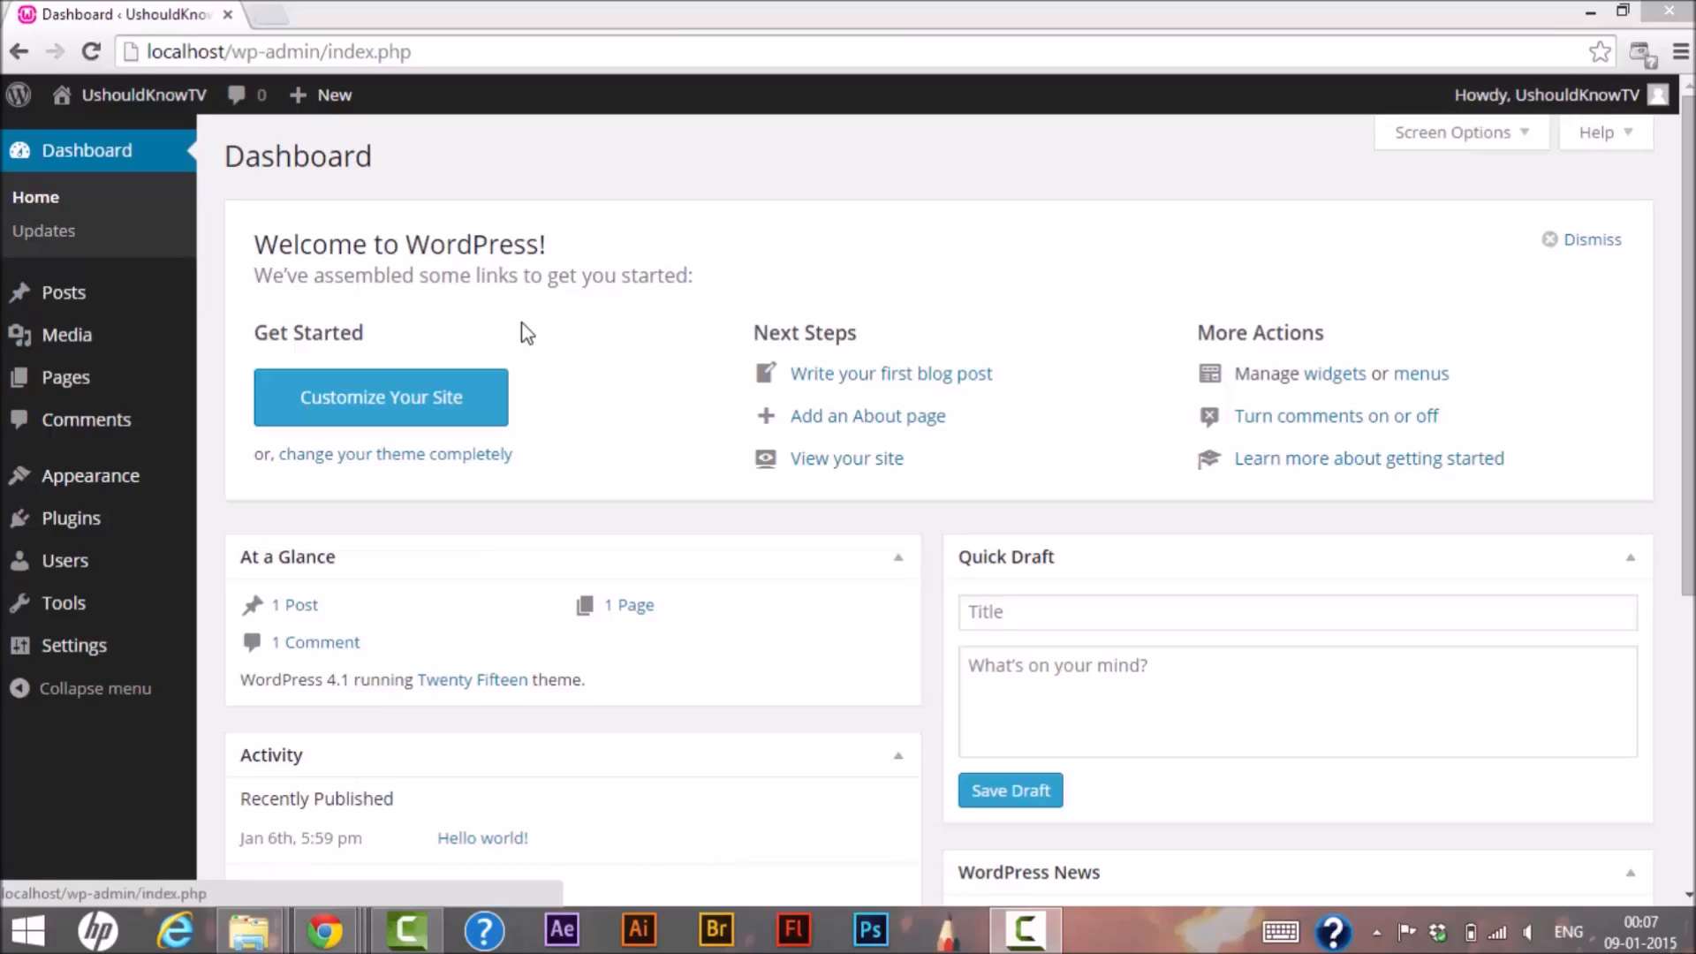
{"action": "mouse_move", "coordinate": [813, 551]}
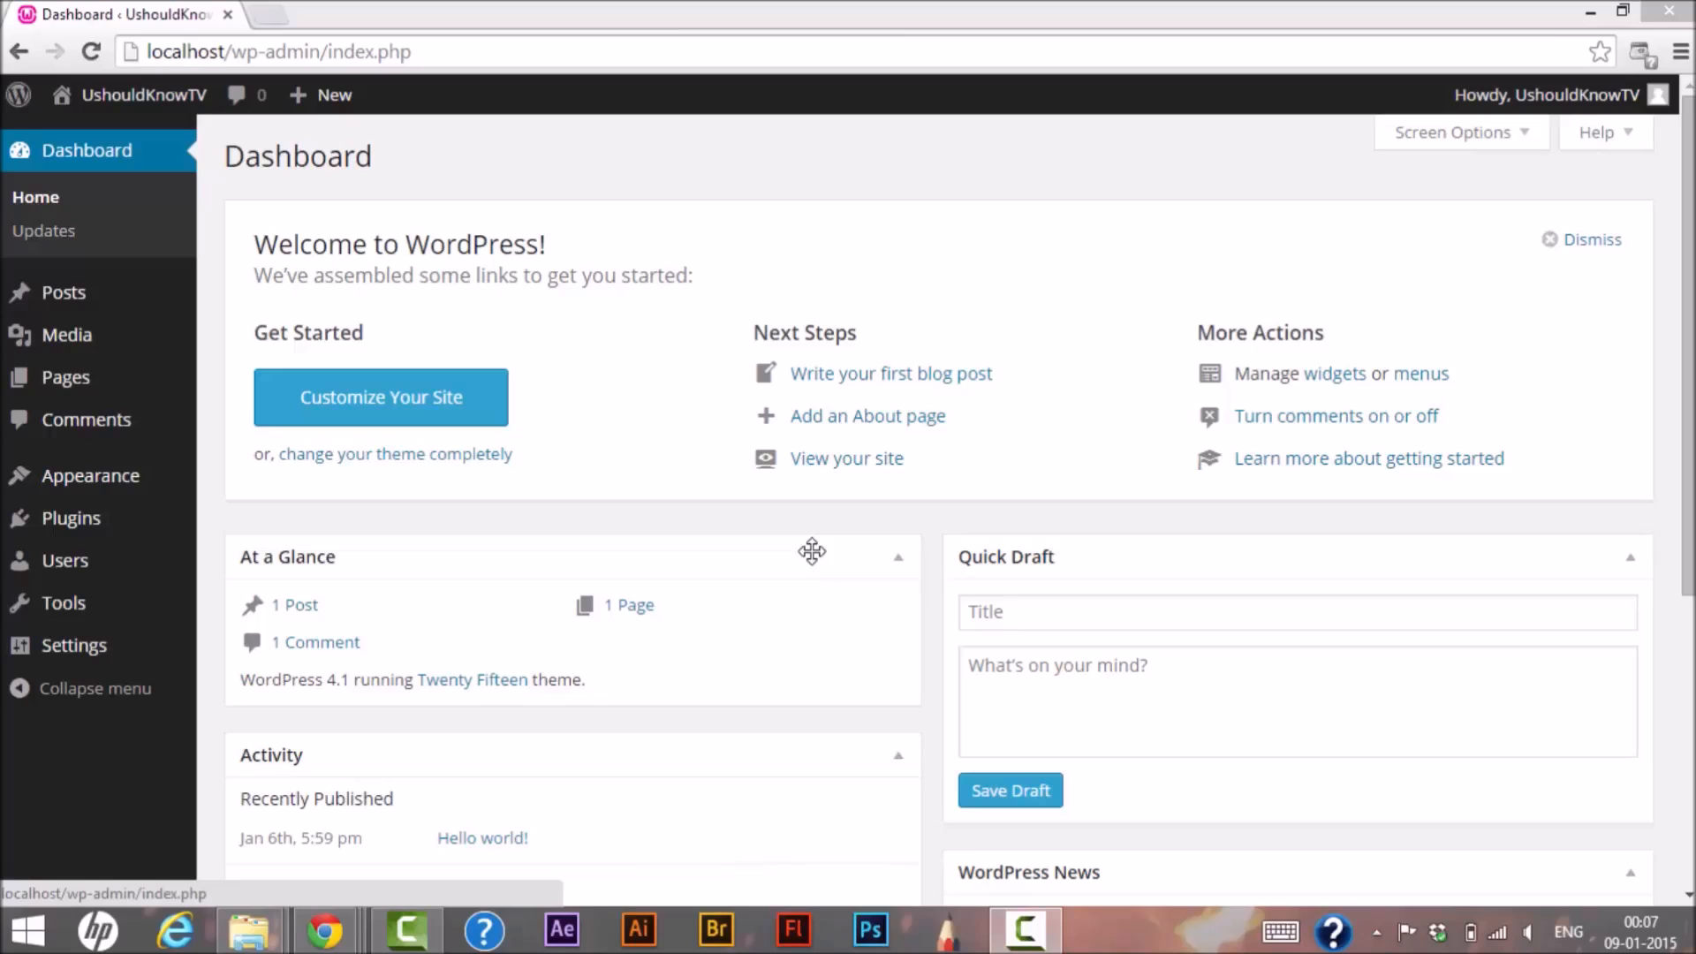
{"action": "mouse_move", "coordinate": [143, 223]}
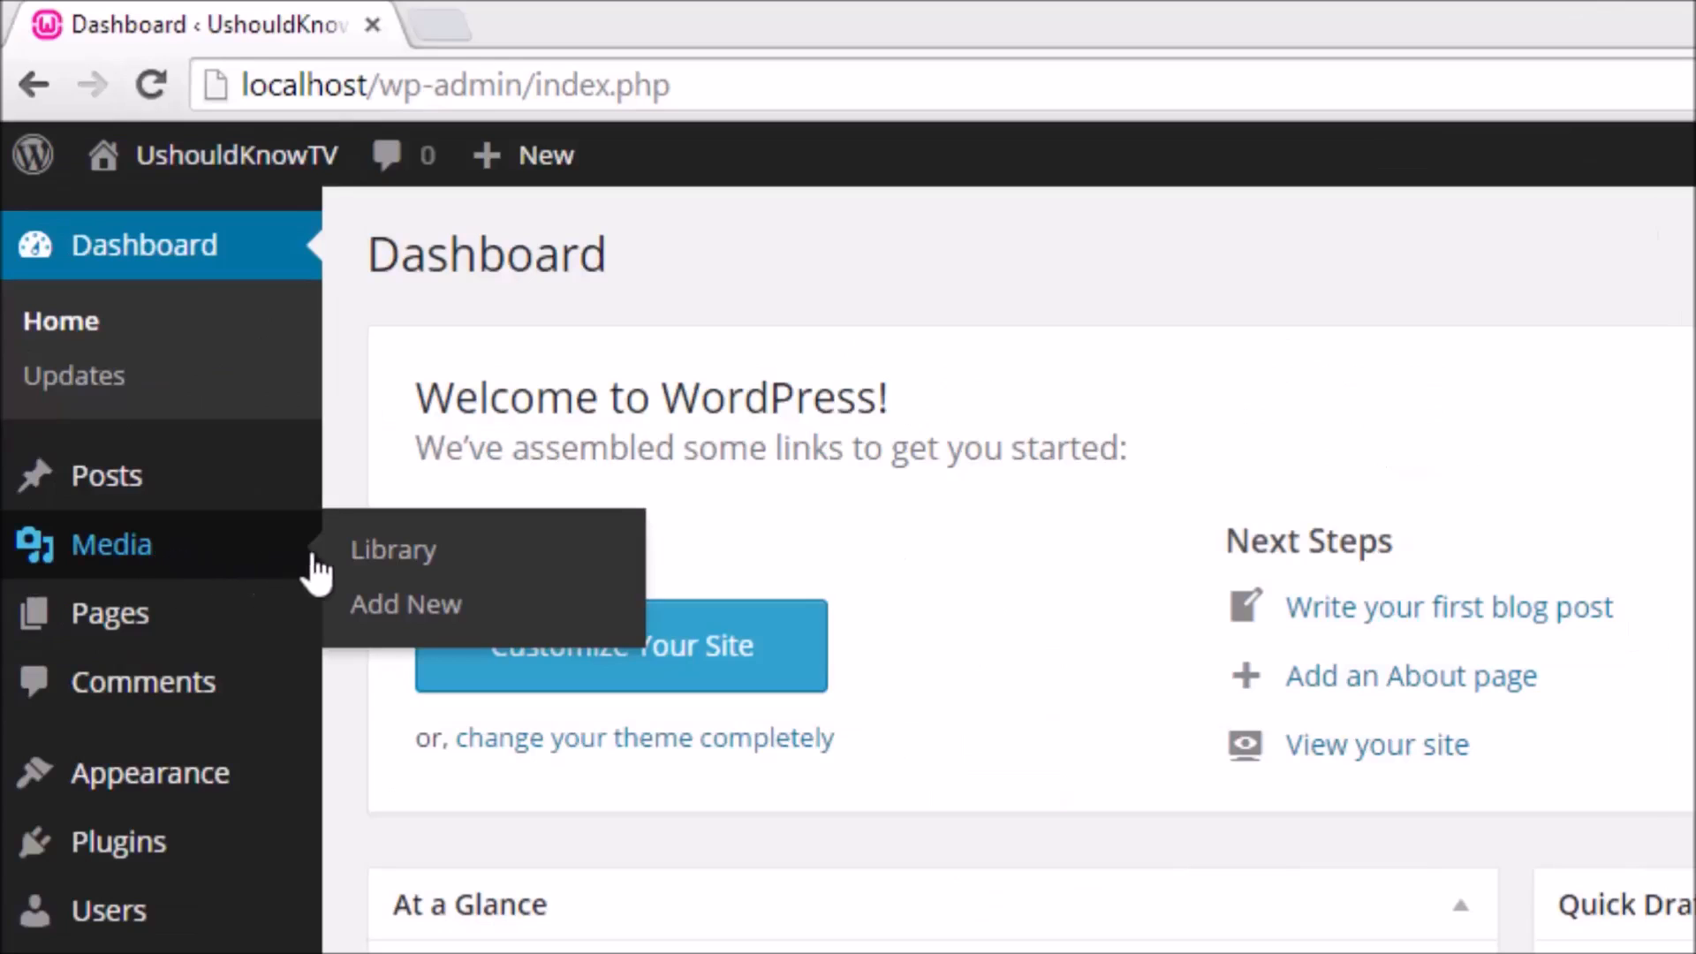
{"action": "mouse_move", "coordinate": [361, 617]}
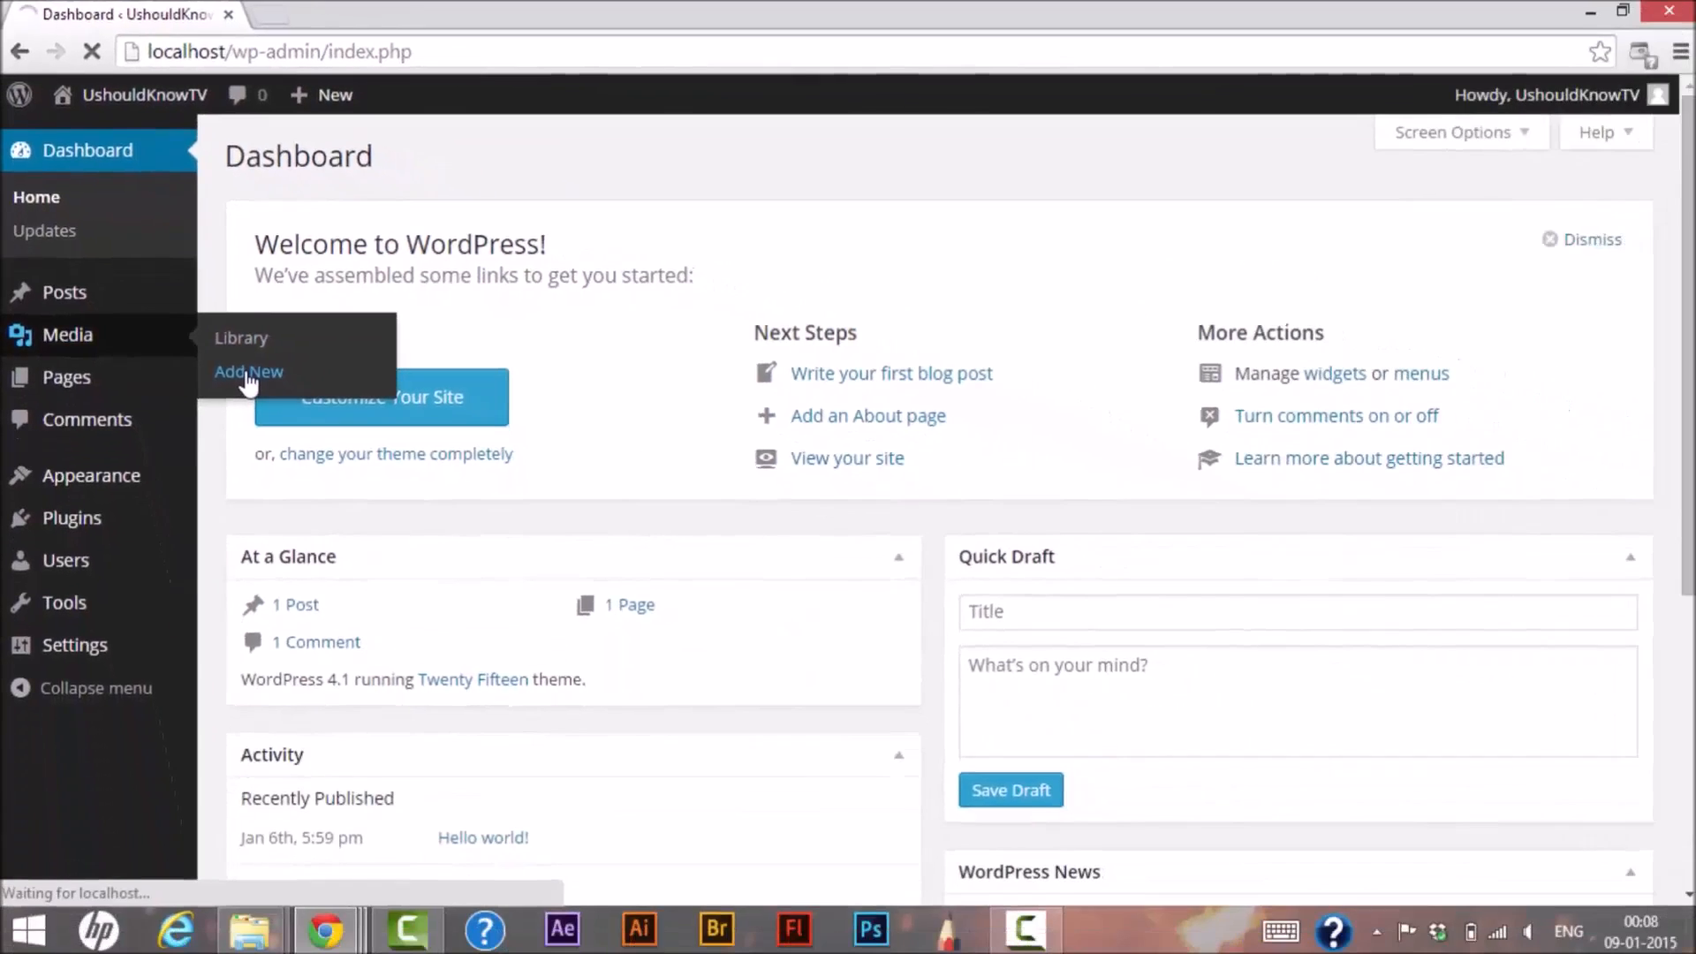
Upload the tom_clancys_the_division-1366x768 JPG from Downloads and go to its Edit Media page.
{"action": "left_click", "coordinate": [249, 371]}
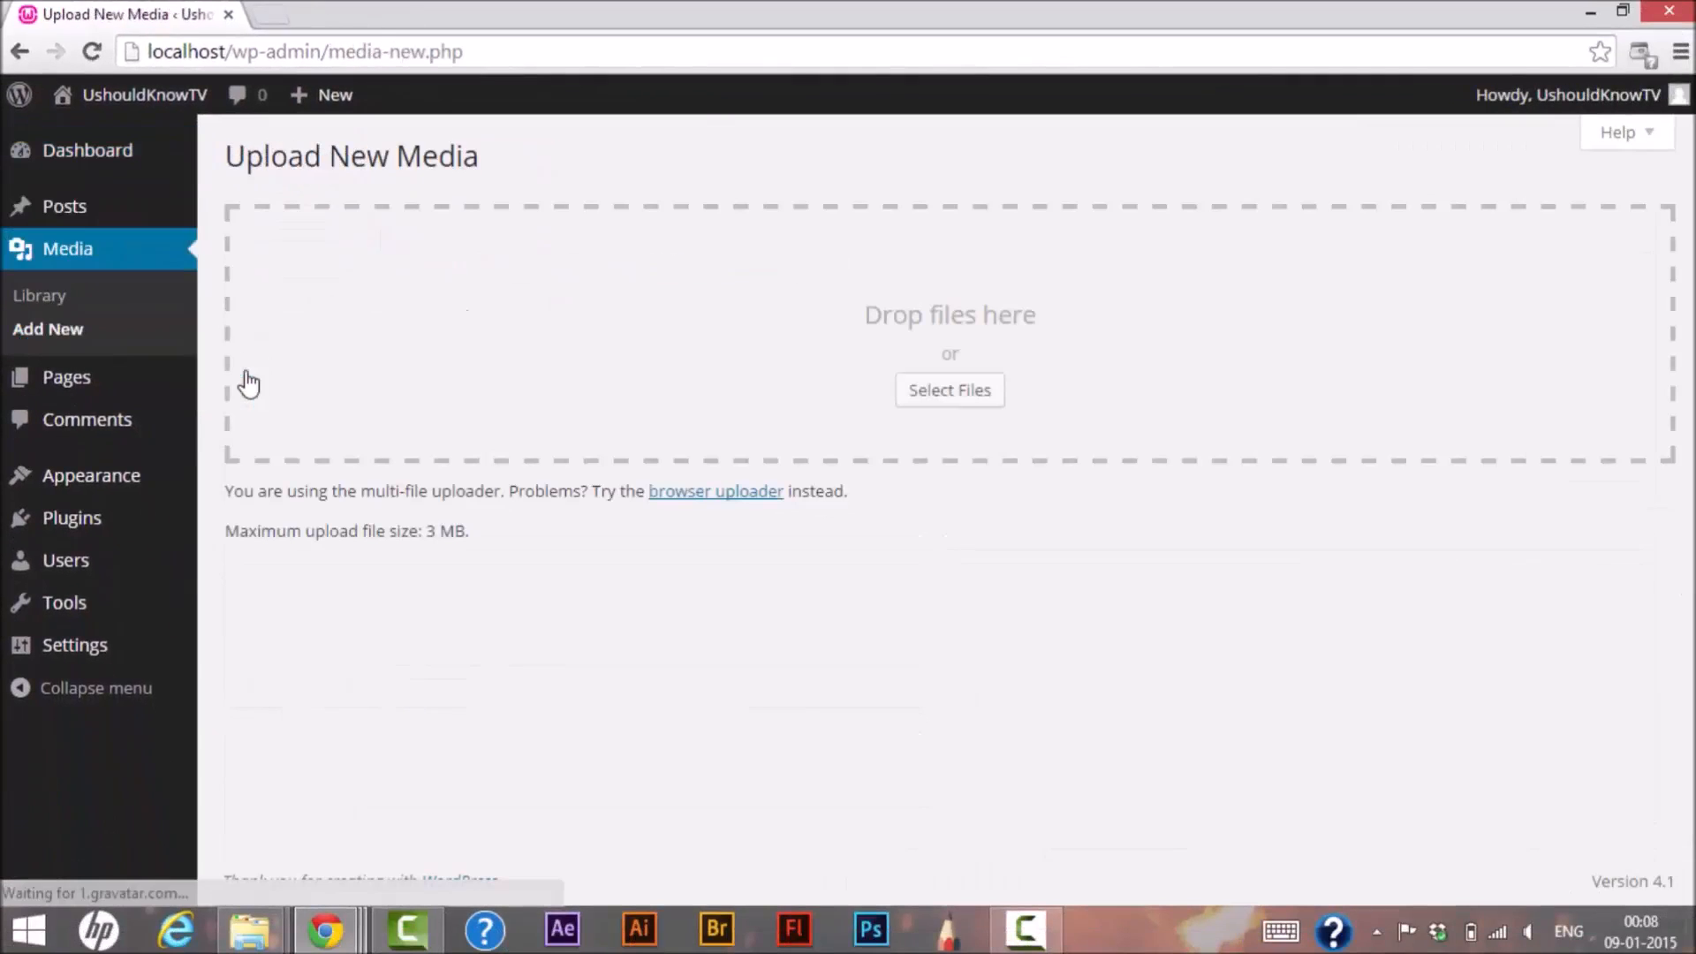
{"action": "left_click", "coordinate": [949, 390]}
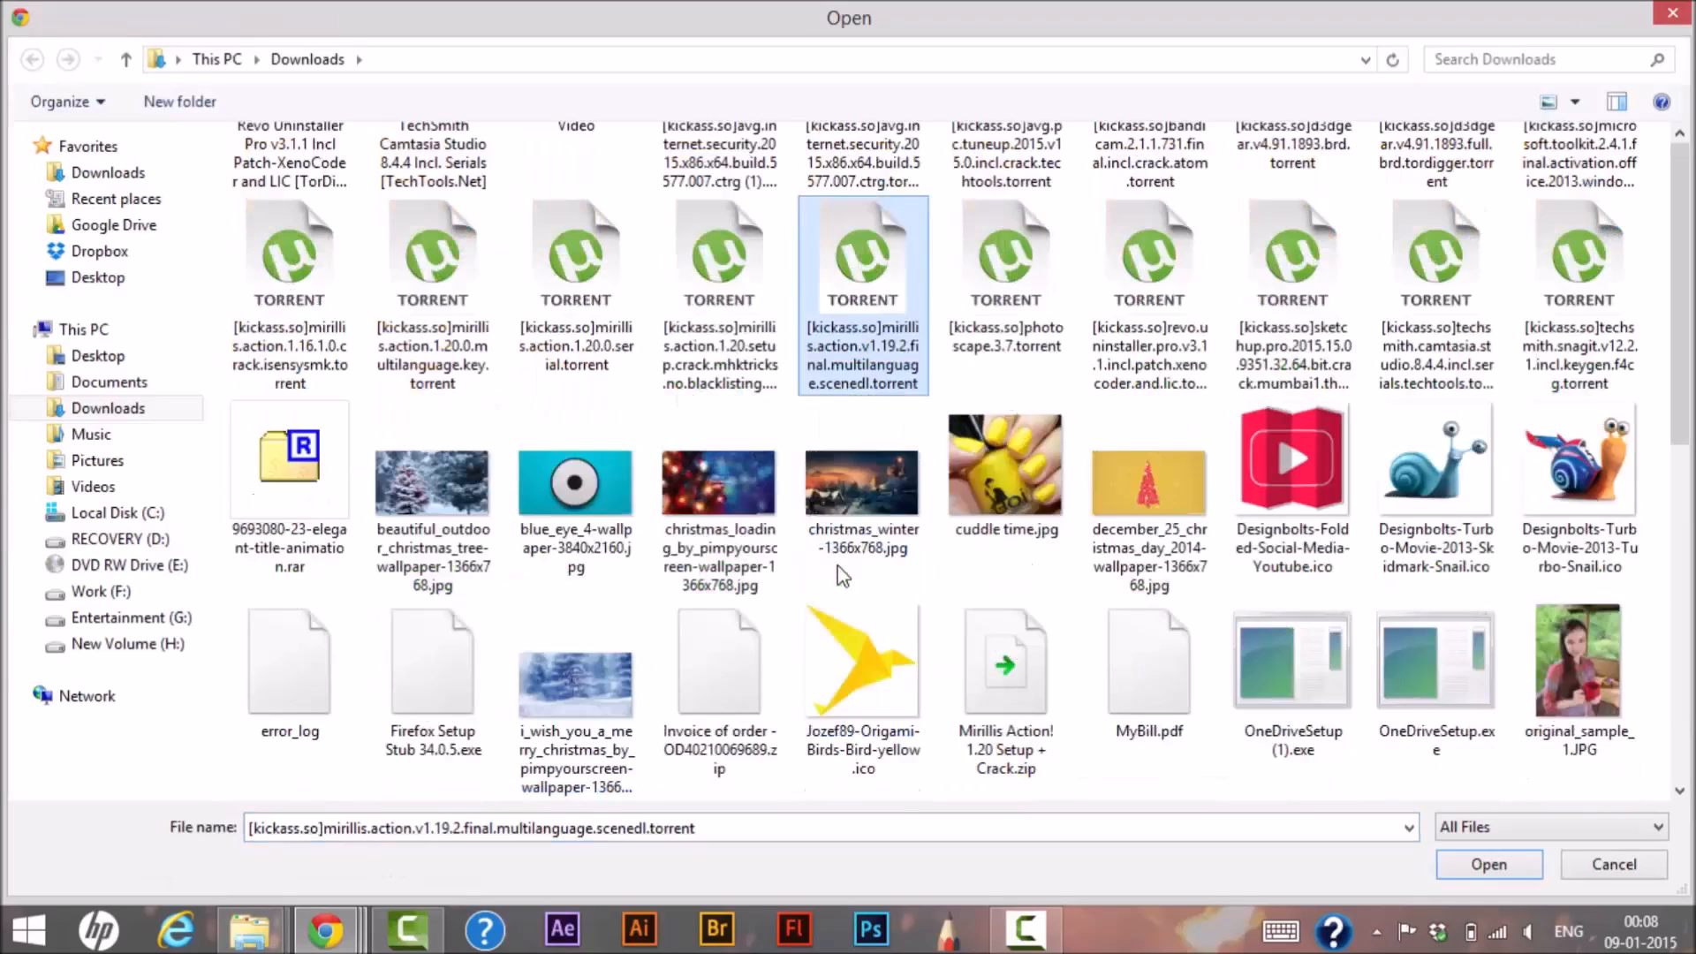
{"action": "scroll", "scroll_direction": "down", "scroll_amount": 3}
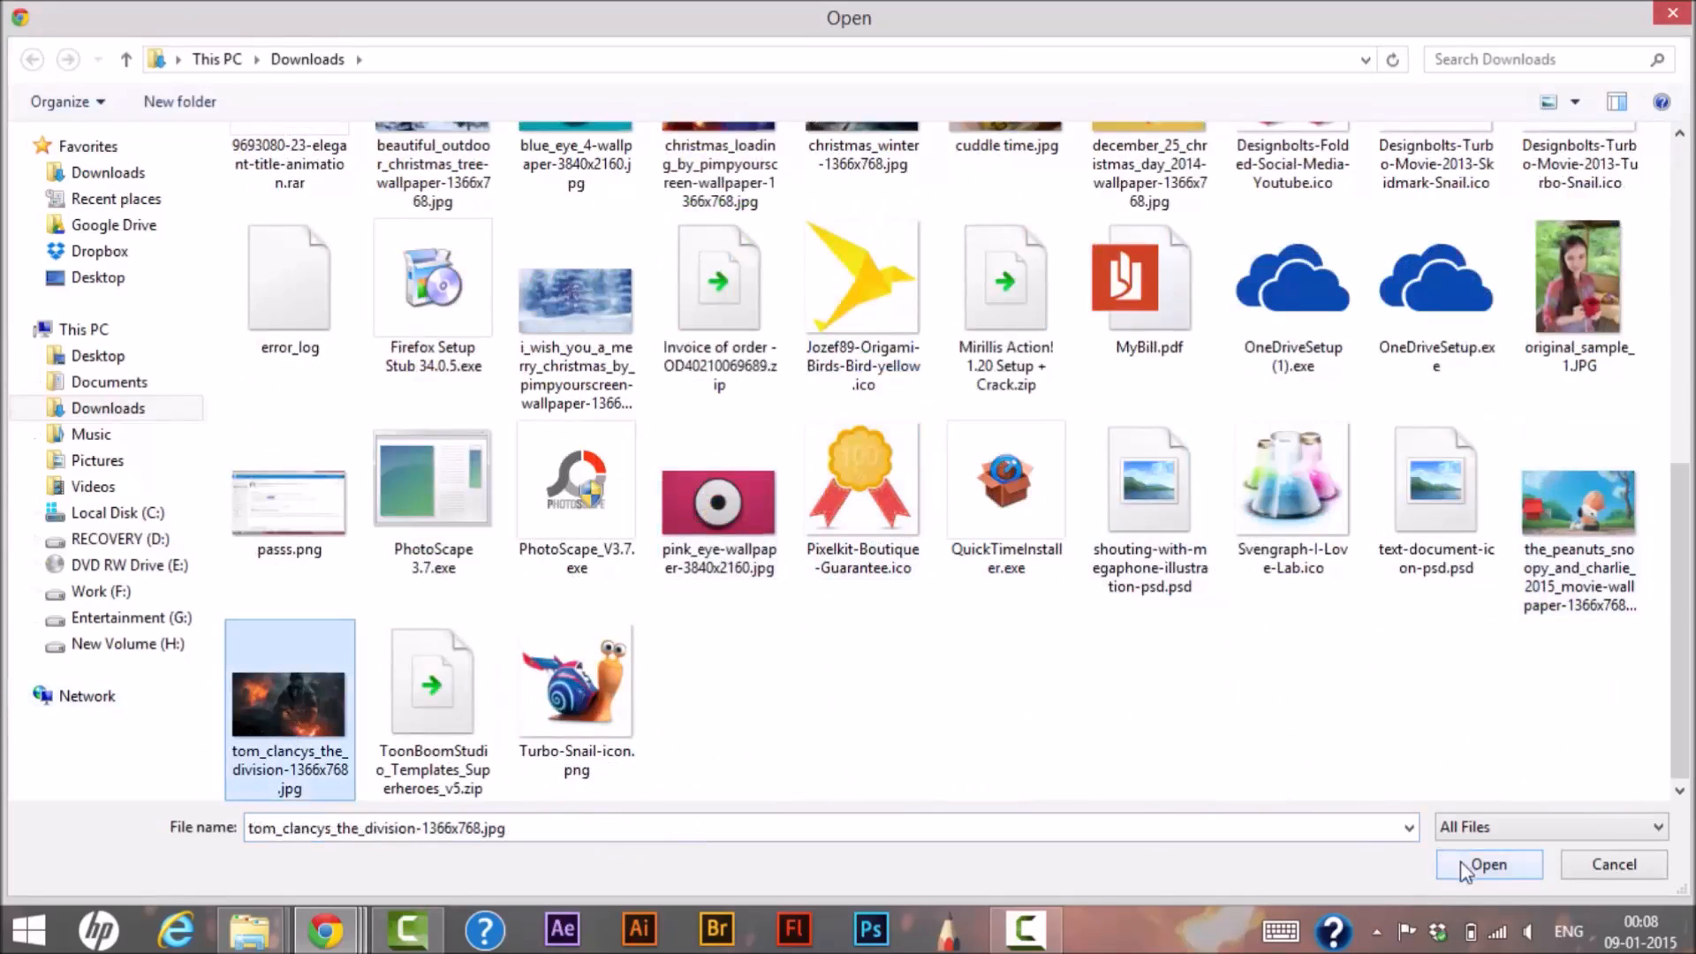
{"action": "left_click", "coordinate": [1488, 864]}
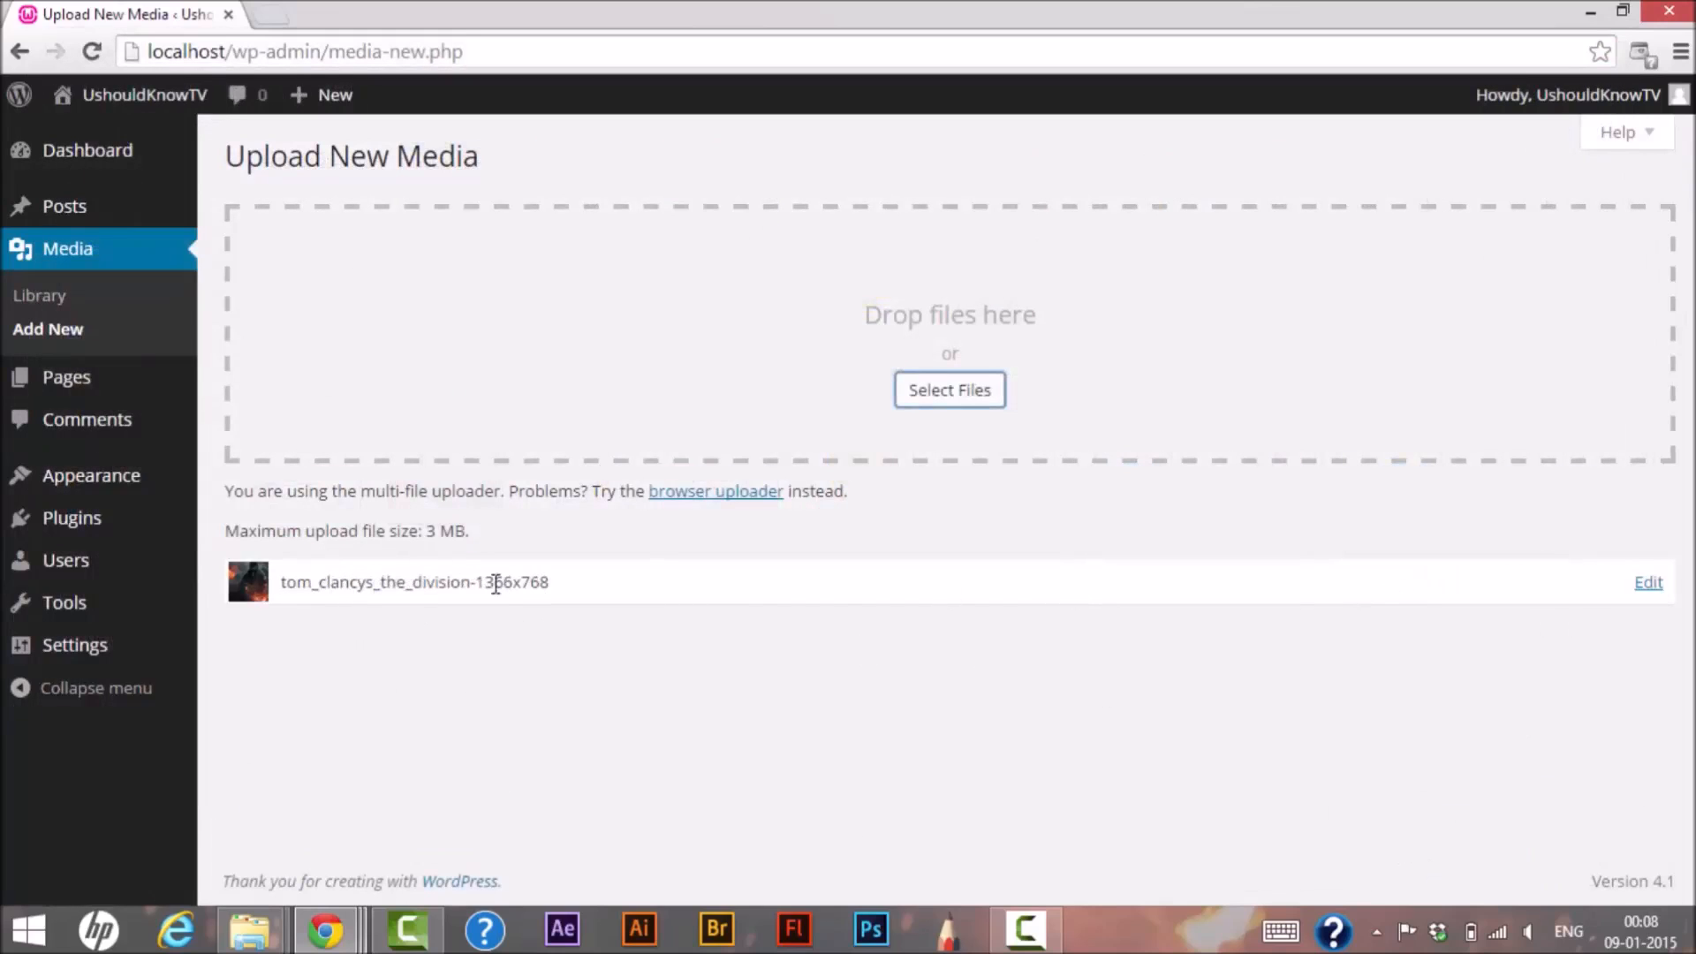
{"action": "left_click", "coordinate": [1649, 581]}
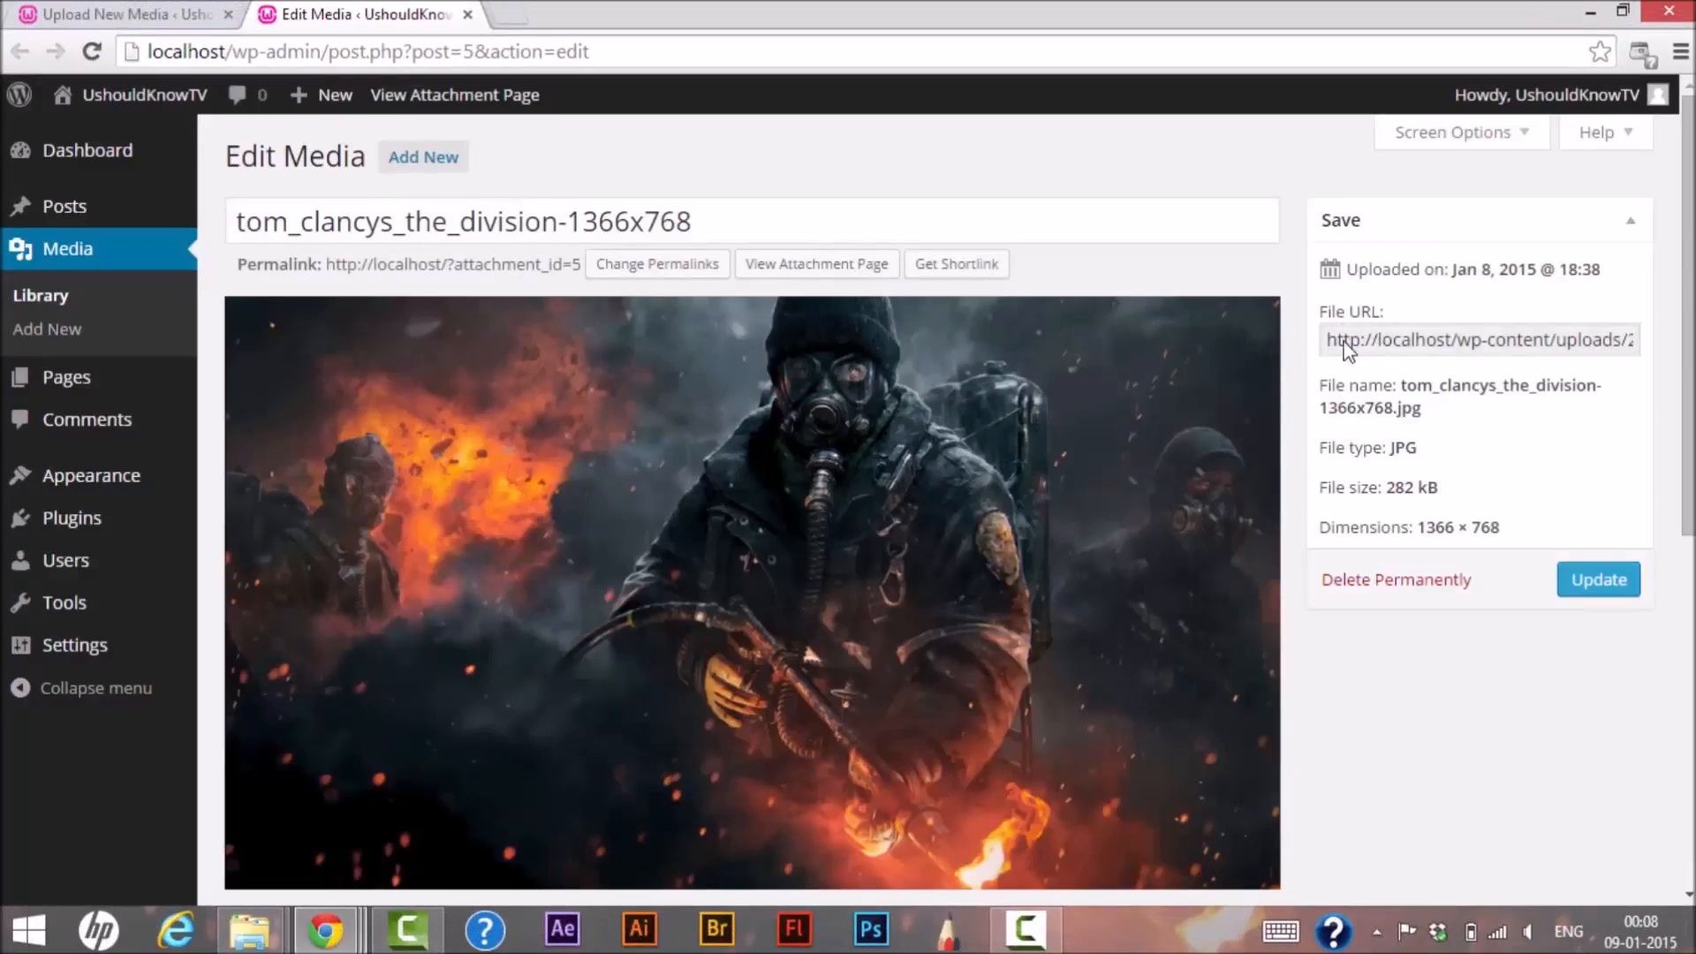
{"action": "double_click", "coordinate": [1406, 339]}
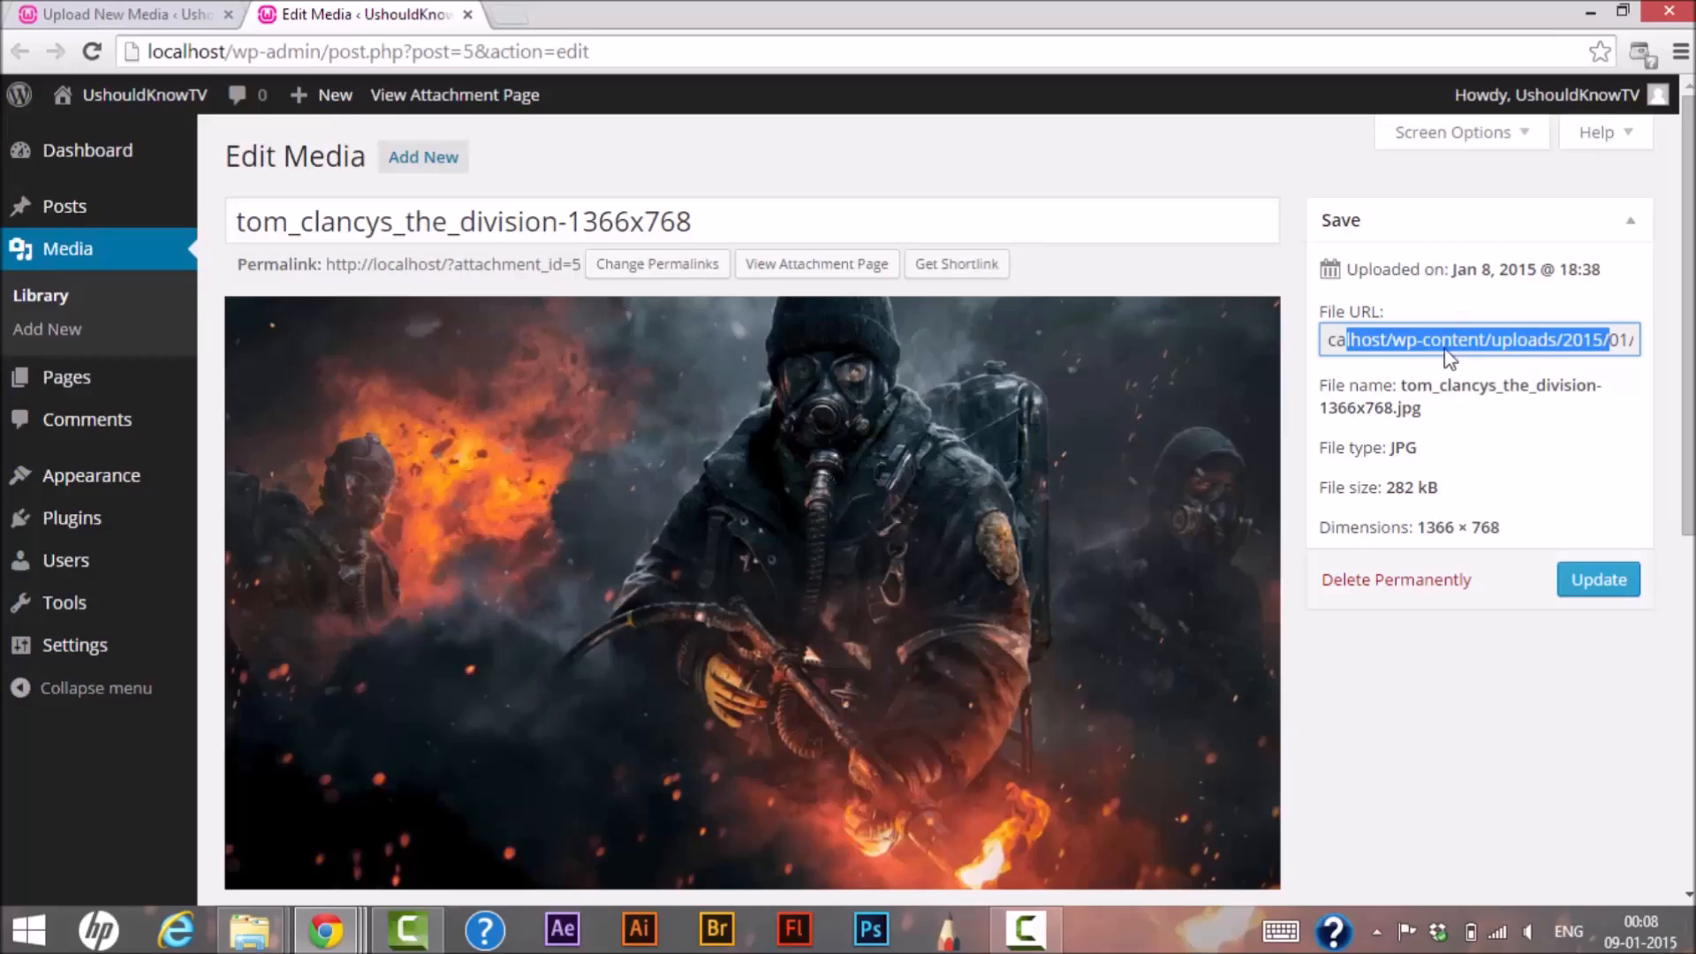
{"action": "mouse_move", "coordinate": [1511, 357]}
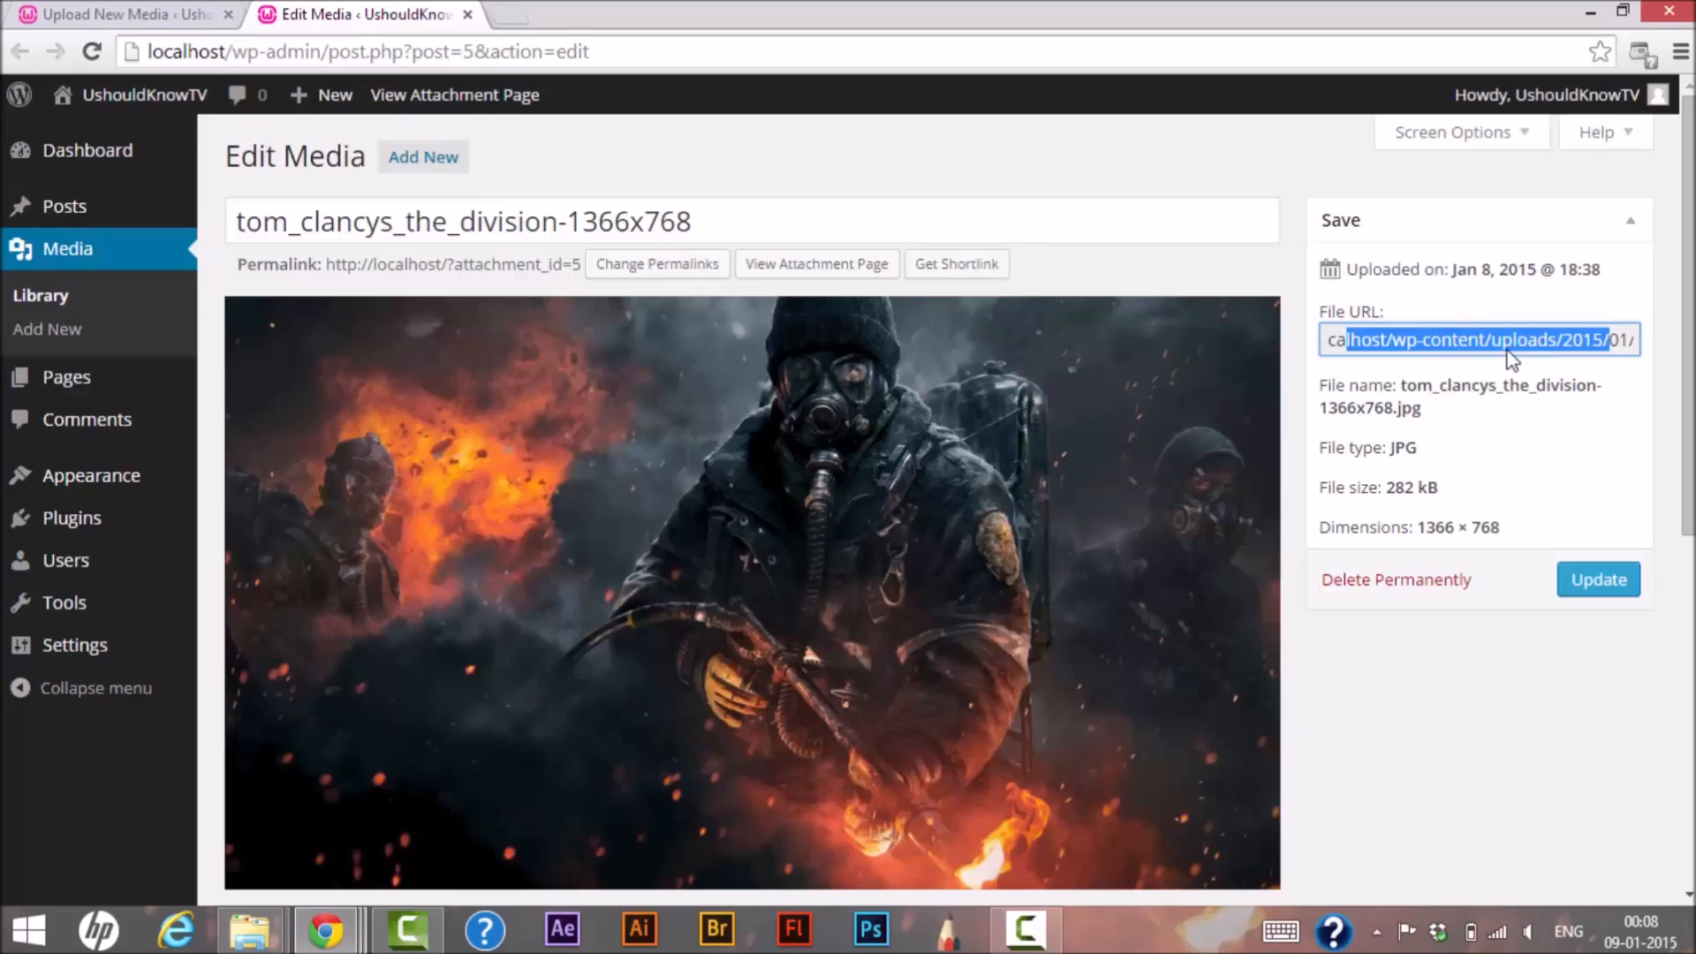
{"action": "mouse_move", "coordinate": [252, 929]}
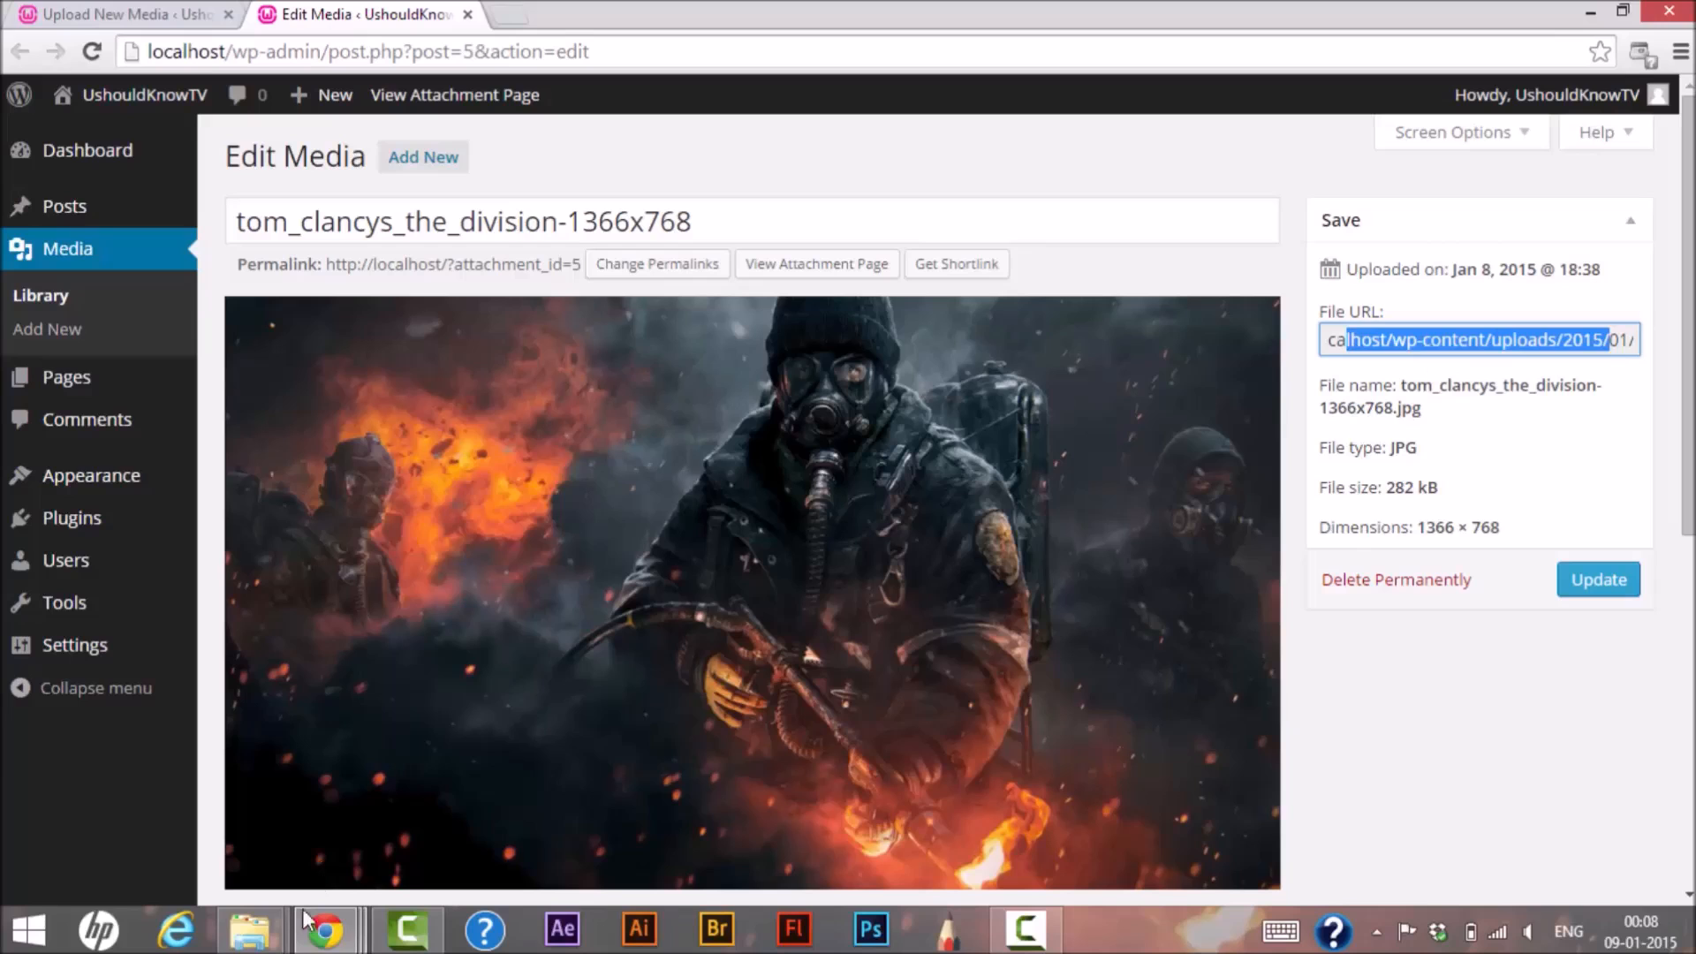
Browse File Explorer to C:\wamp\www, the local WordPress install folder, and select its files.
{"action": "left_click", "coordinate": [249, 928]}
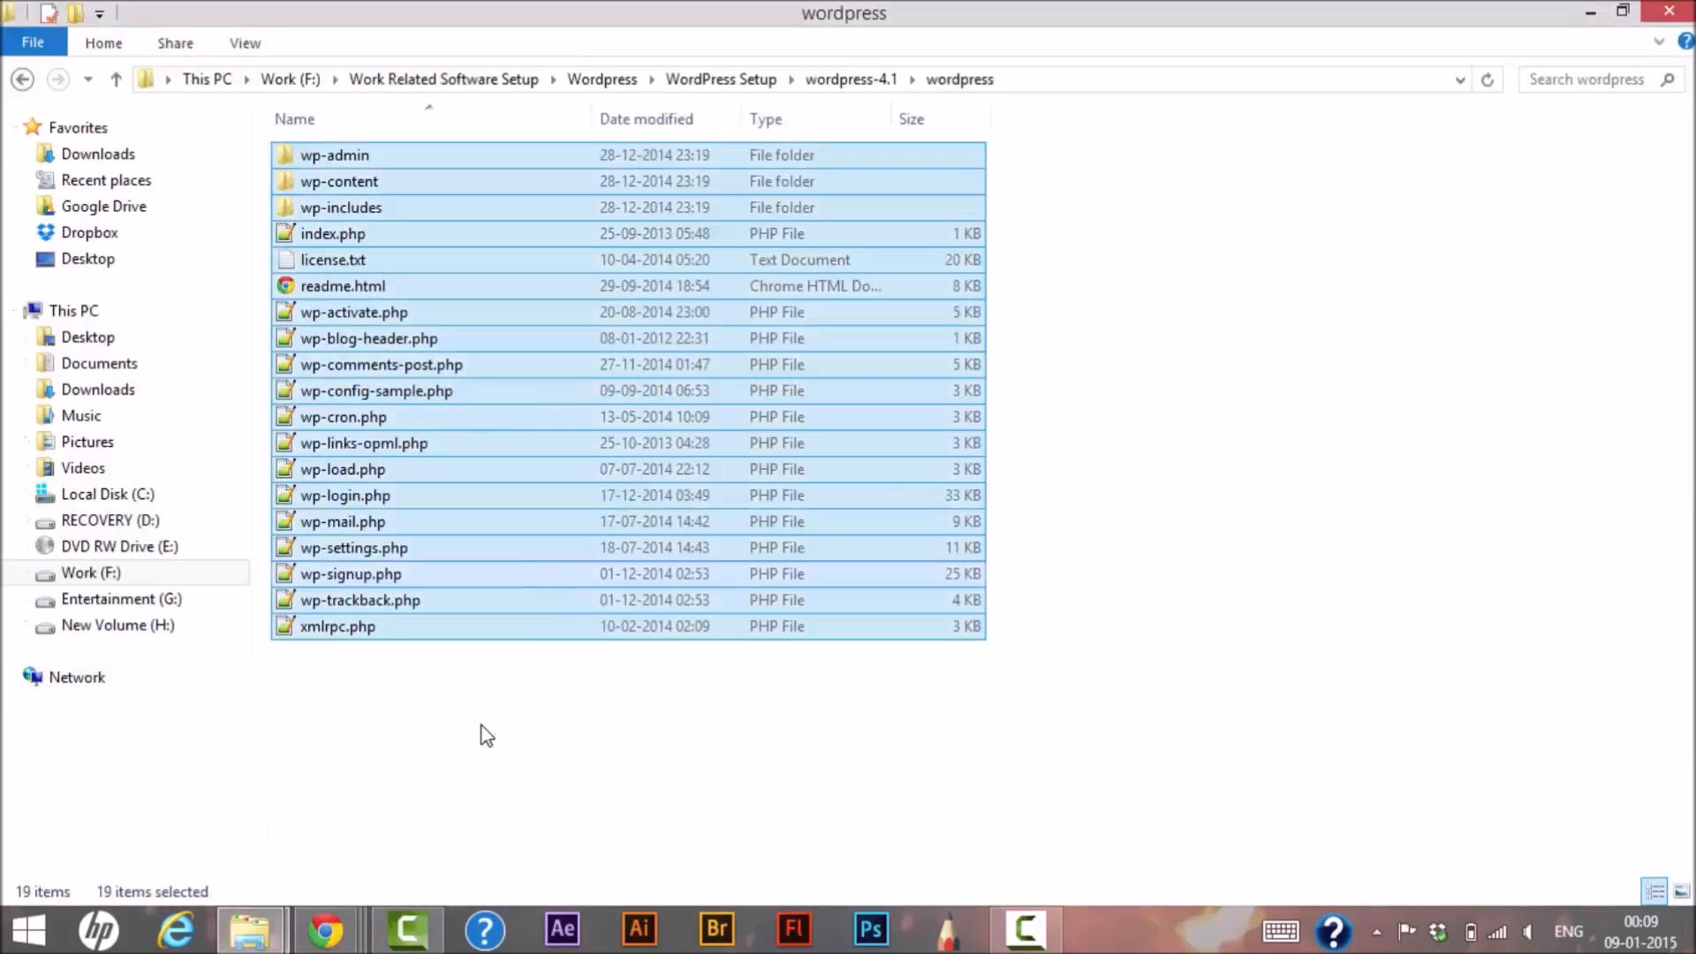
{"action": "left_click", "coordinate": [108, 493]}
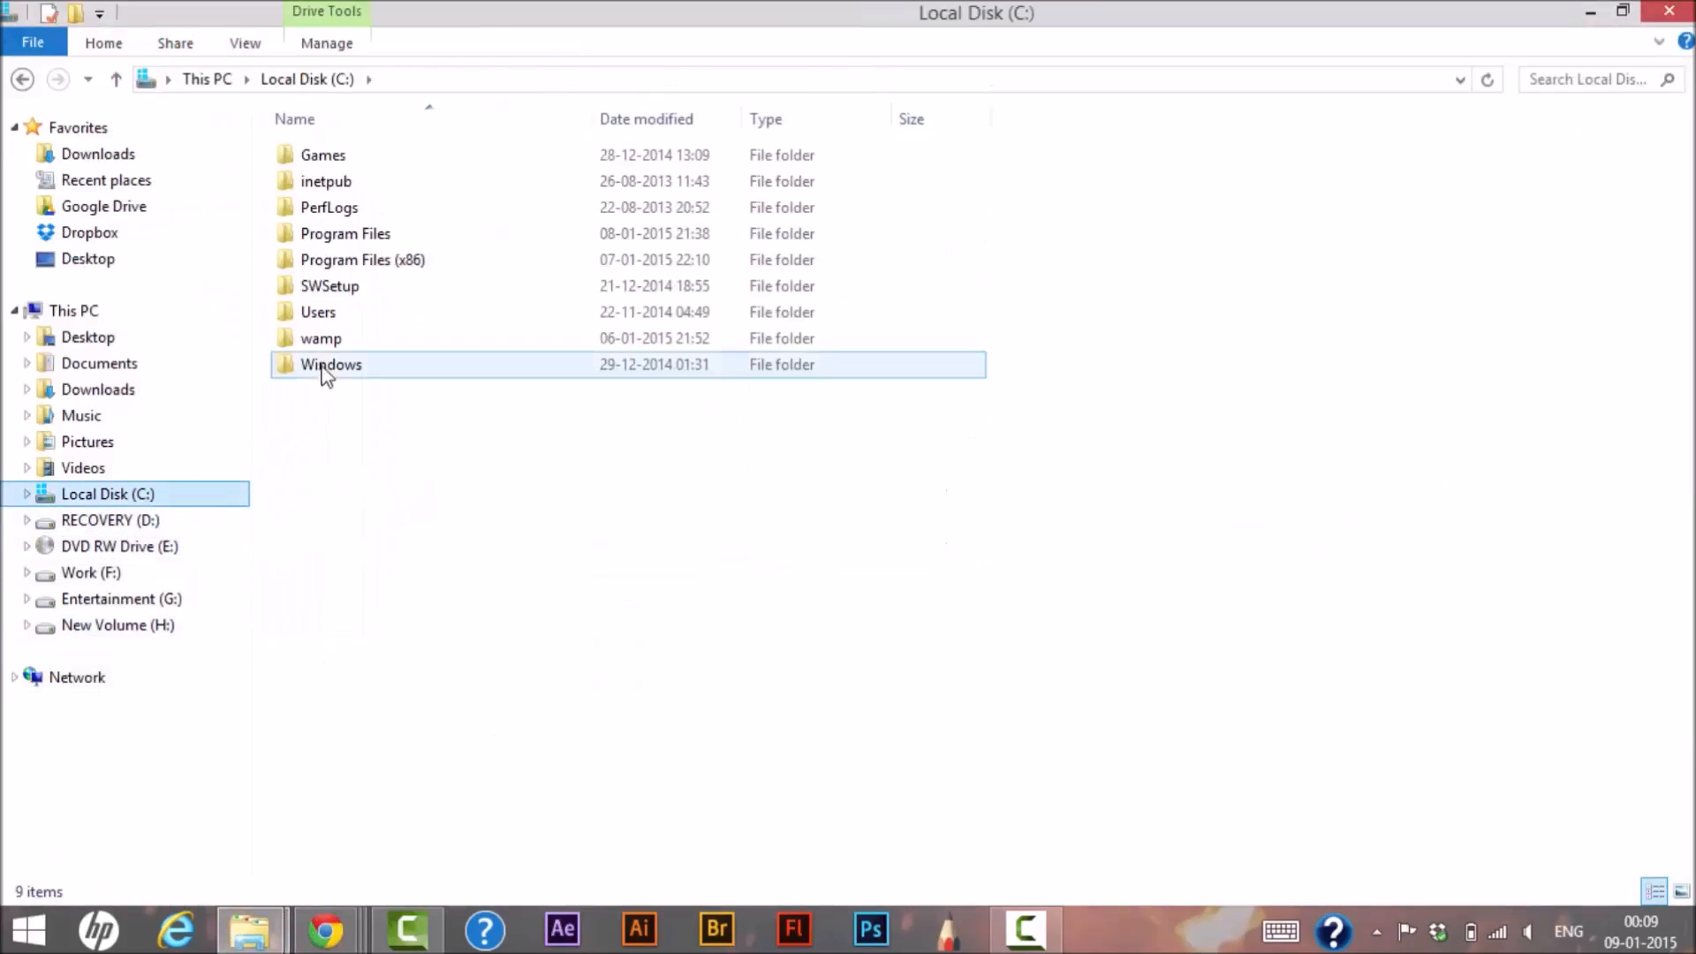
{"action": "left_click", "coordinate": [322, 338]}
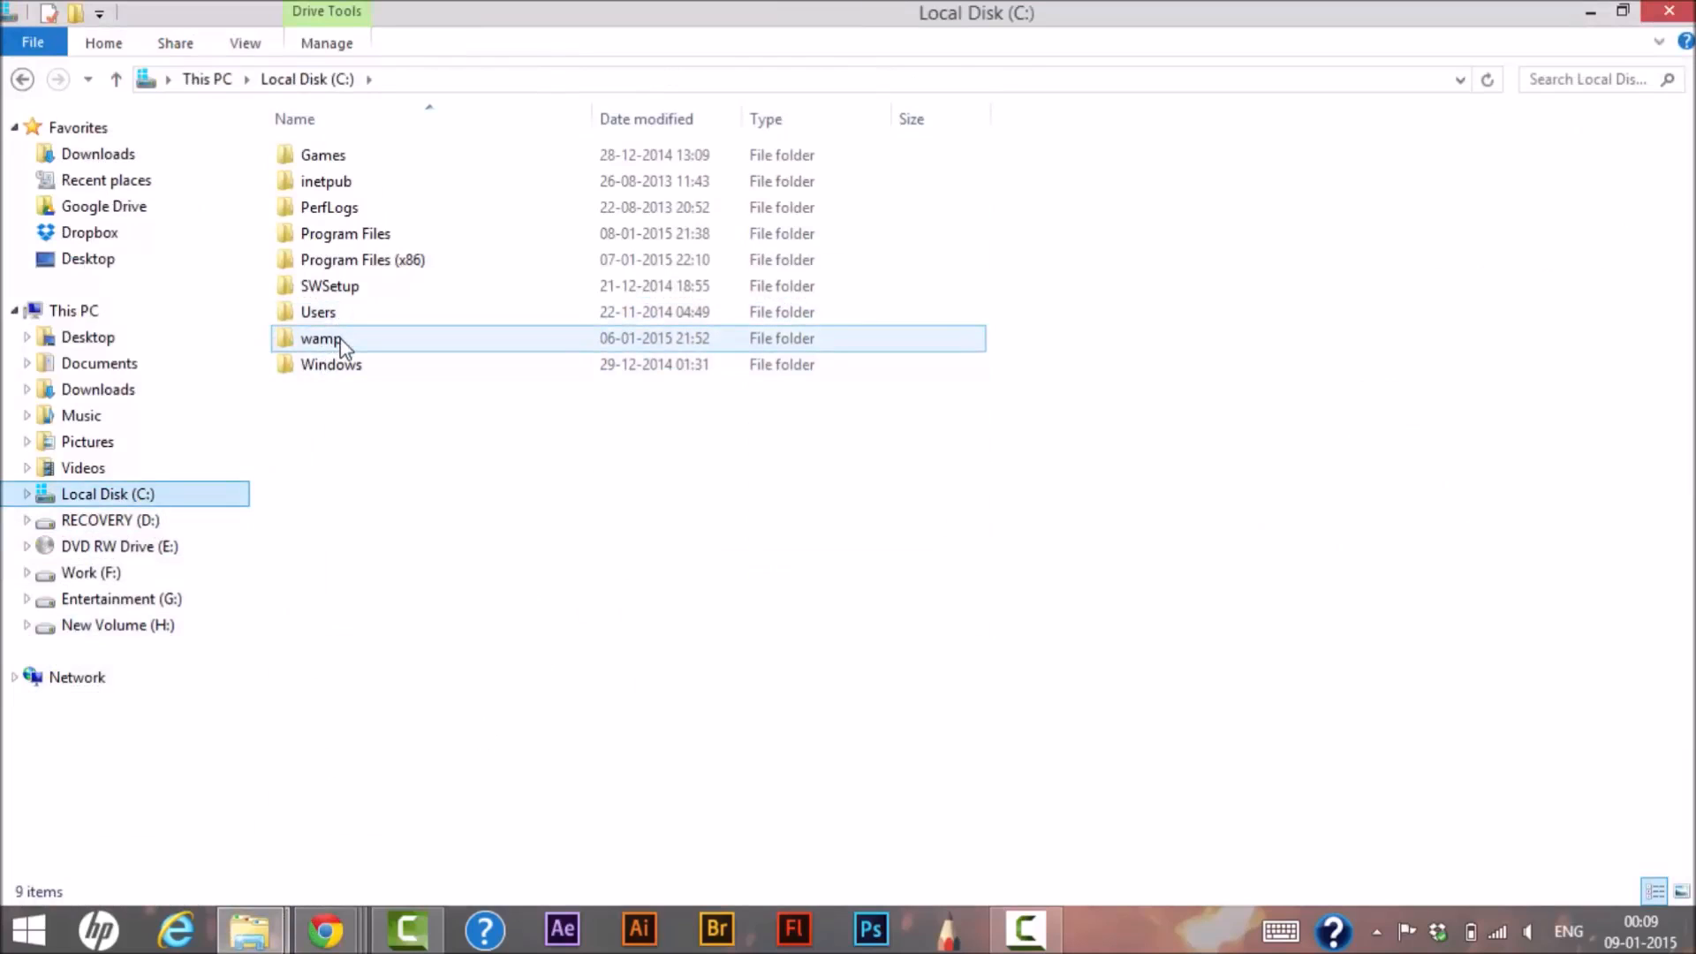
{"action": "mouse_move", "coordinate": [344, 353]}
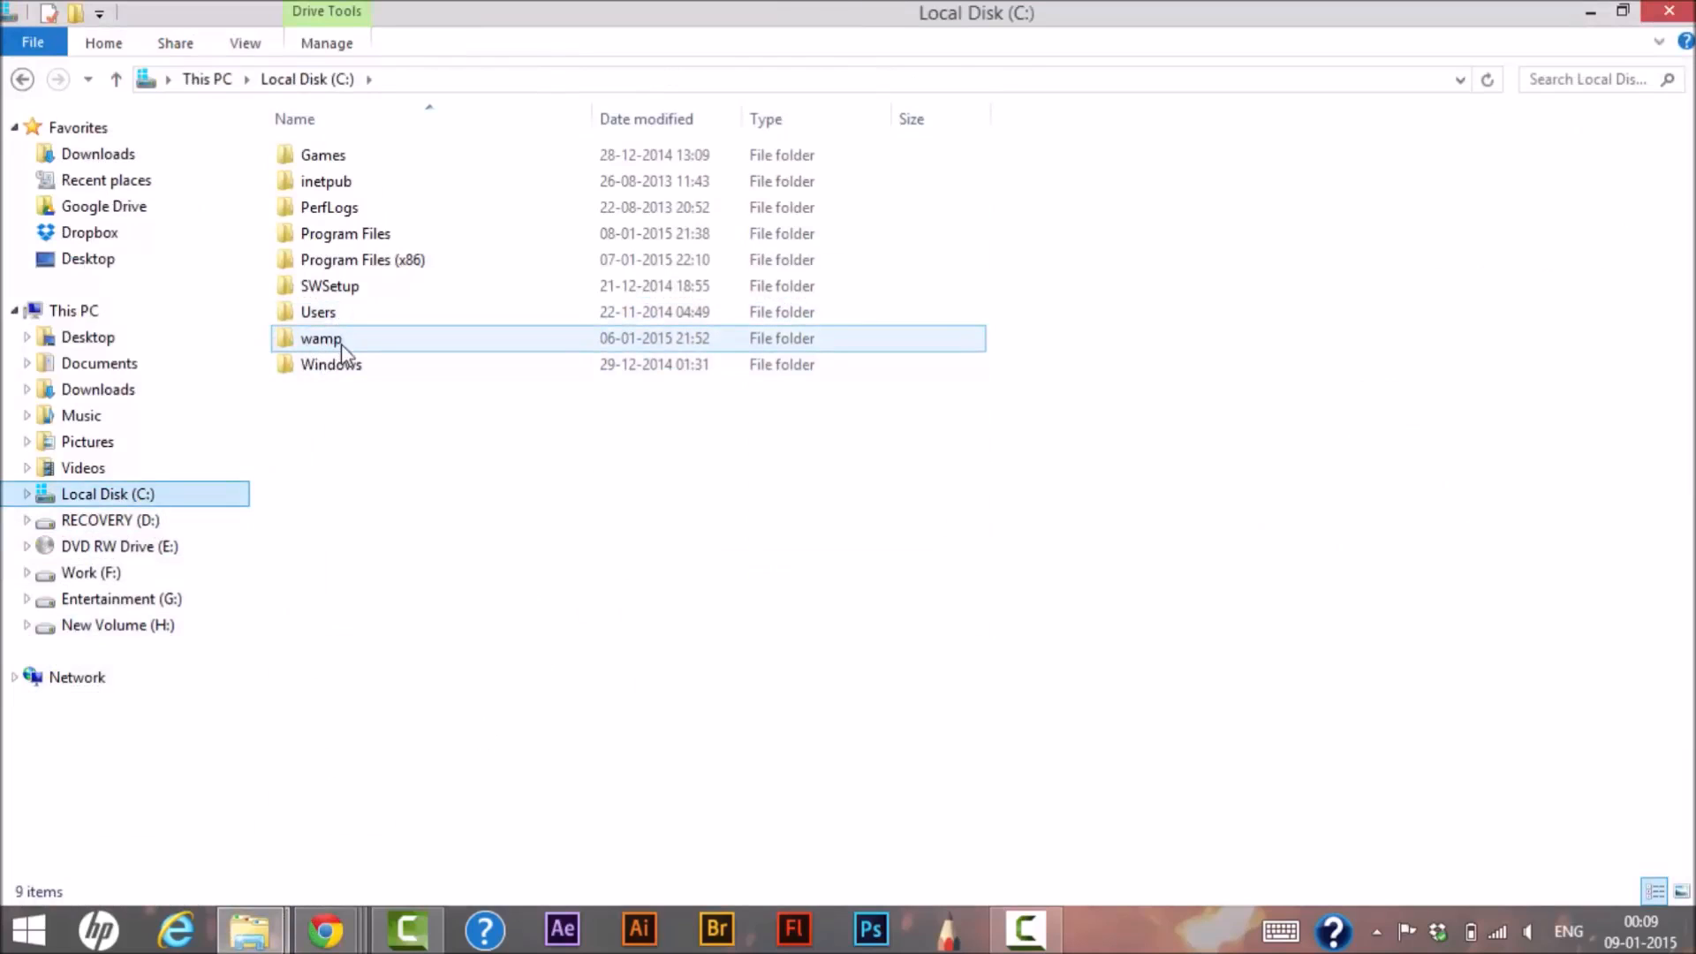
{"action": "double_click", "coordinate": [320, 337]}
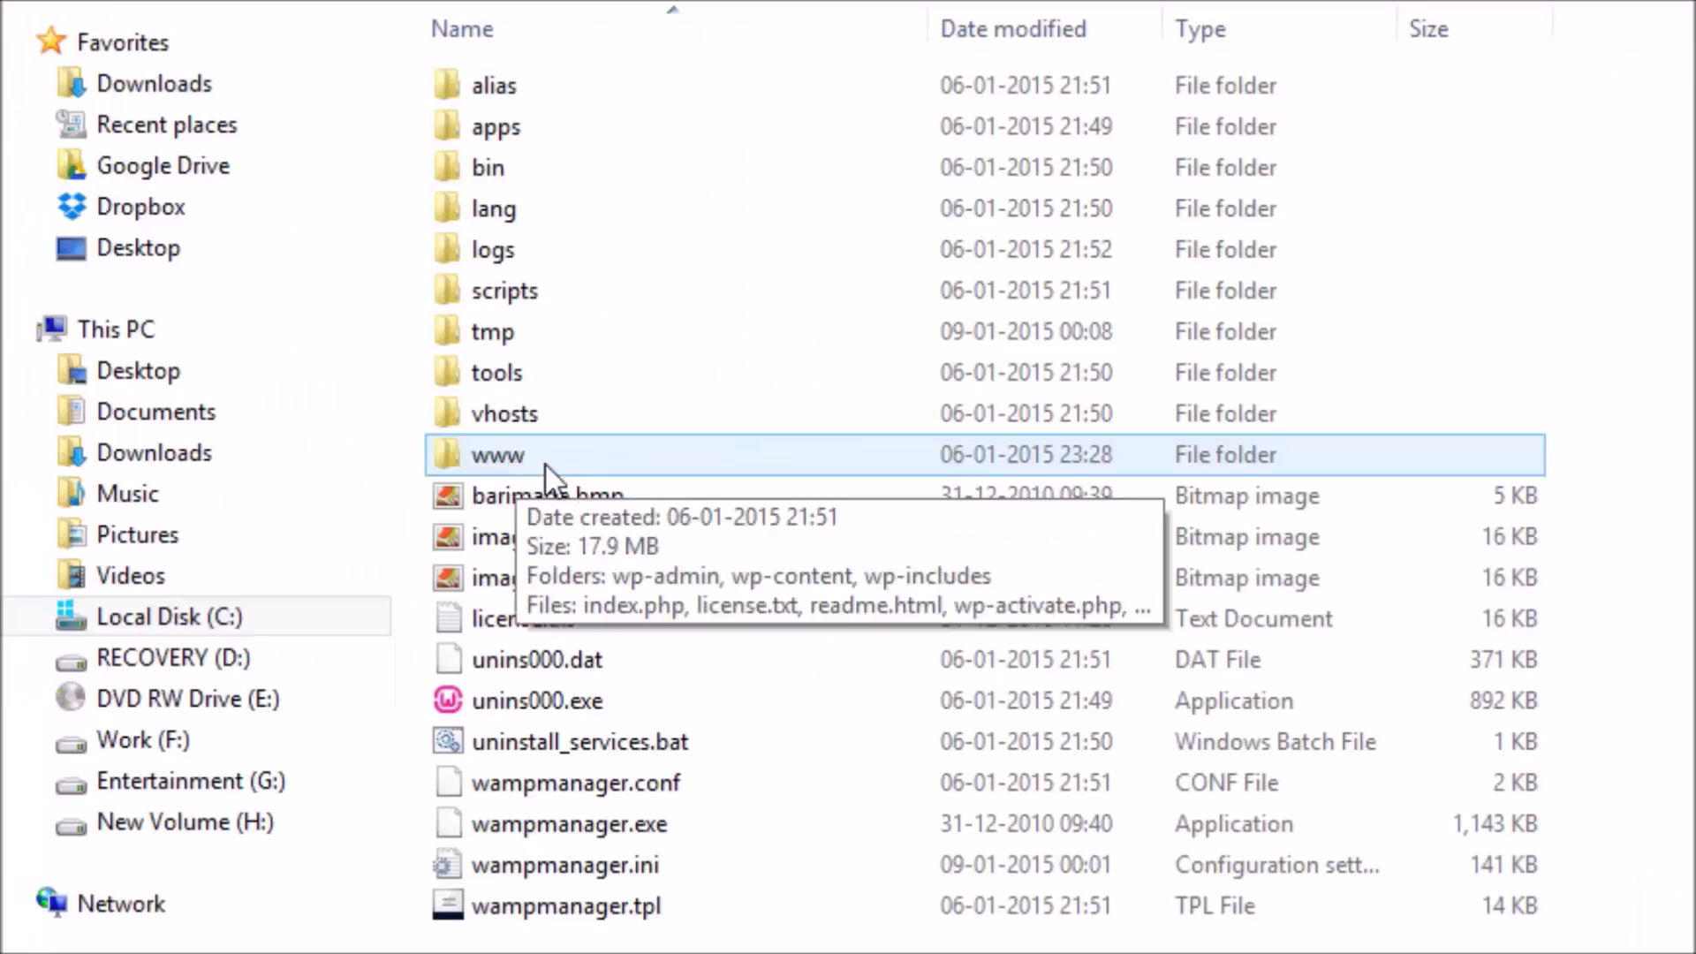
{"action": "double_click", "coordinate": [496, 454]}
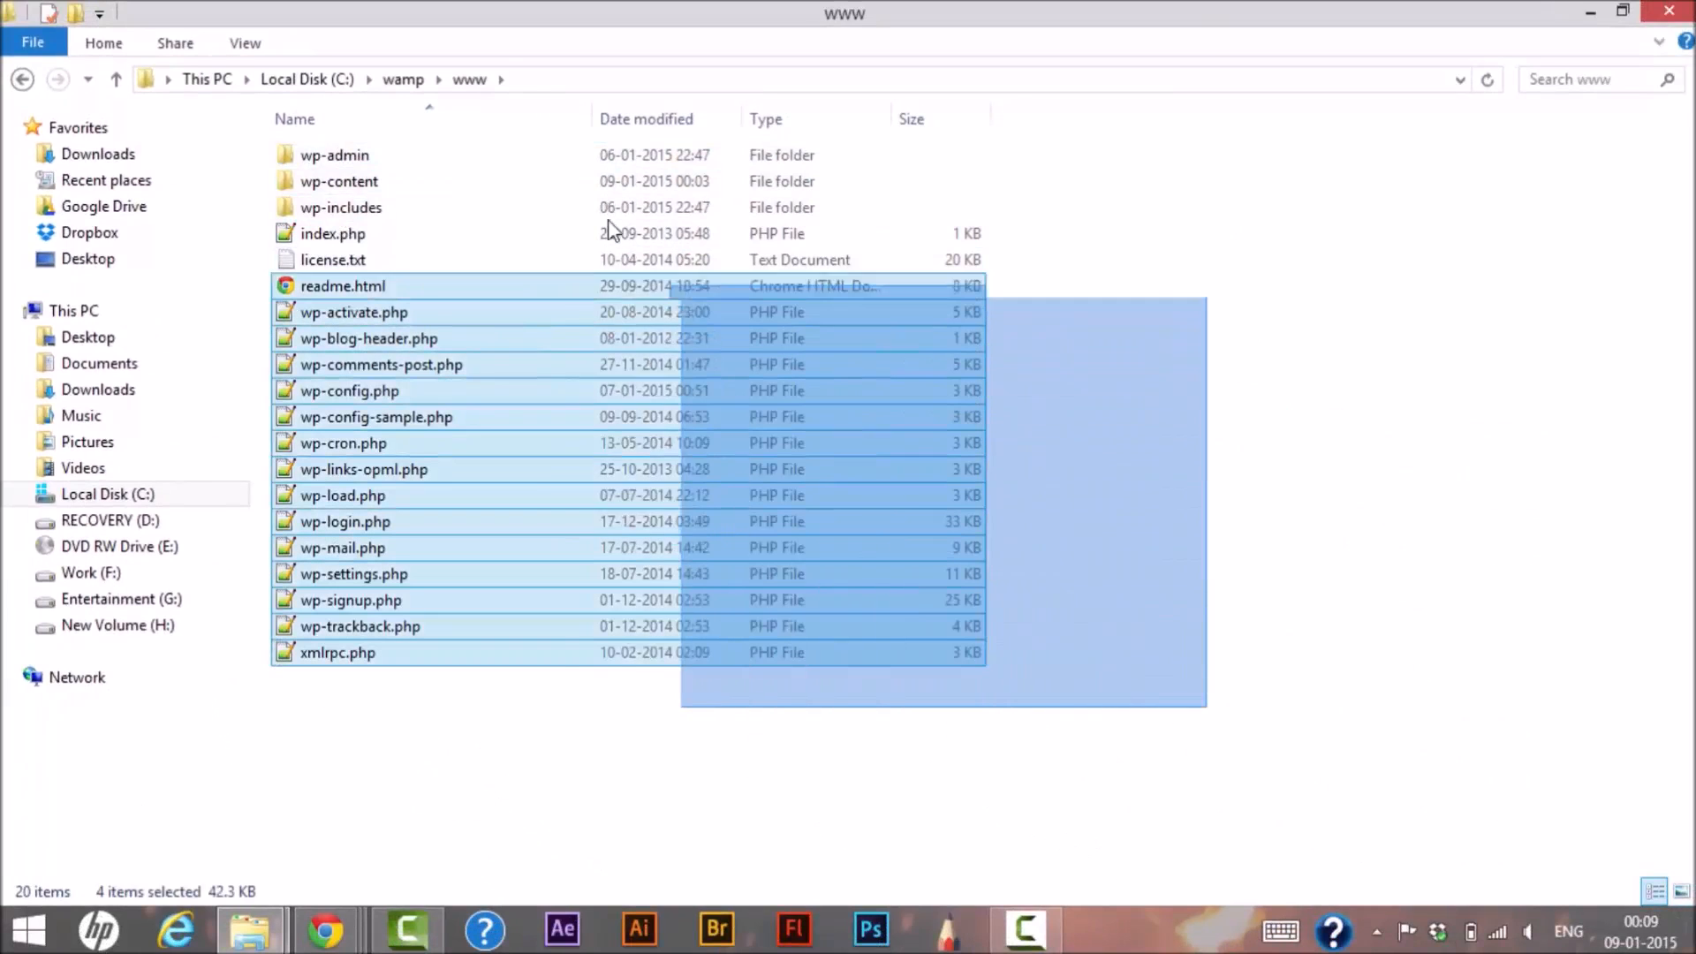
{"action": "key", "text": "ctrl+a"}
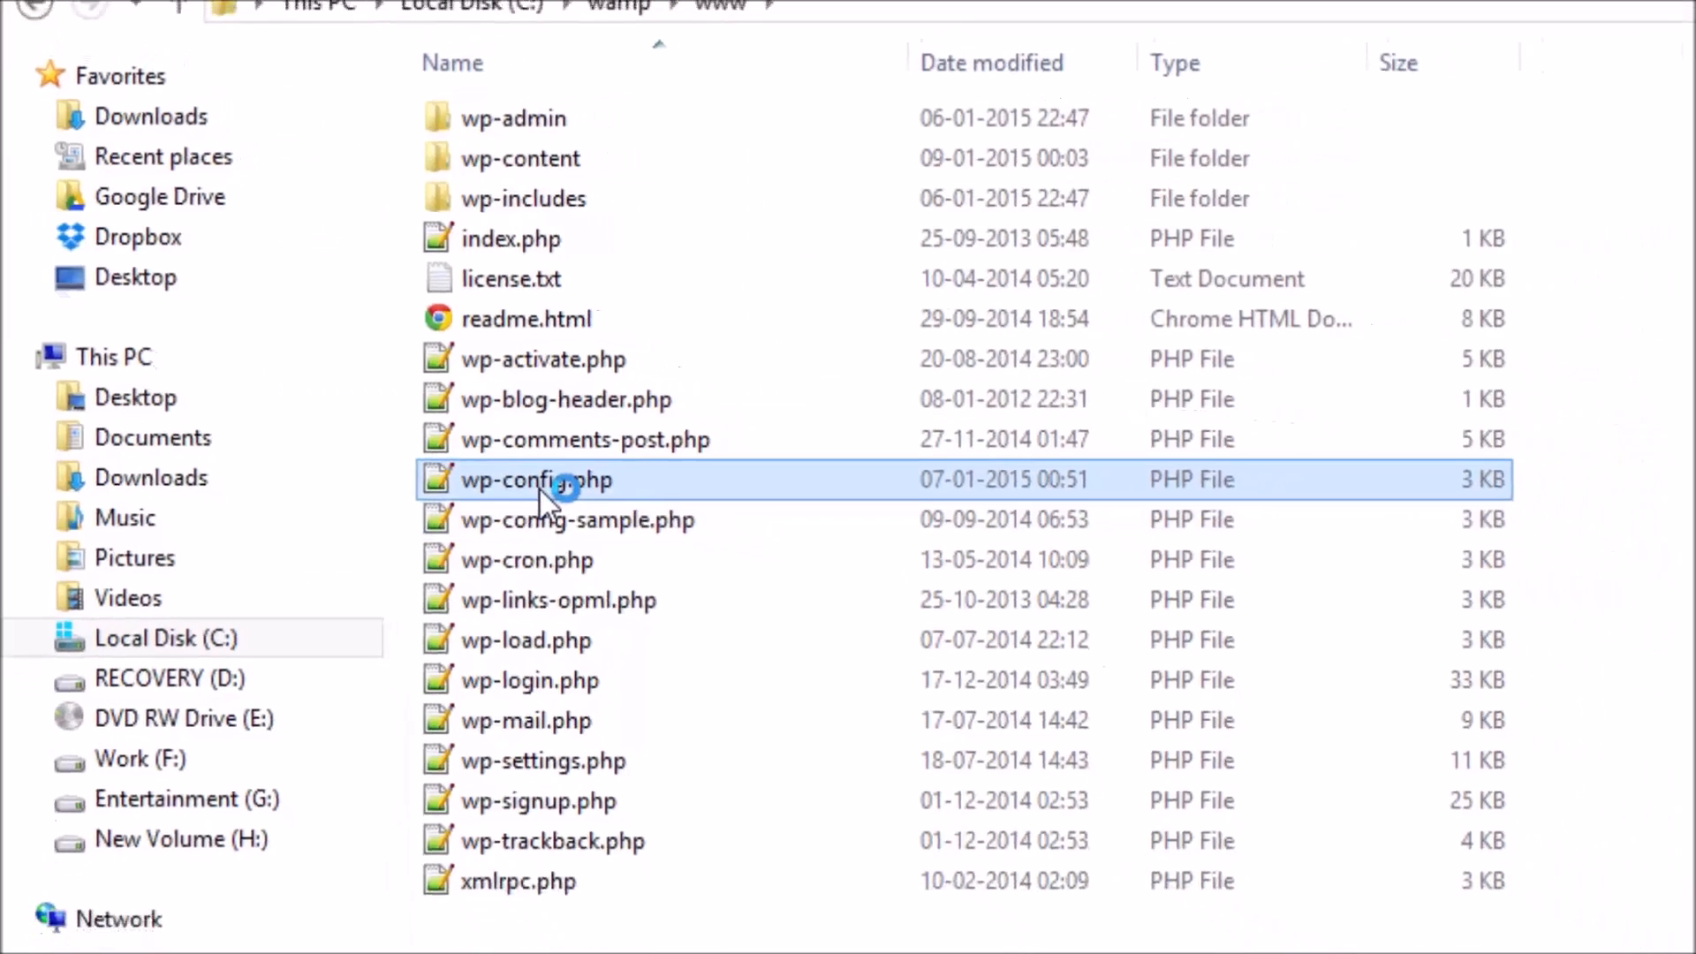
{"action": "double_click", "coordinate": [535, 478]}
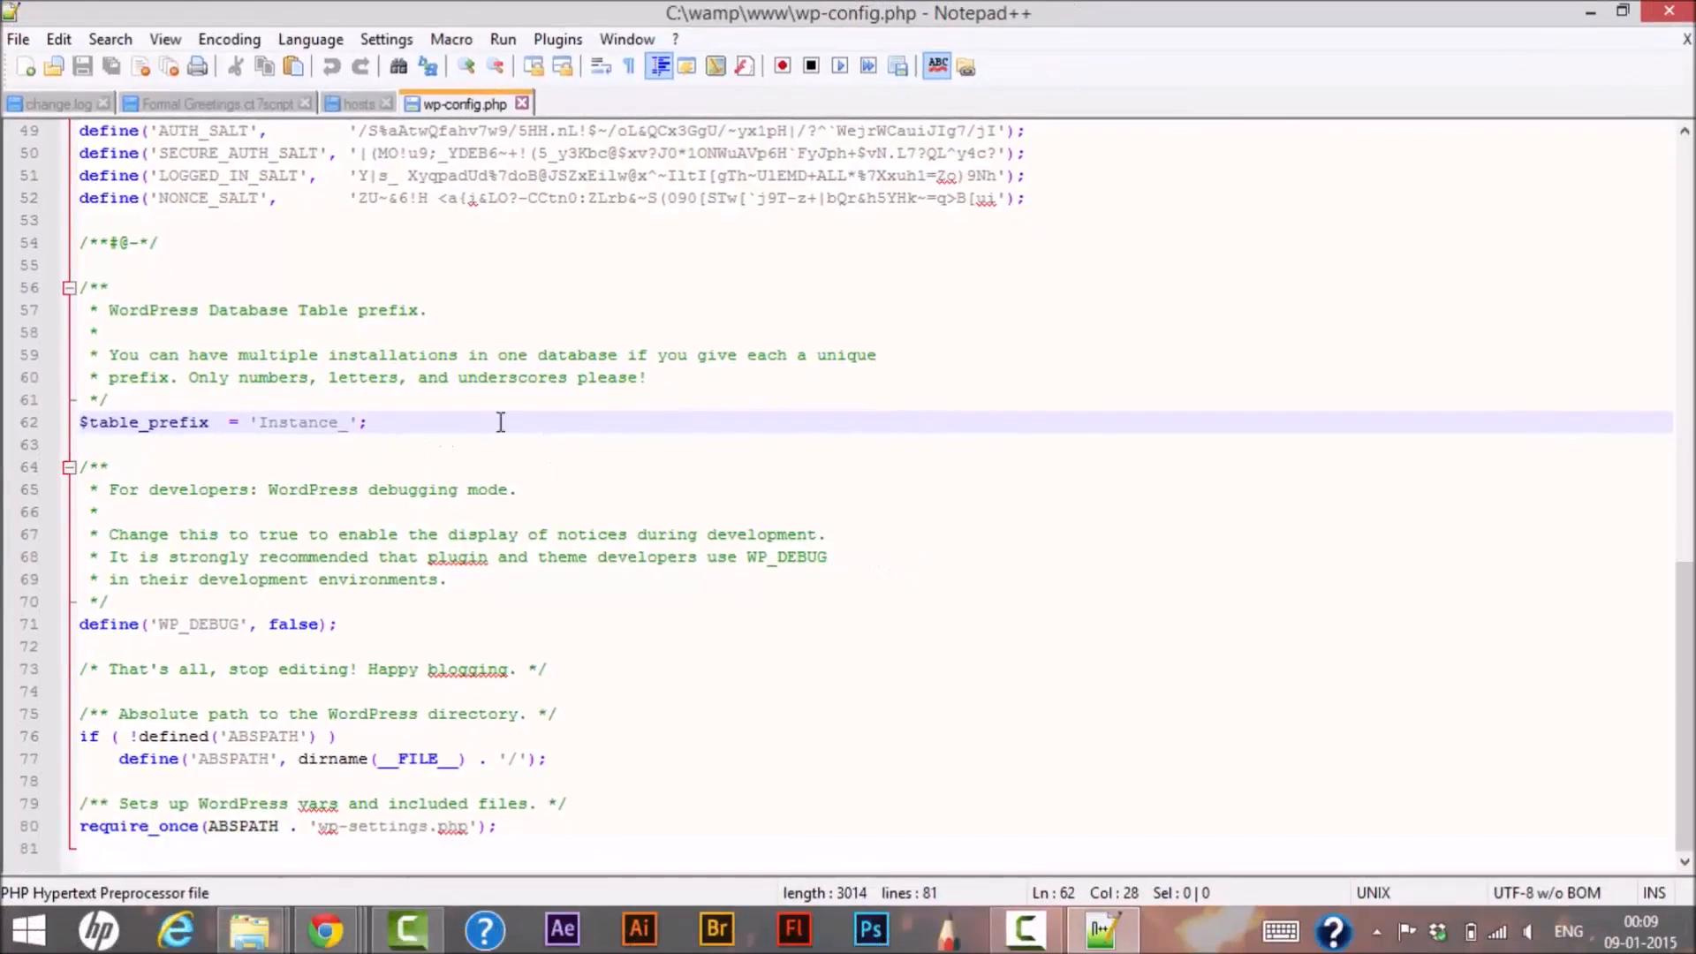
{"action": "left_click", "coordinate": [742, 668]}
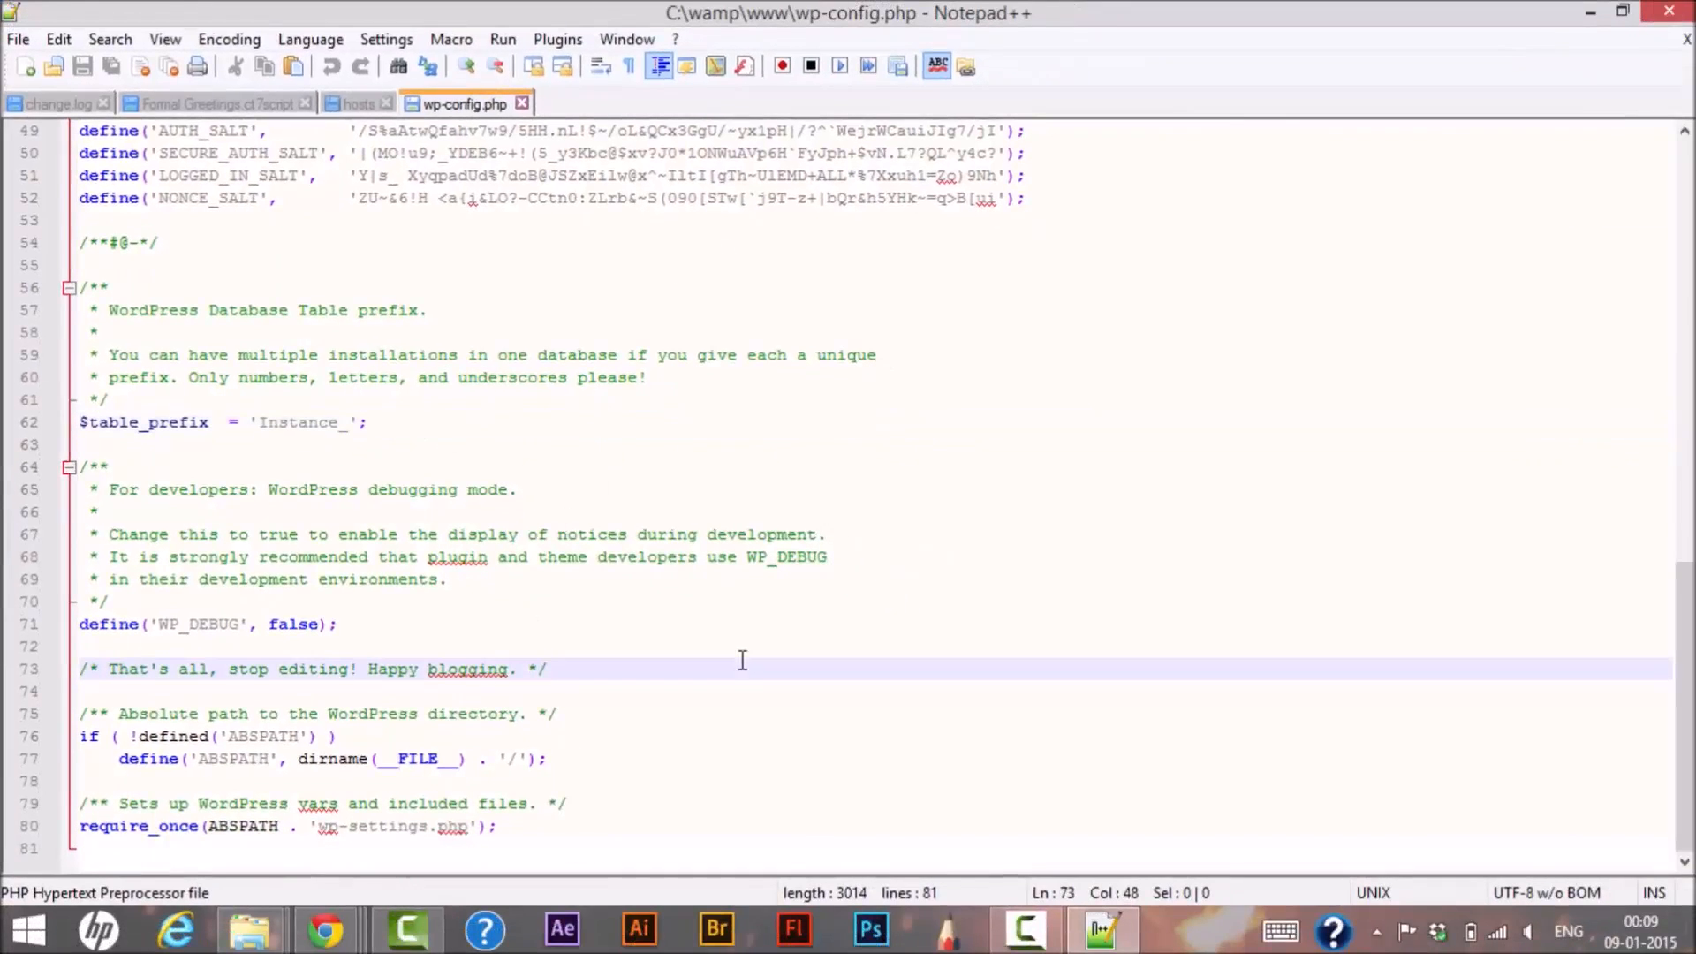
{"action": "mouse_move", "coordinate": [1599, 461]}
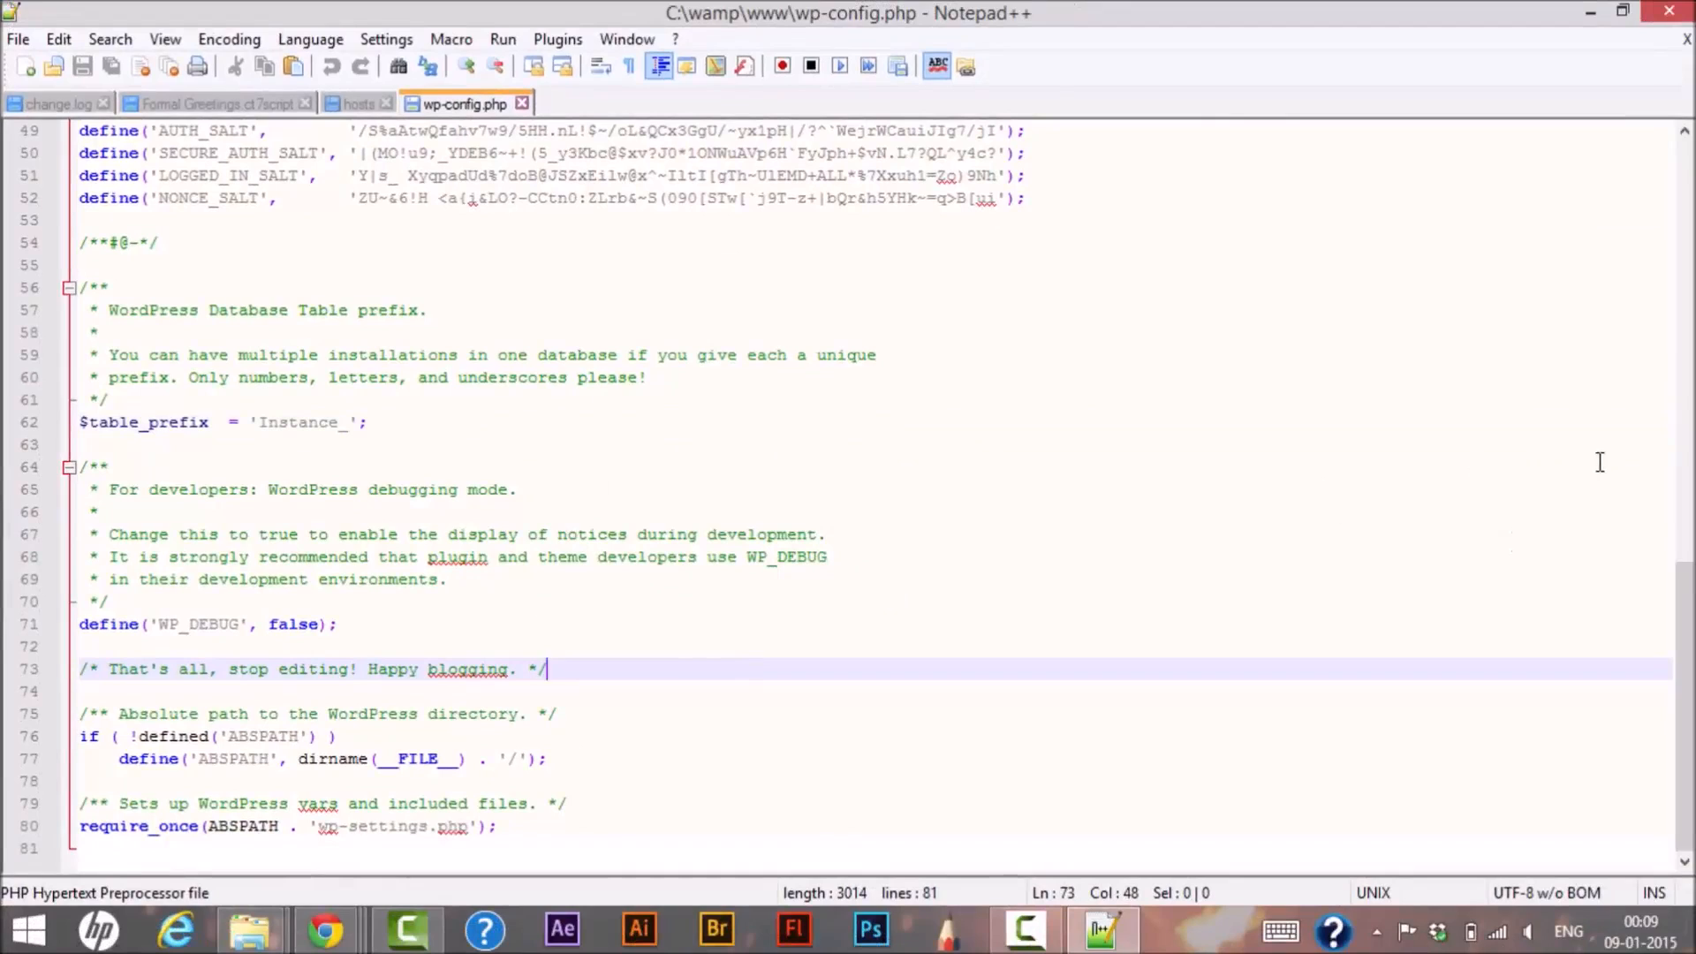
{"action": "mouse_move", "coordinate": [803, 652]}
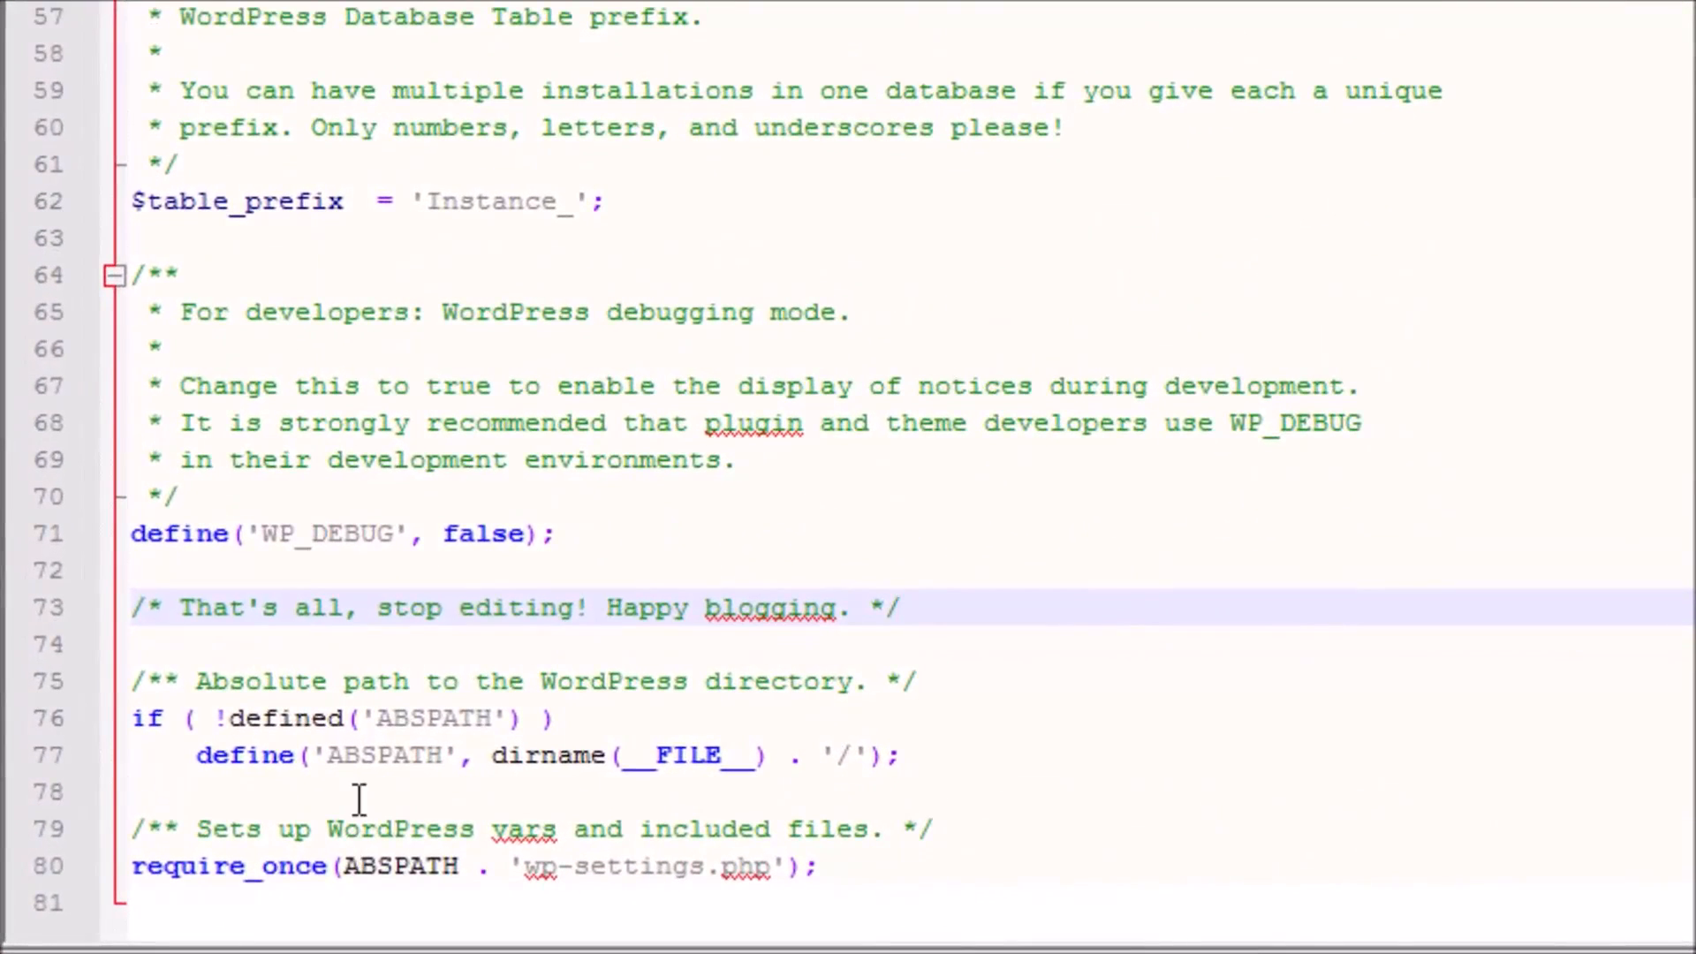
{"action": "left_click", "coordinate": [271, 792]}
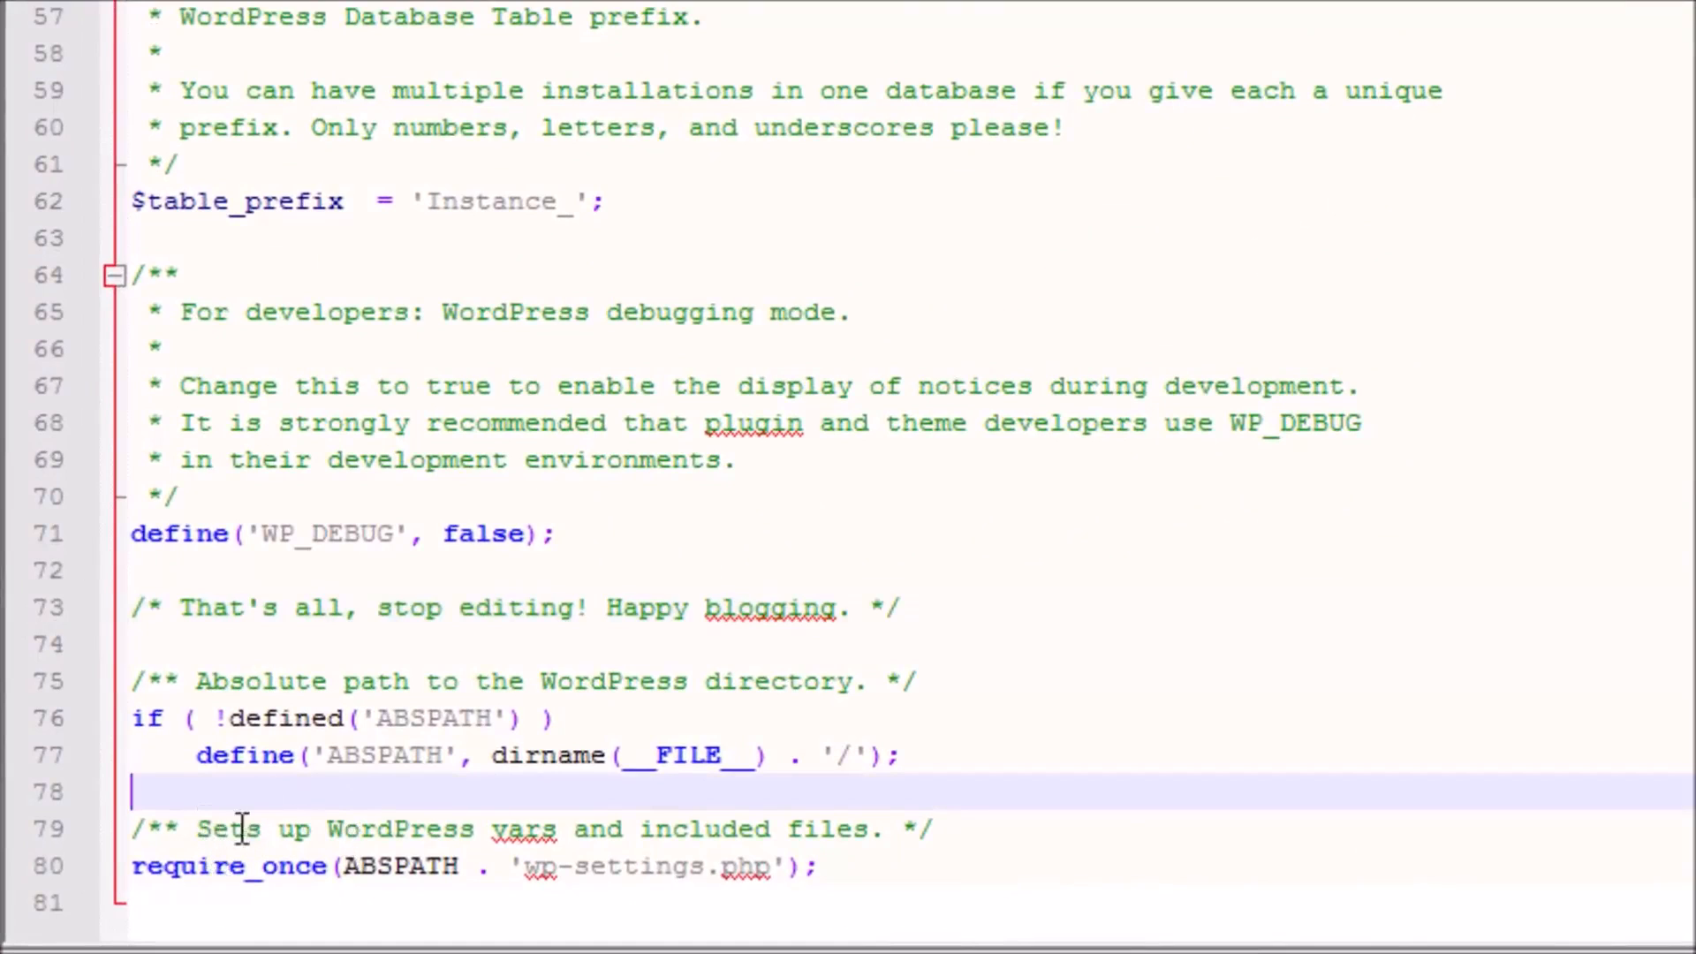
{"action": "mouse_move", "coordinate": [626, 866]}
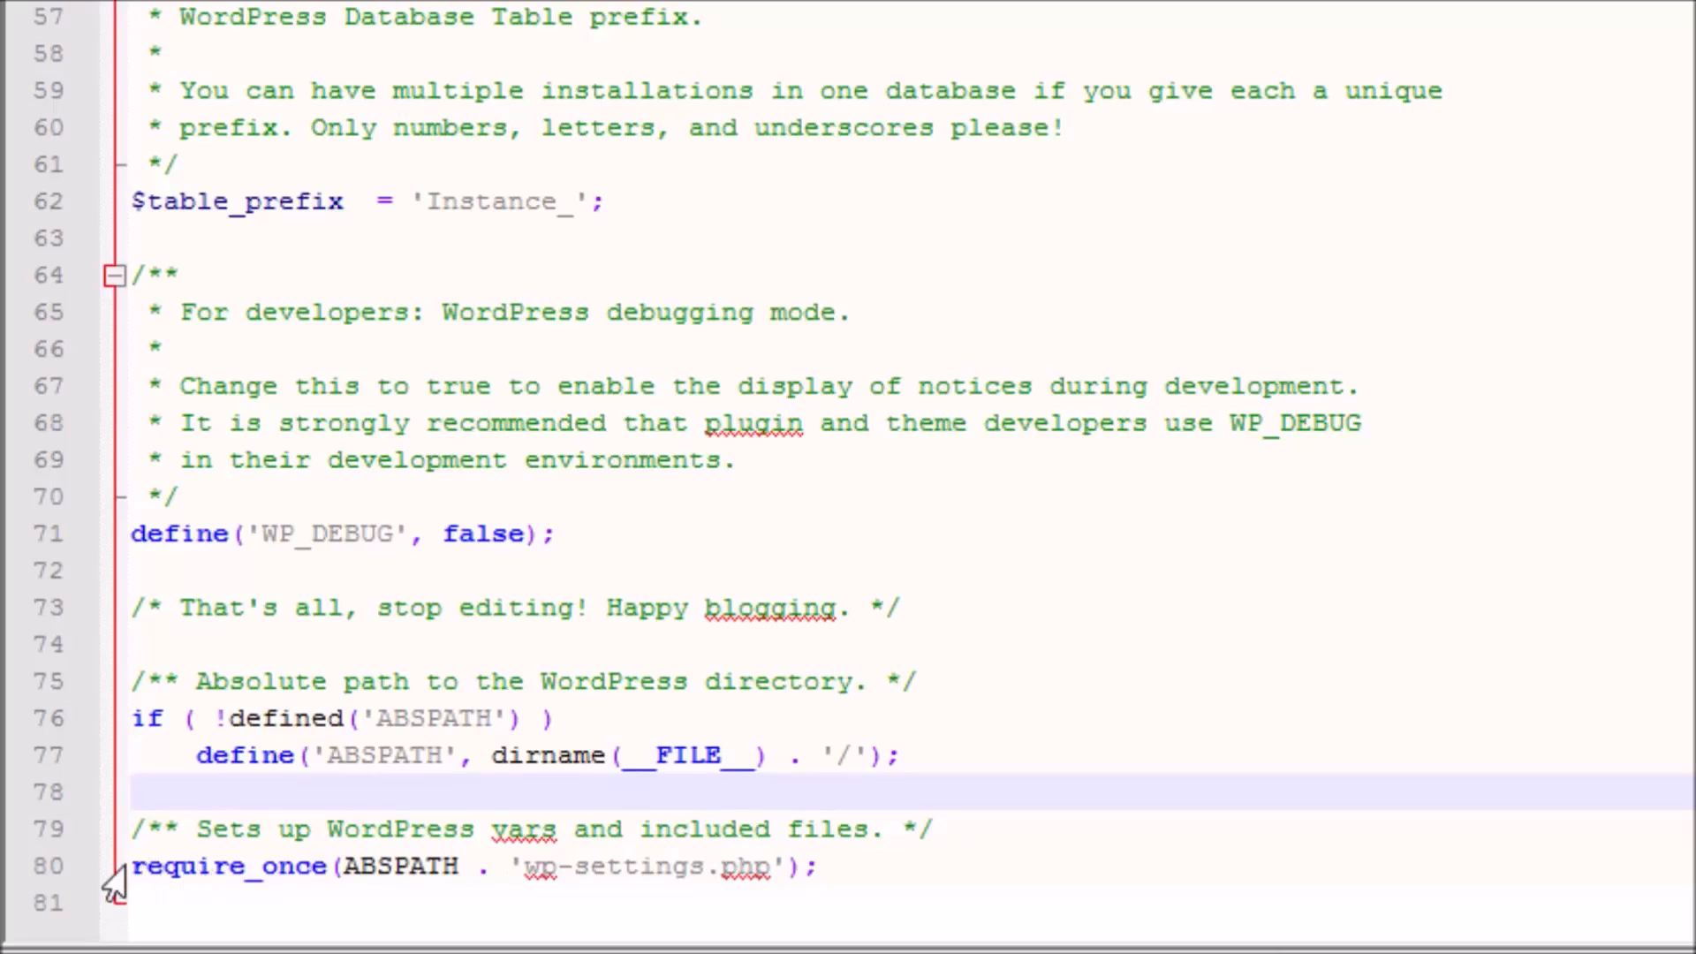
{"action": "left_click", "coordinate": [447, 865]}
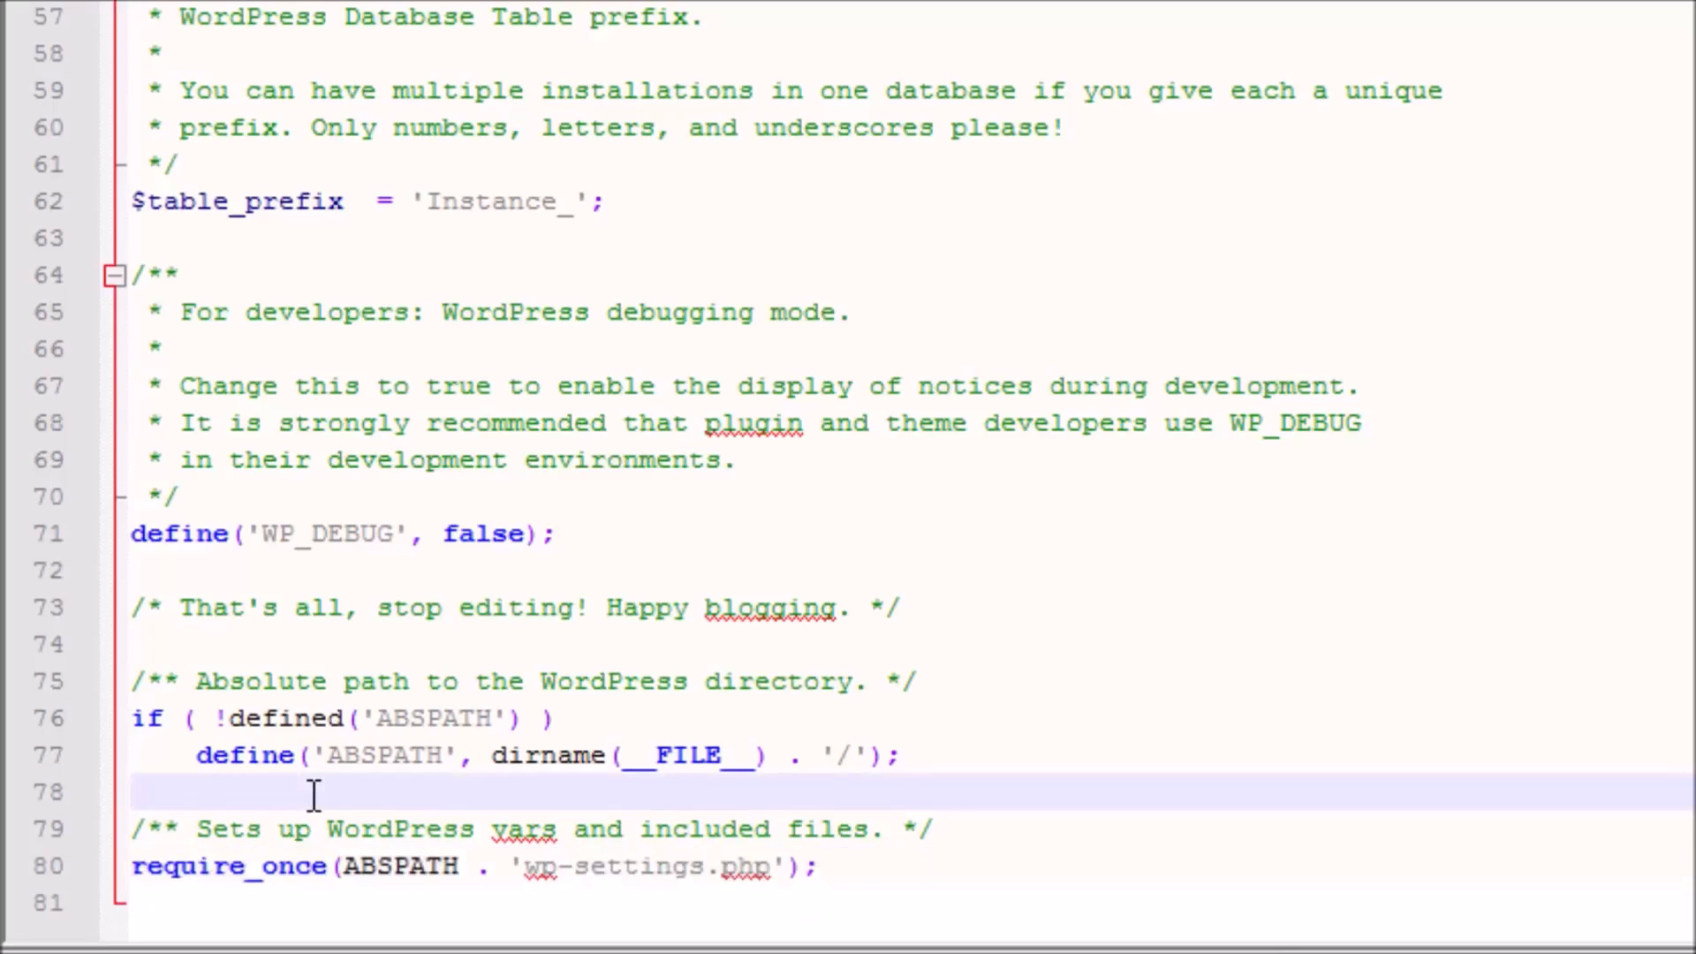
Add defines for WP_CONTENT_FOLDERNAME as 'assets' and WP_CONTENT_DIR as ABSPATH . WP_CONTENT_FOLDERNAME.
{"action": "key", "text": "Return"}
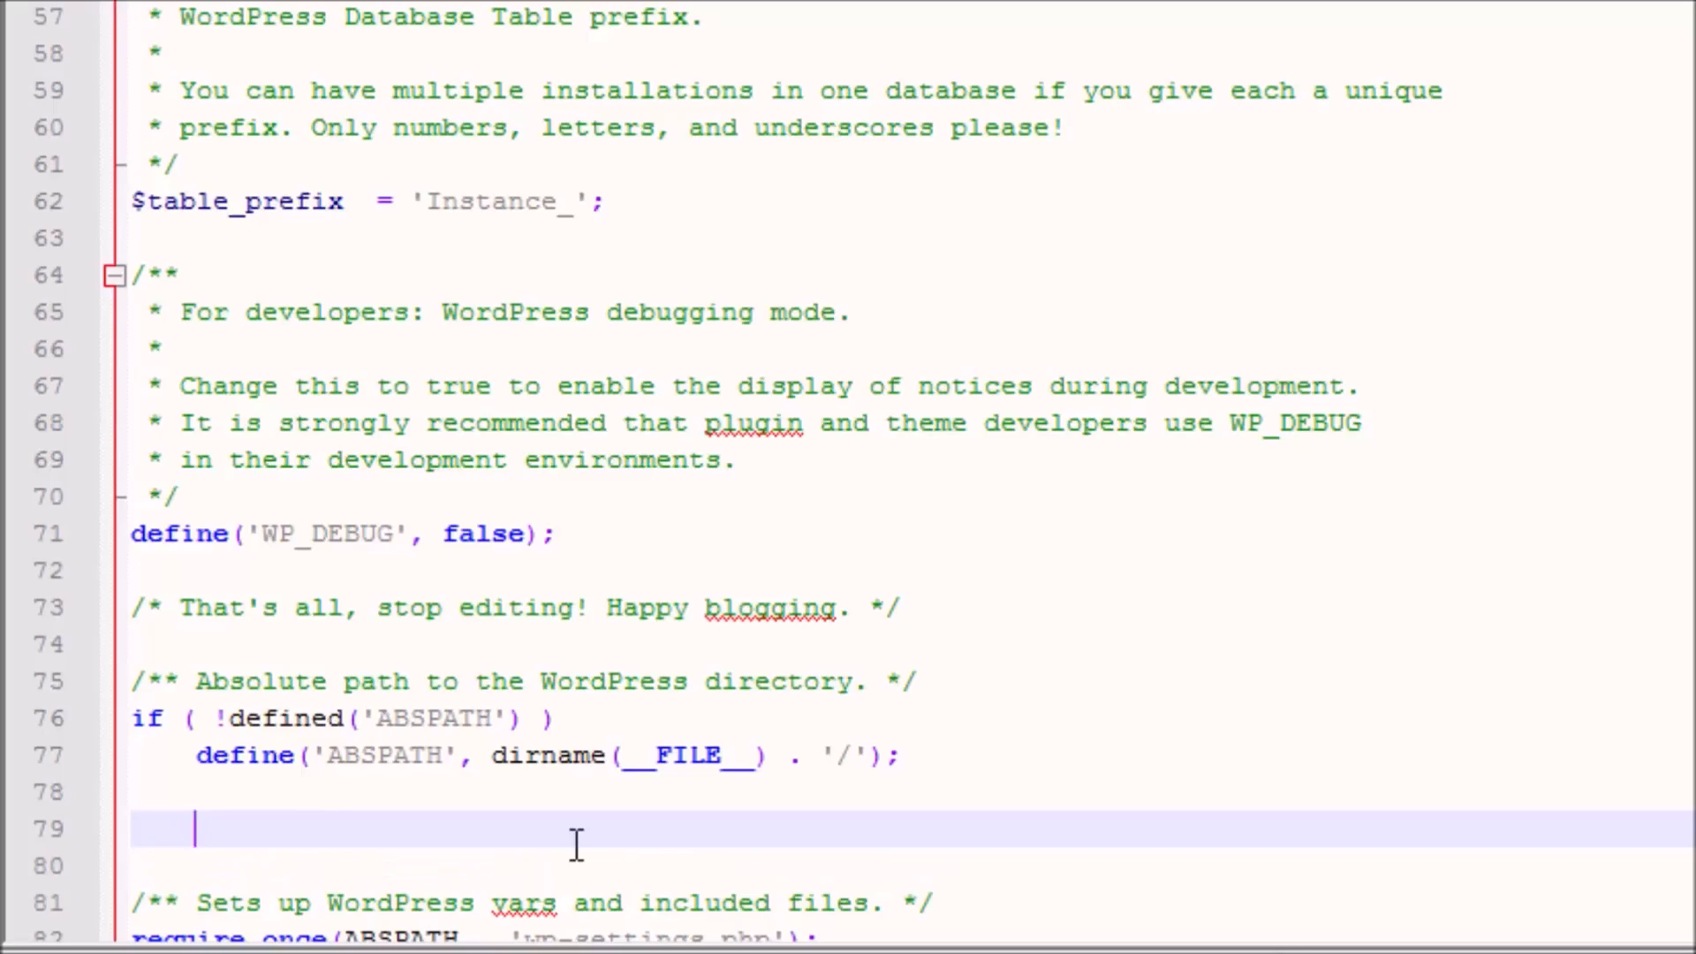
{"action": "type", "text": "define ('WP_CONTENT_FOLDERNAME', 'assets');"}
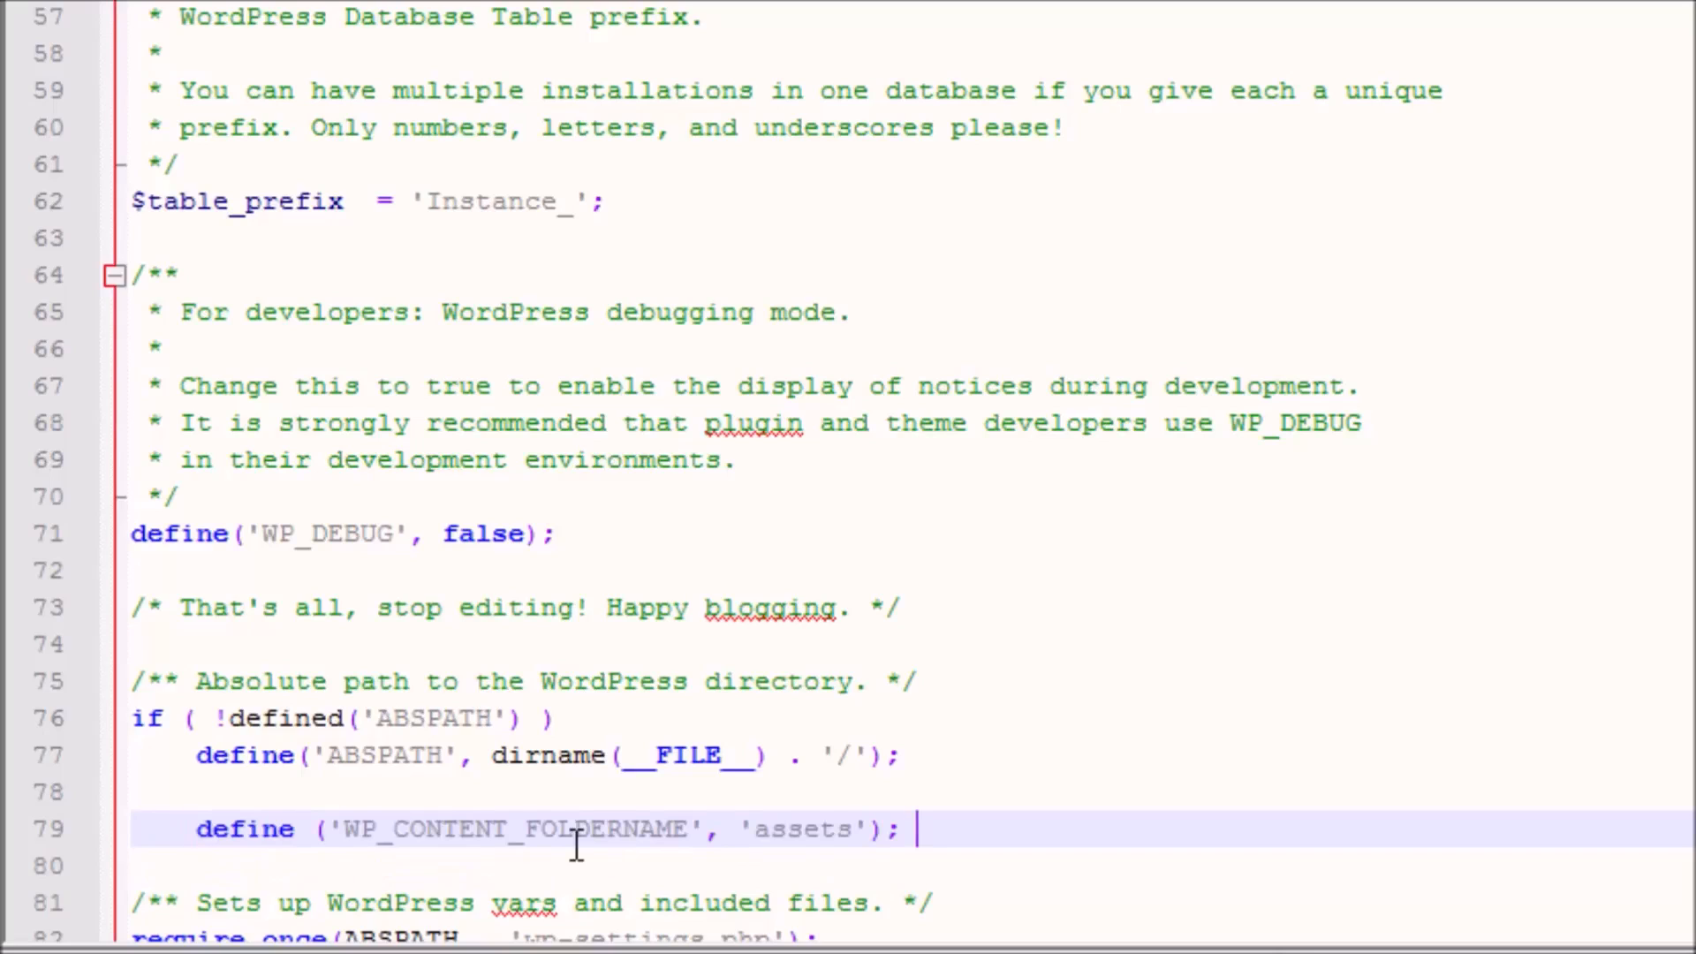
{"action": "mouse_move", "coordinate": [413, 863]}
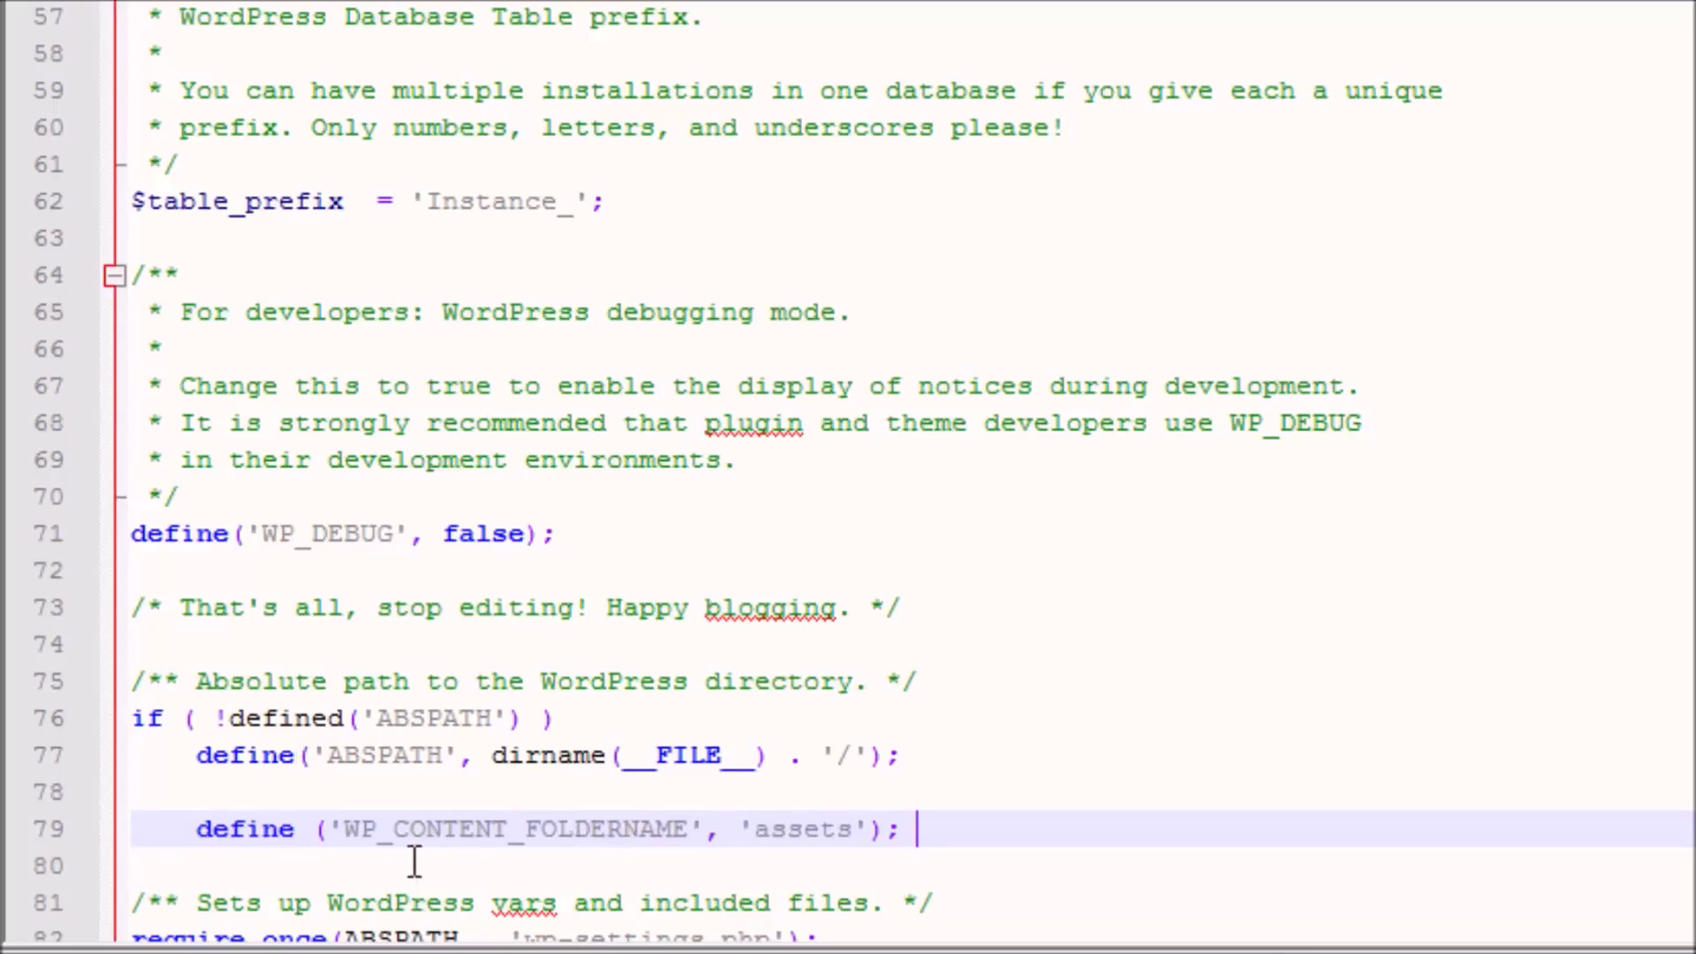
{"action": "mouse_move", "coordinate": [804, 827]}
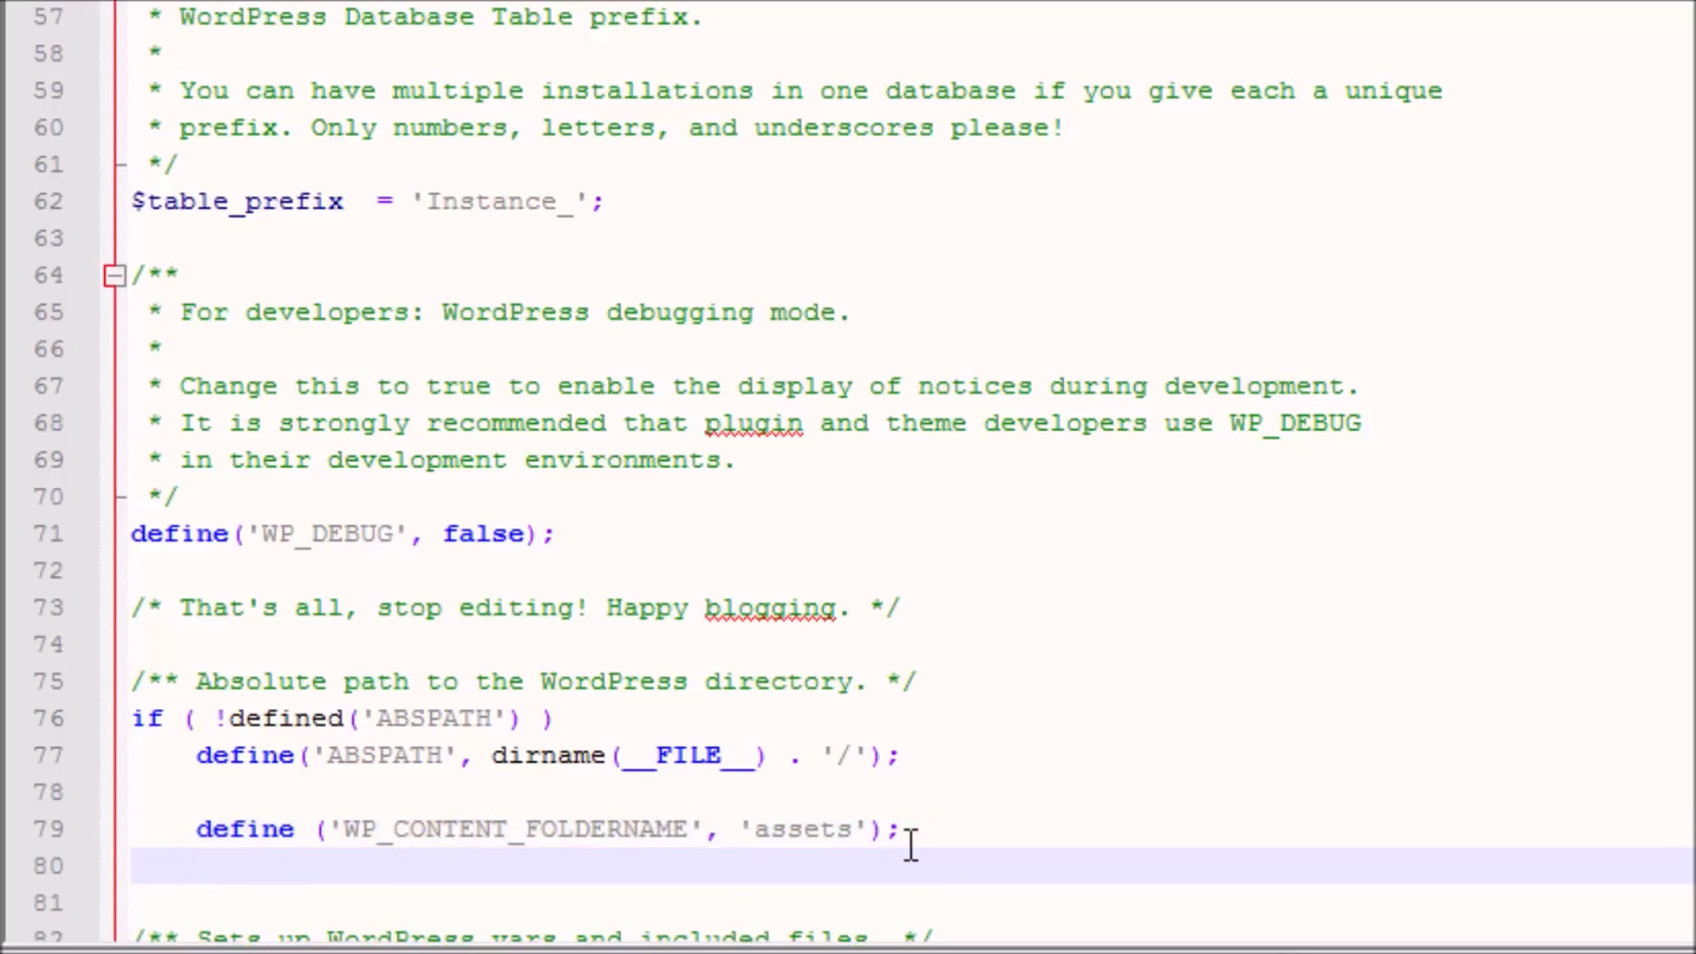
{"action": "left_click", "coordinate": [195, 866]}
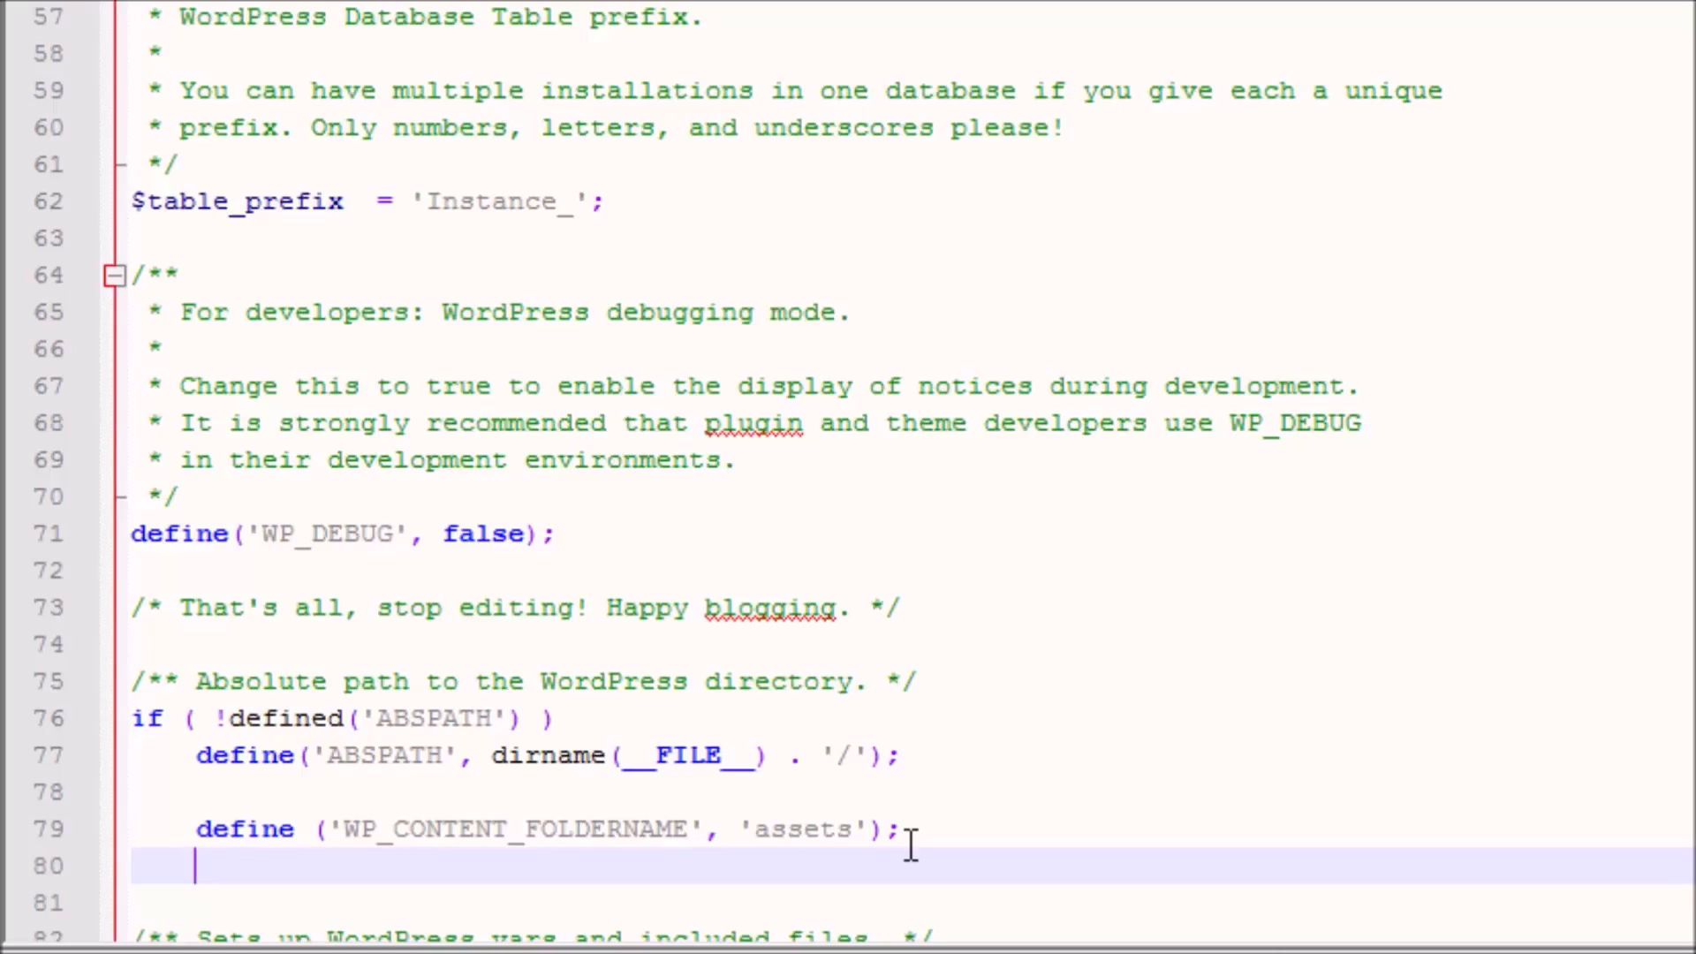
{"action": "type", "text": "define ('WP_CONTENT_DIR', ABSPATH . WP_CONTENT_FOLDERNAME) ;"}
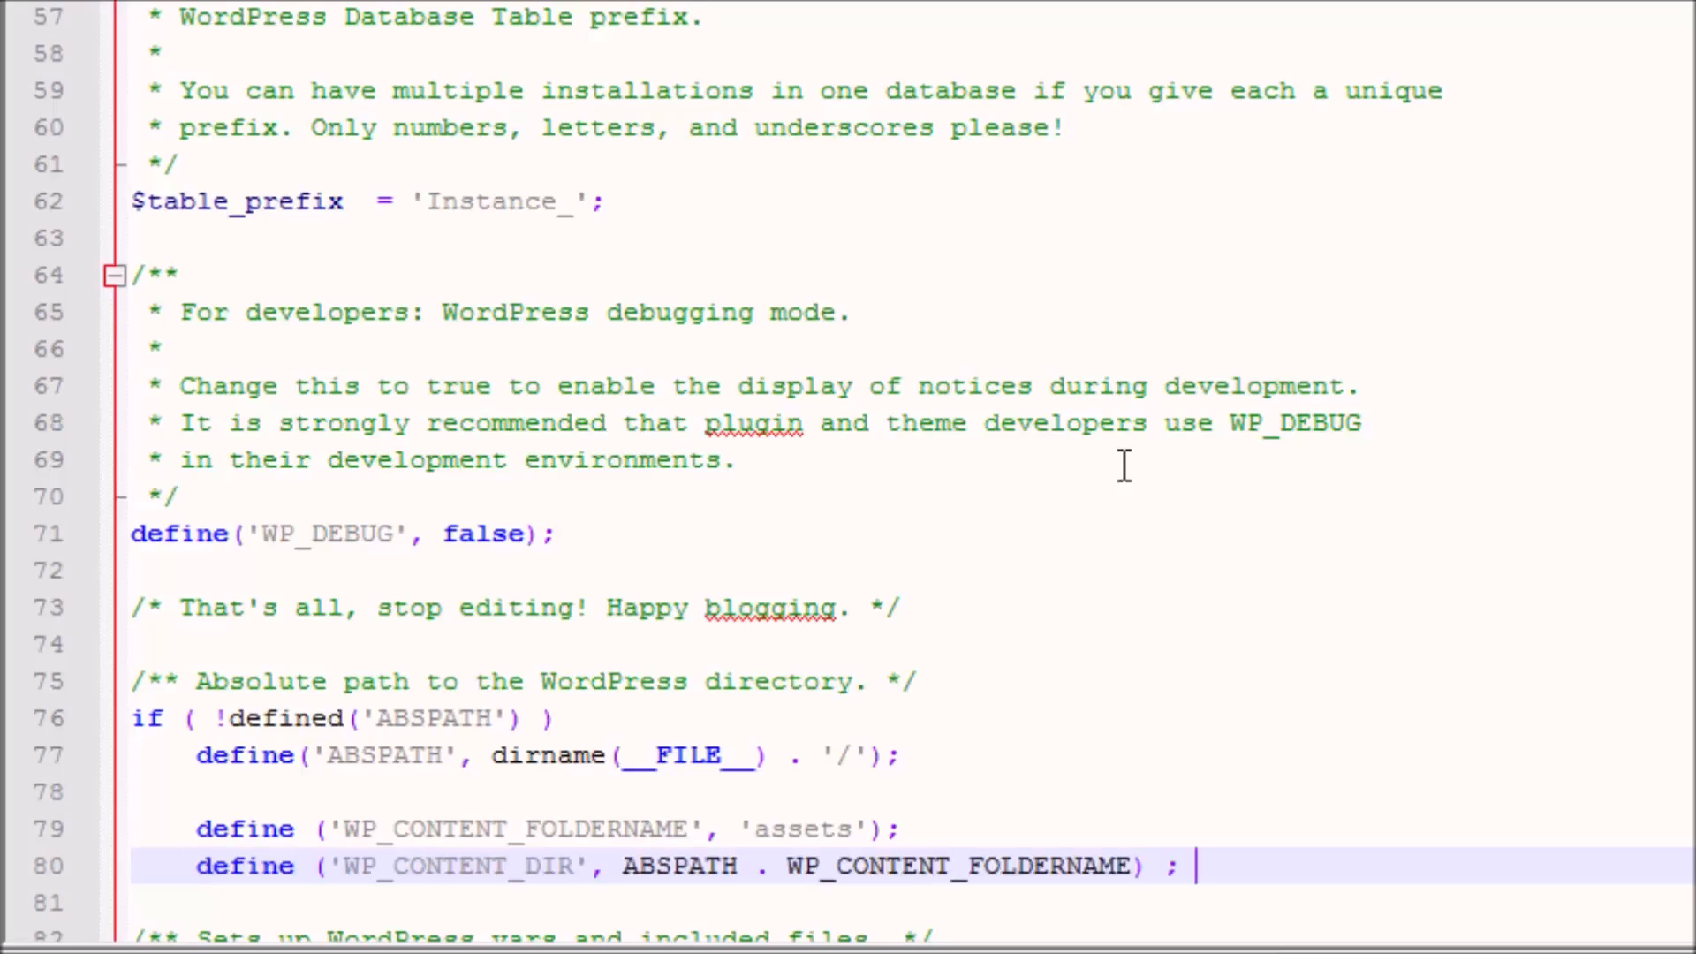
{"action": "scroll", "scroll_direction": "down", "scroll_amount": 3}
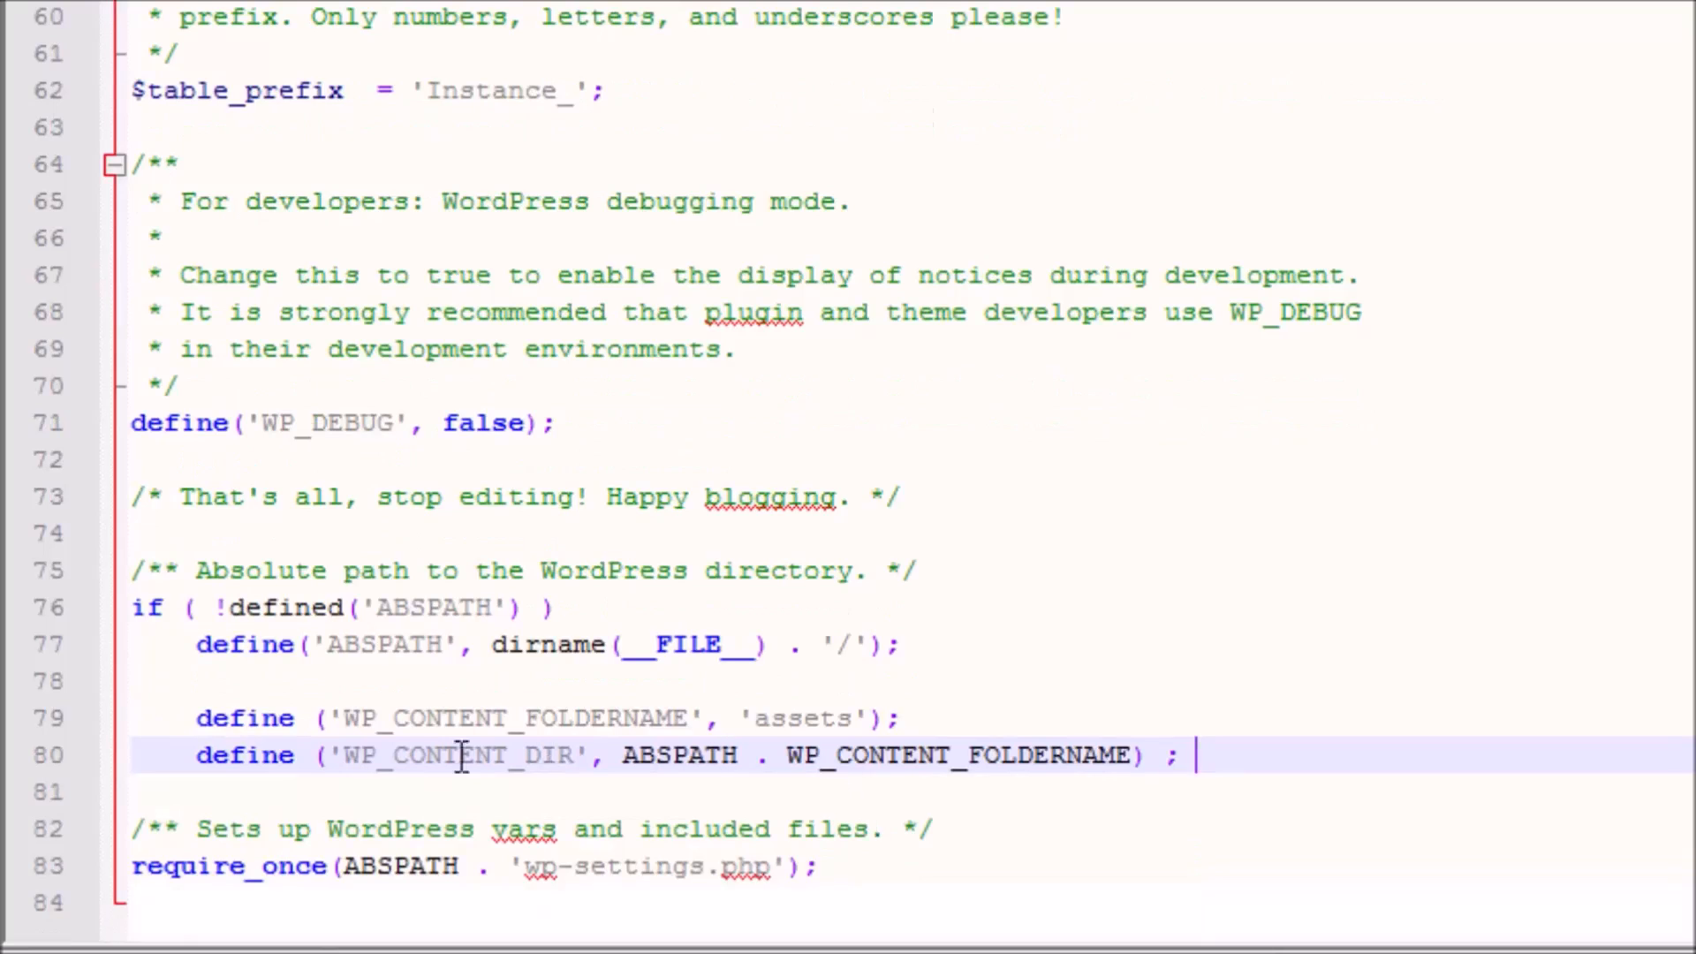
{"action": "mouse_move", "coordinate": [504, 774]}
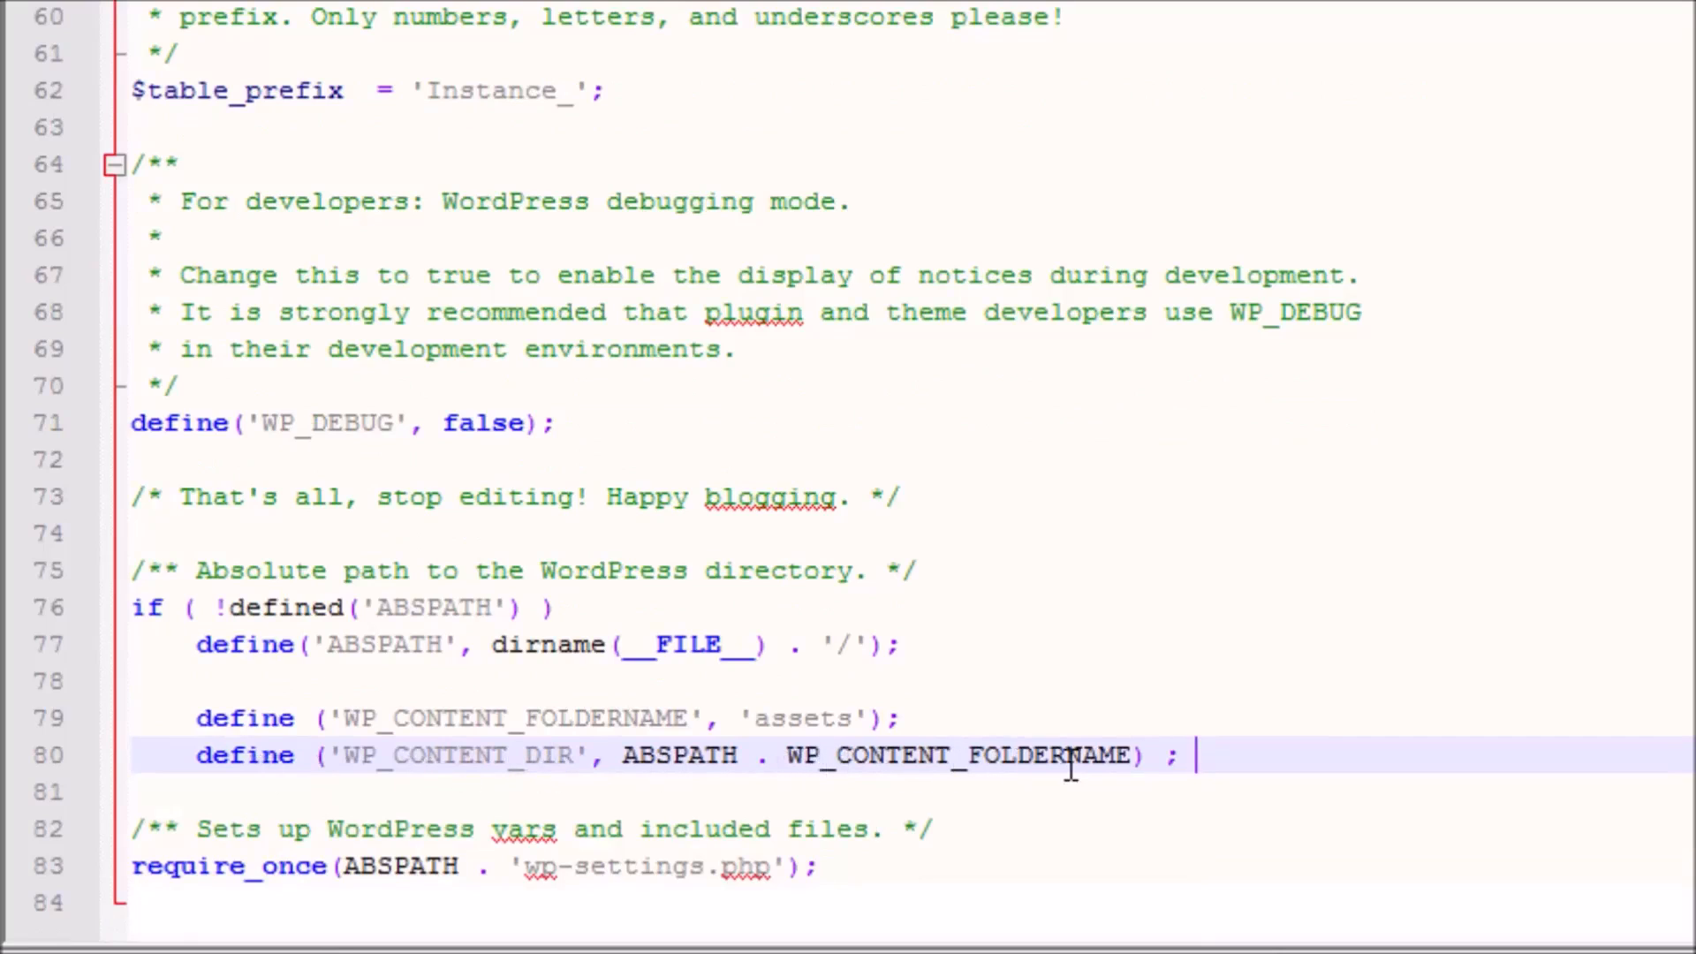
{"action": "mouse_move", "coordinate": [1081, 765]}
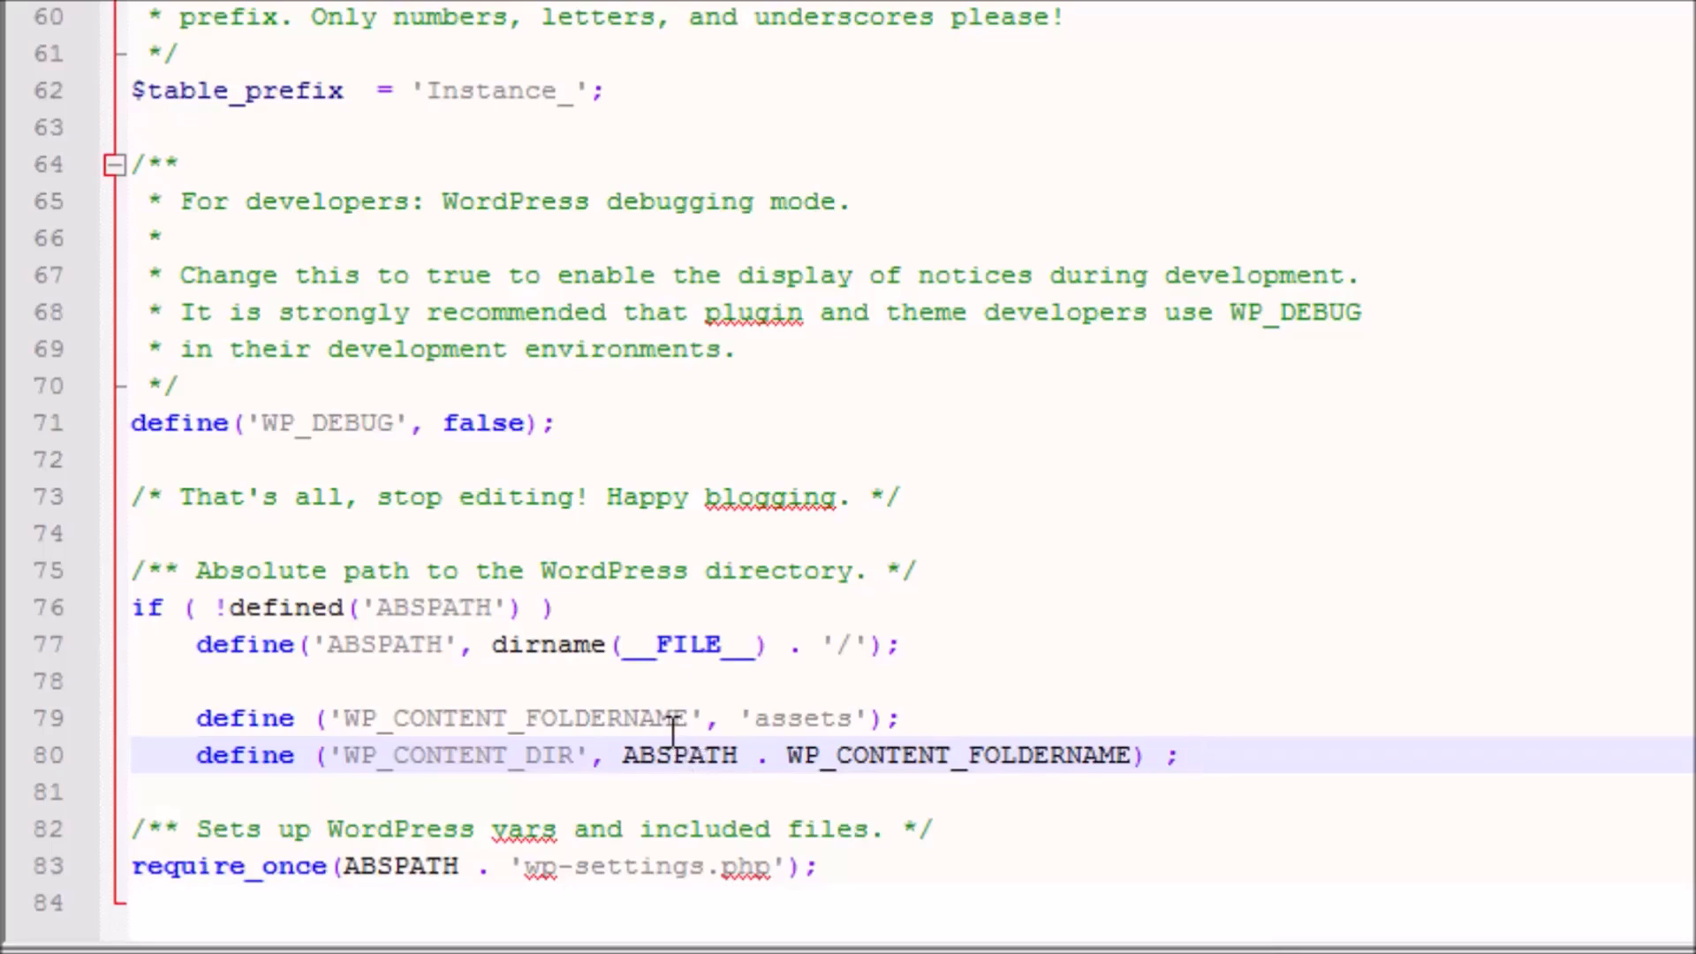
{"action": "mouse_move", "coordinate": [622, 754]}
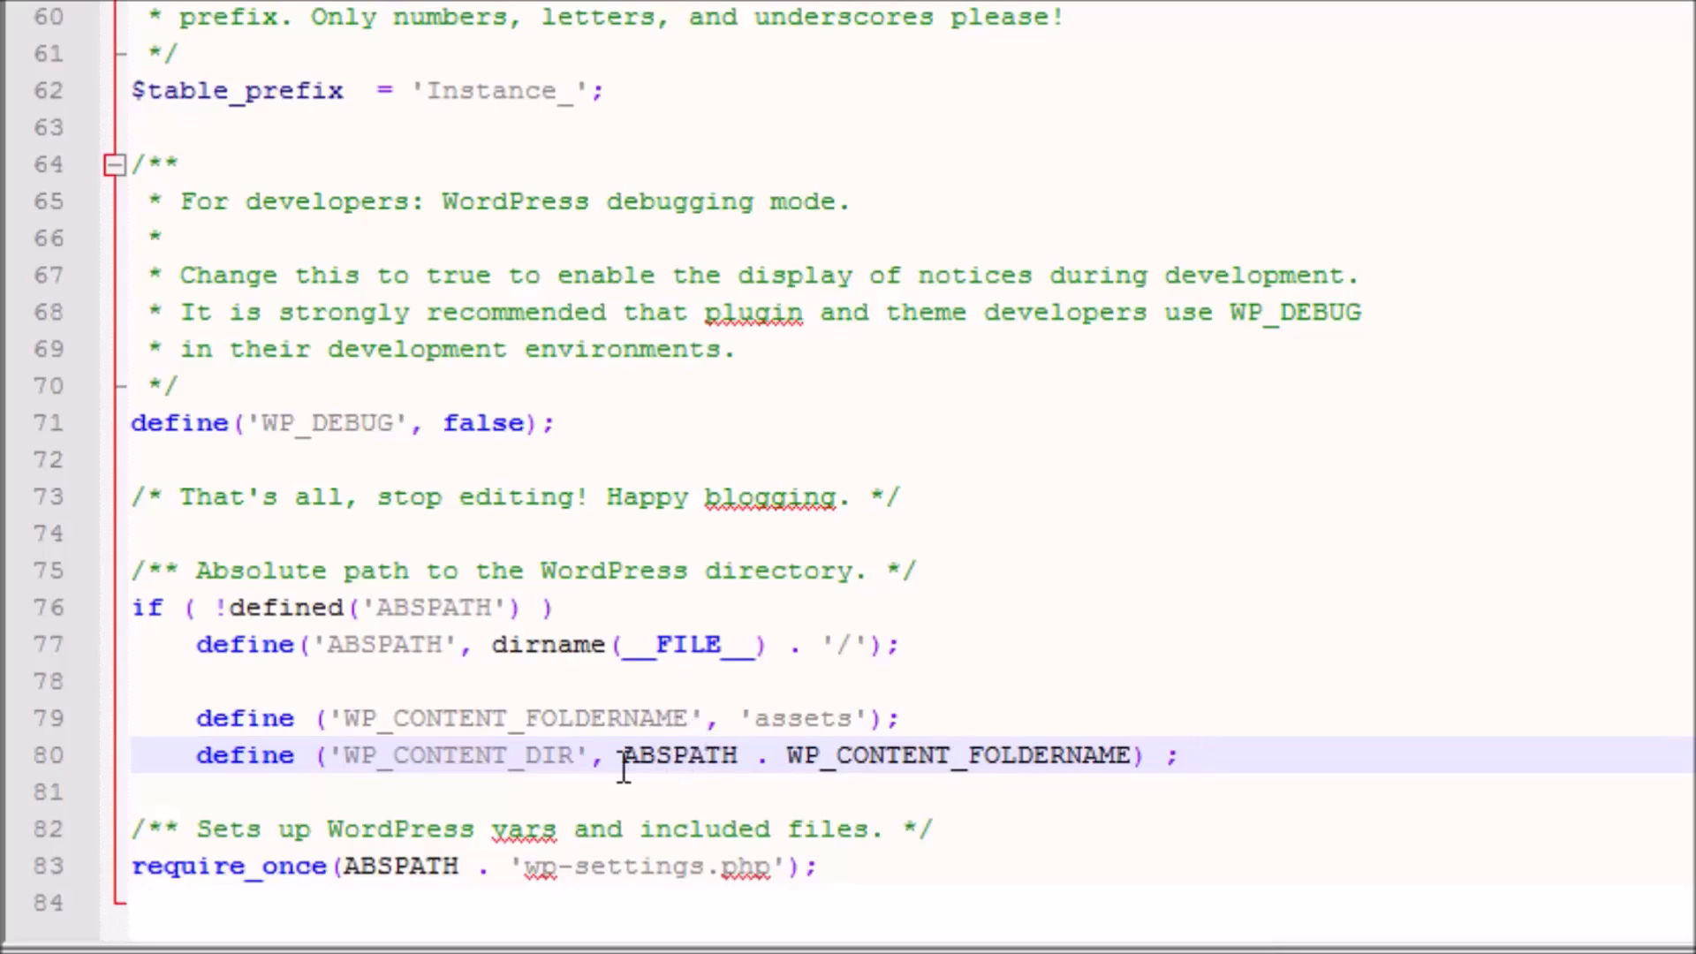
{"action": "left_click", "coordinate": [1196, 754]}
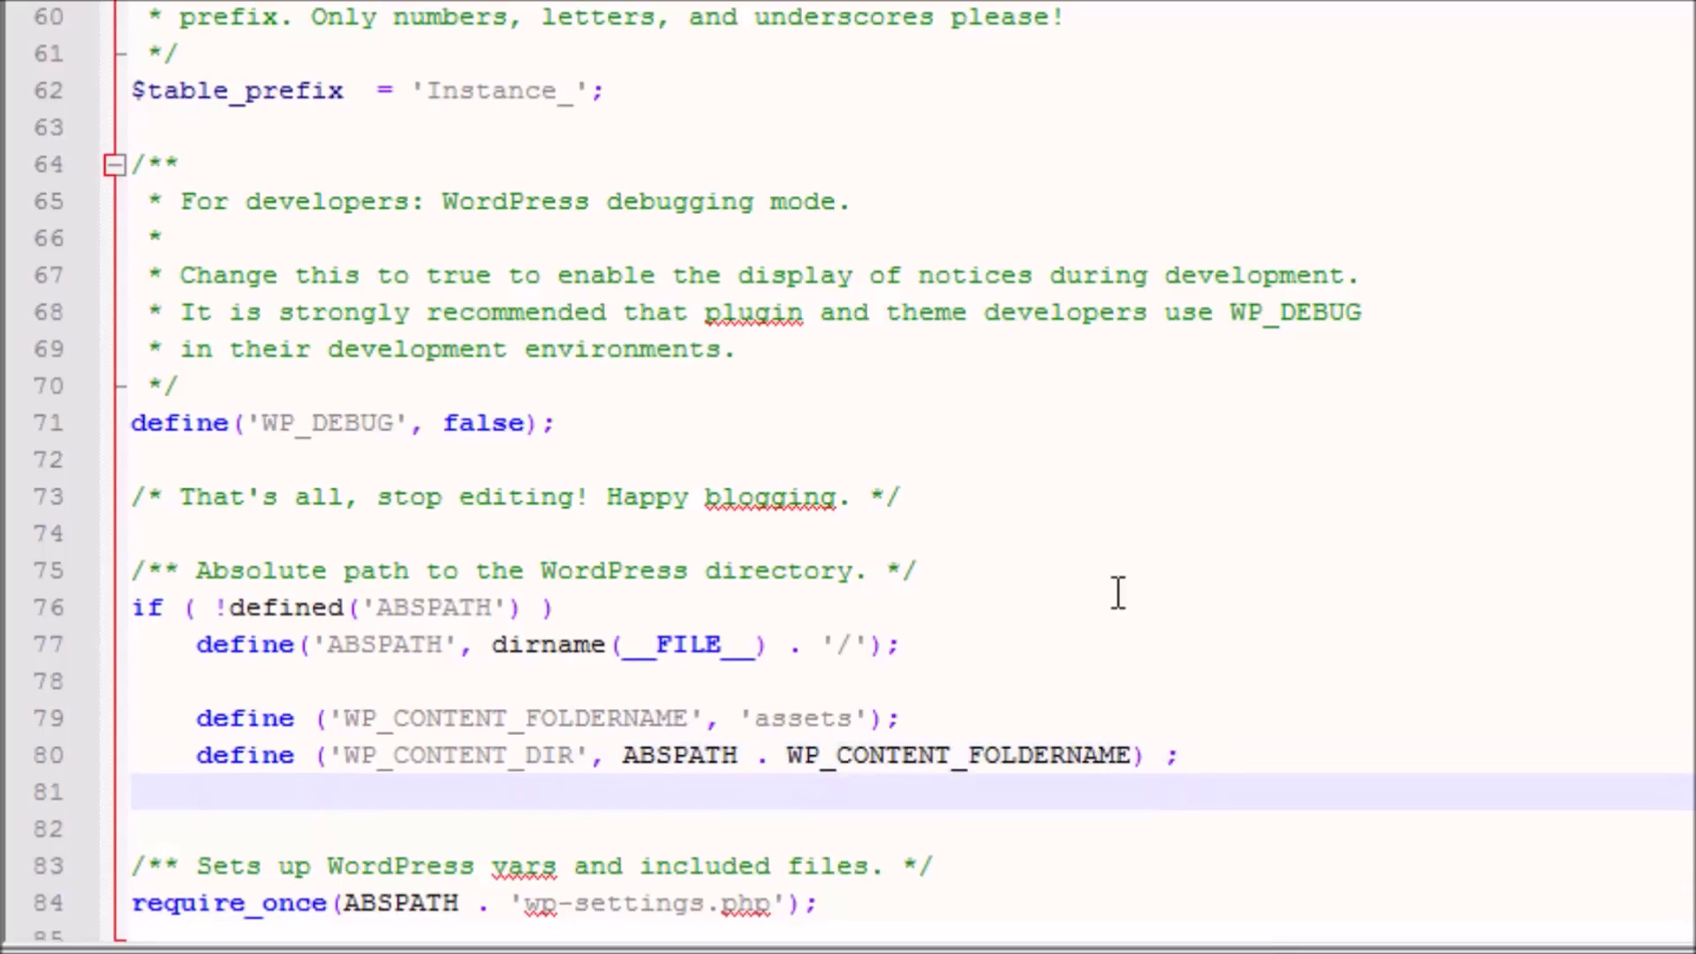
{"action": "left_click", "coordinate": [195, 791]}
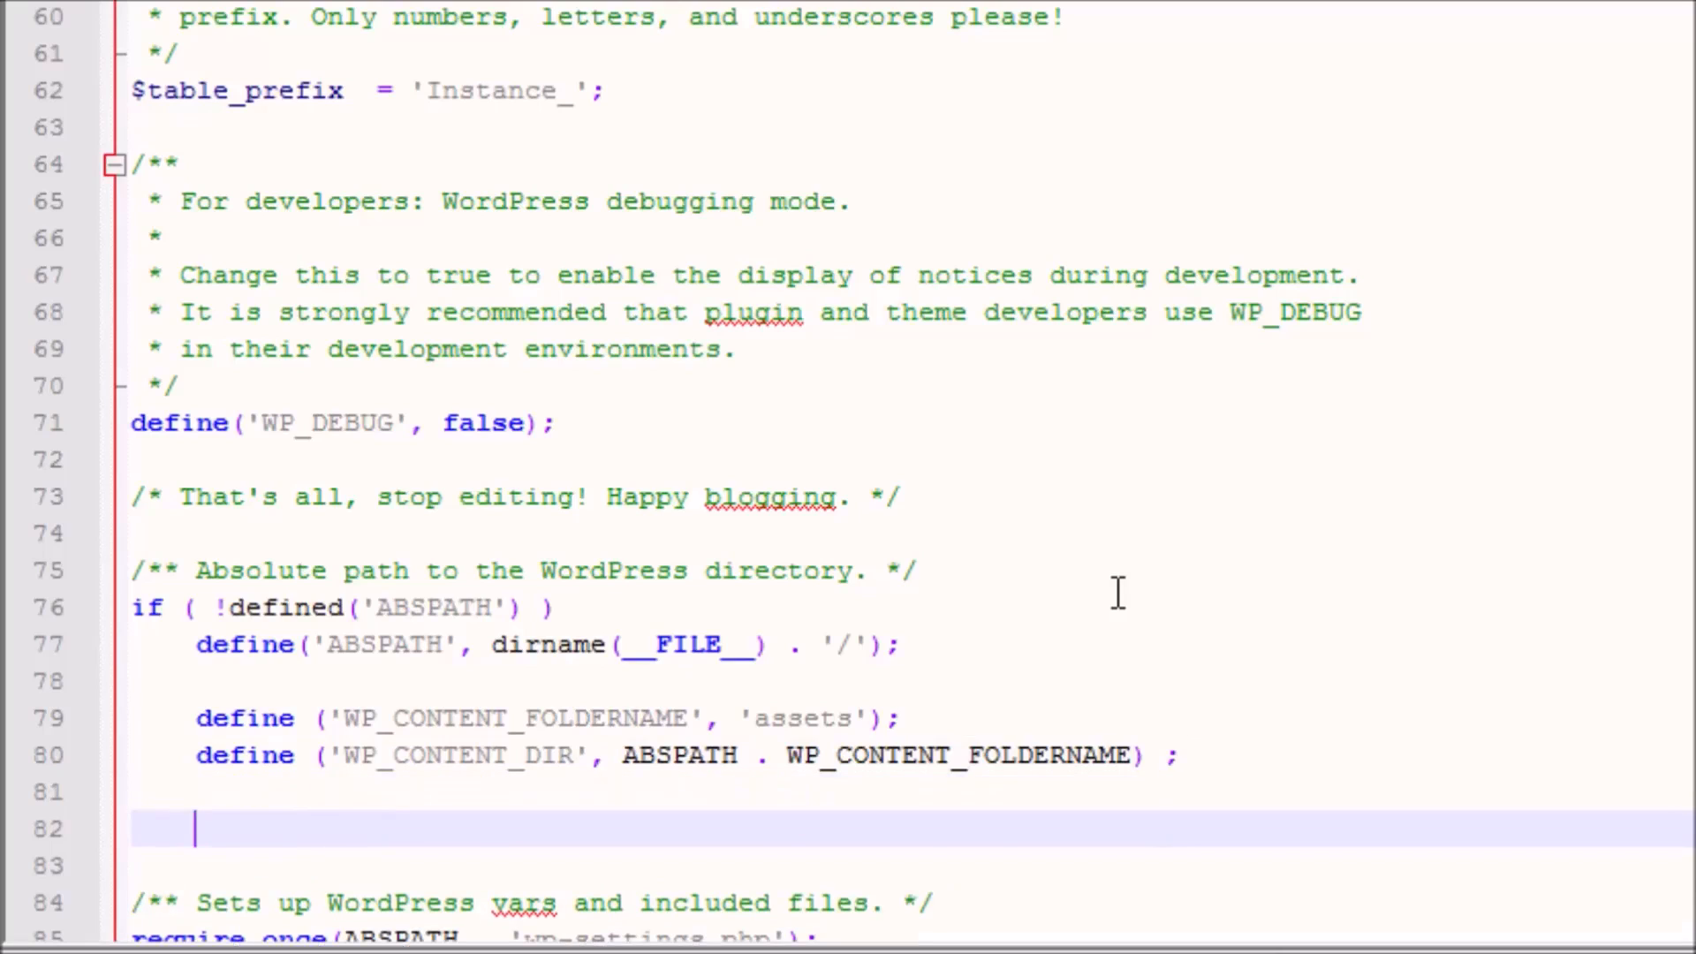
{"action": "type", "text": "define('WP_SITEURL', 'http://' . $_SERVER['HTTP_HOST'] . '/');"}
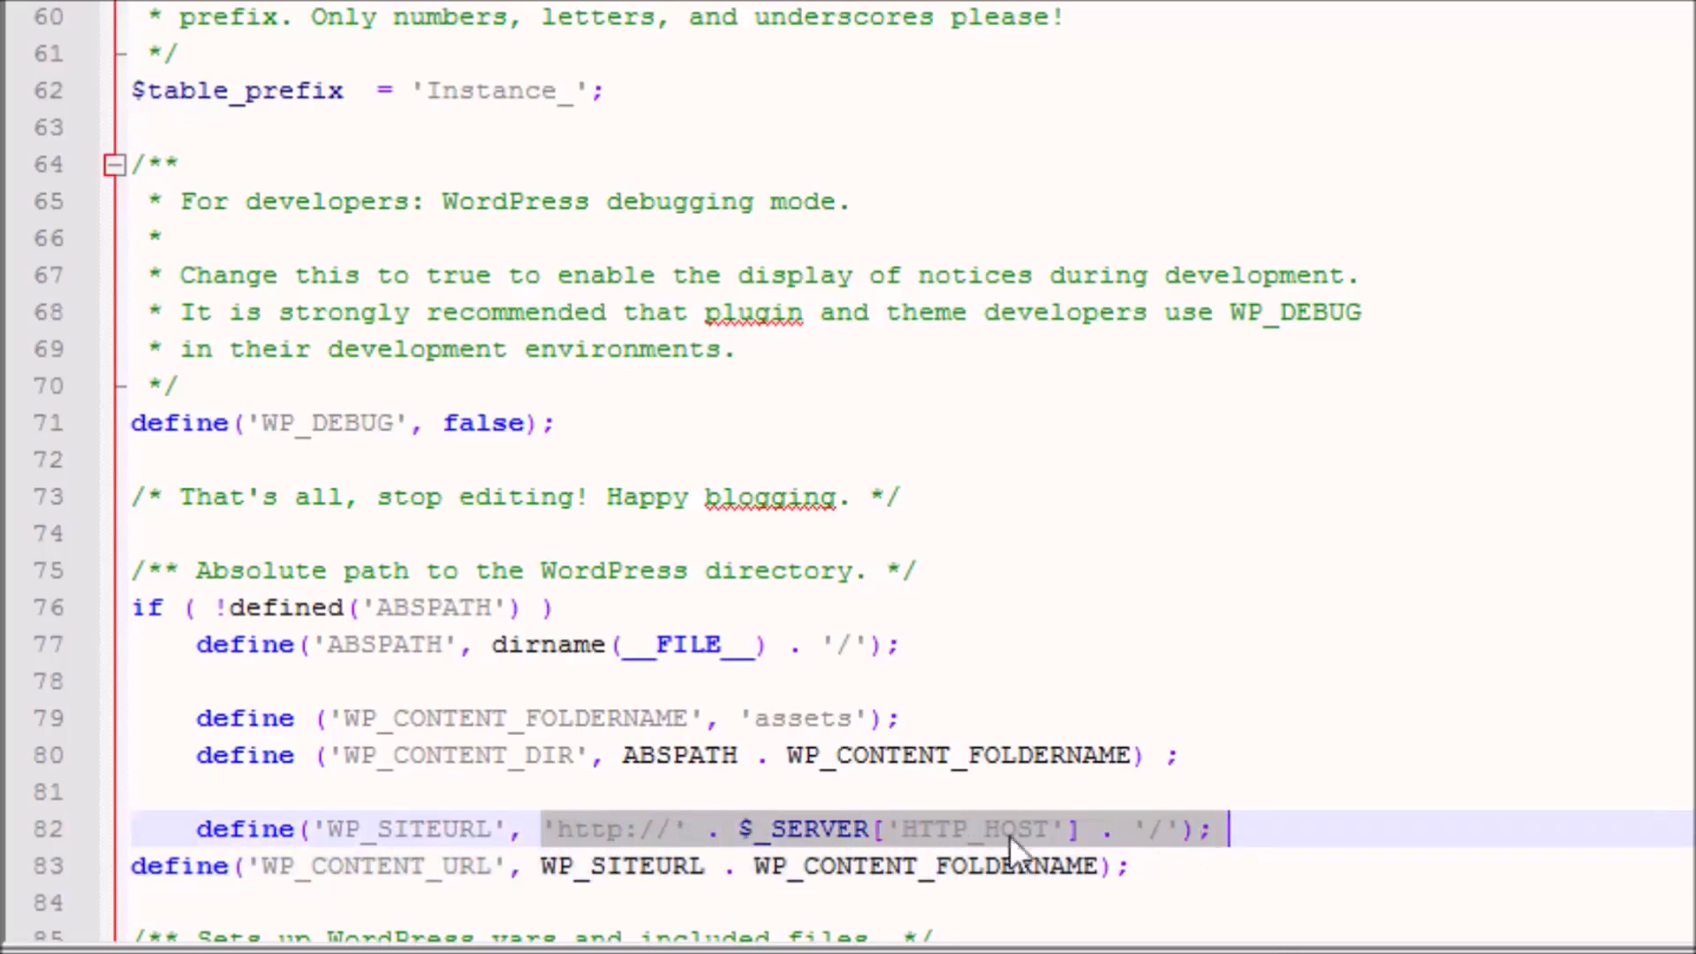
Review the new define block including WP_CONTENT_URL and highlight the folder name 'assets'.
{"action": "left_click", "coordinate": [307, 866]}
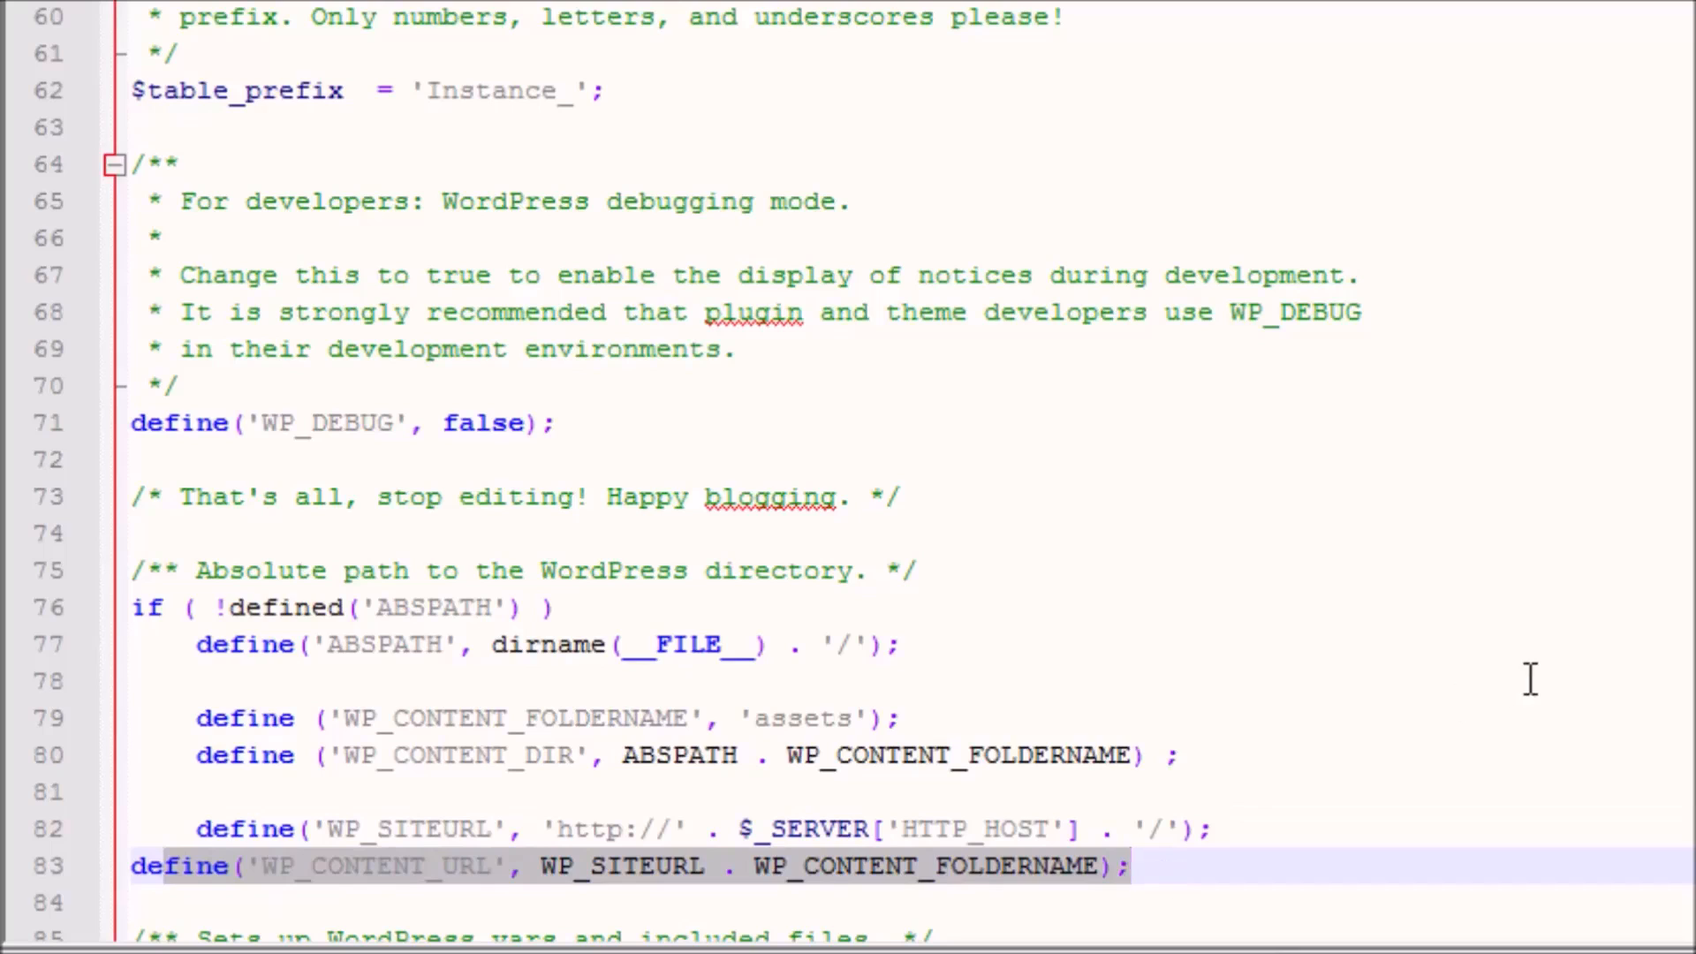
{"action": "scroll", "scroll_direction": "down", "scroll_amount": 3}
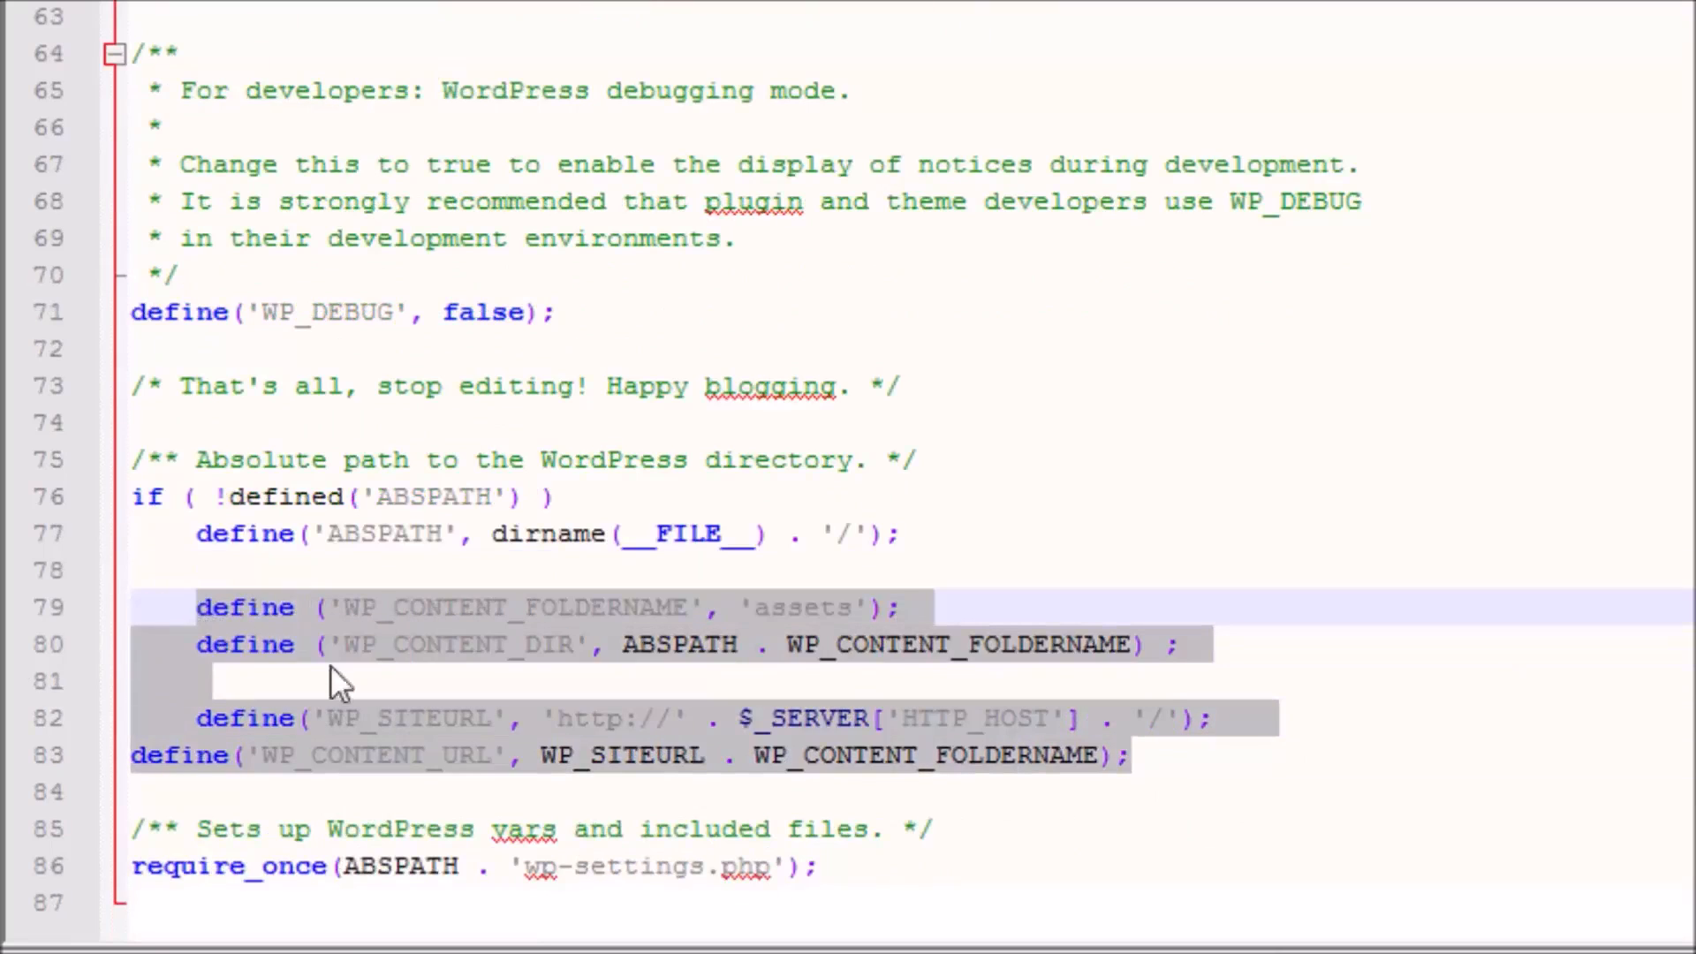
{"action": "left_click", "coordinate": [1127, 755]}
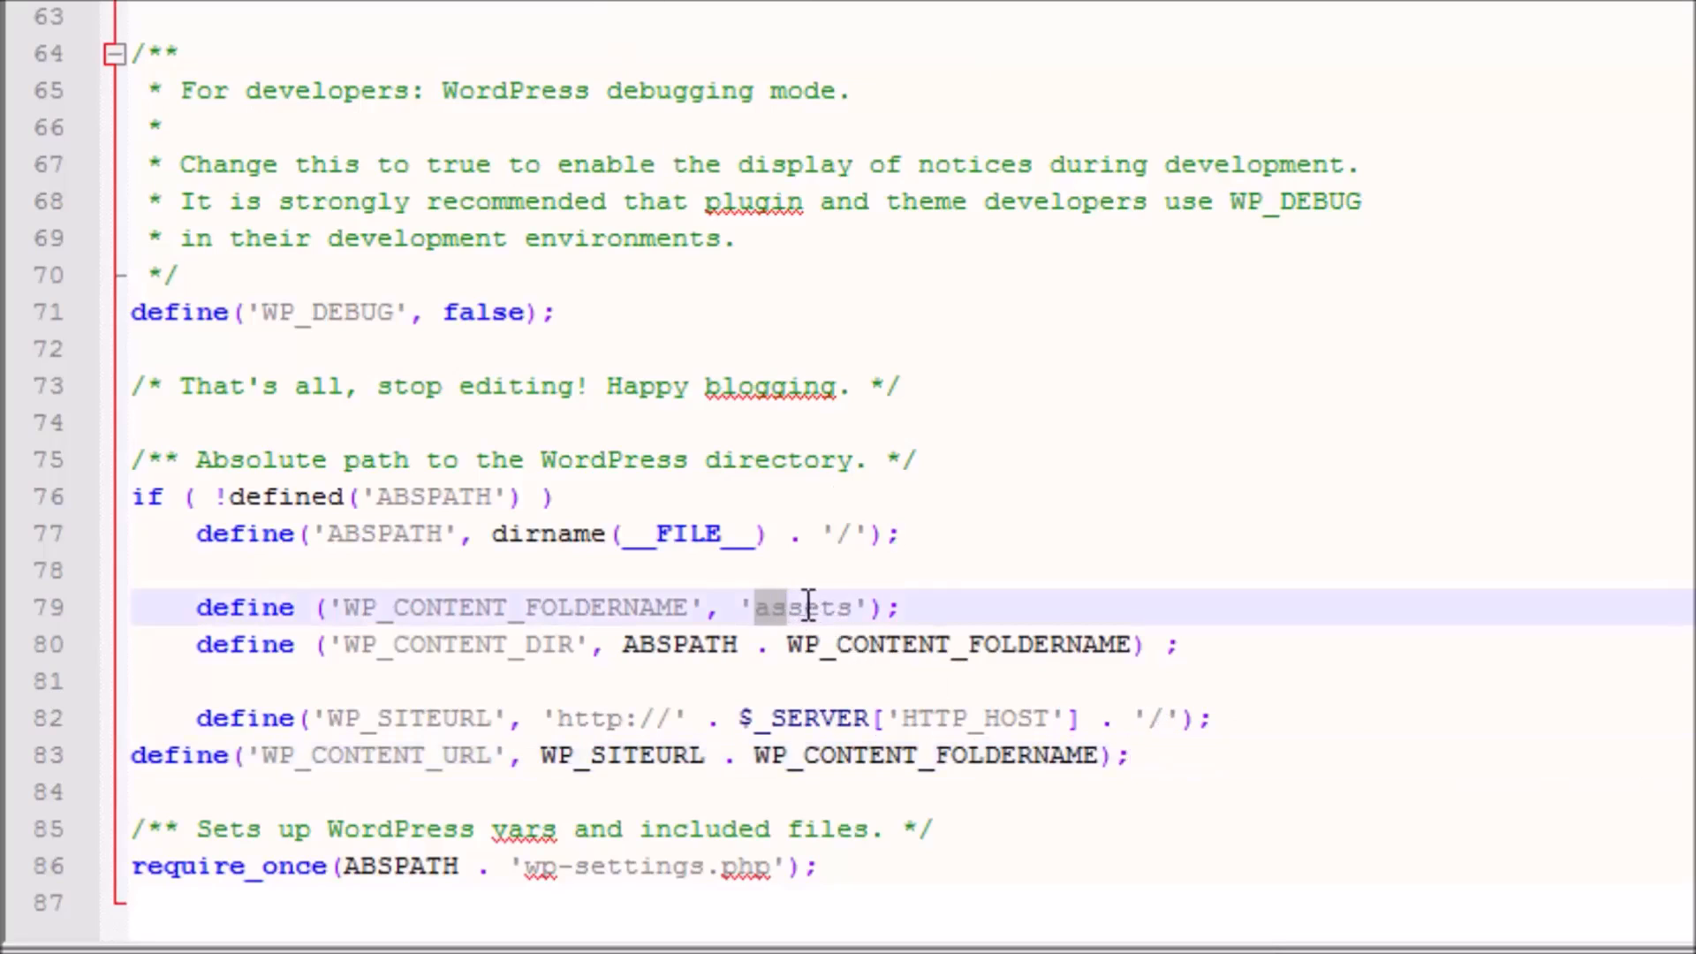
{"action": "double_click", "coordinate": [804, 606]}
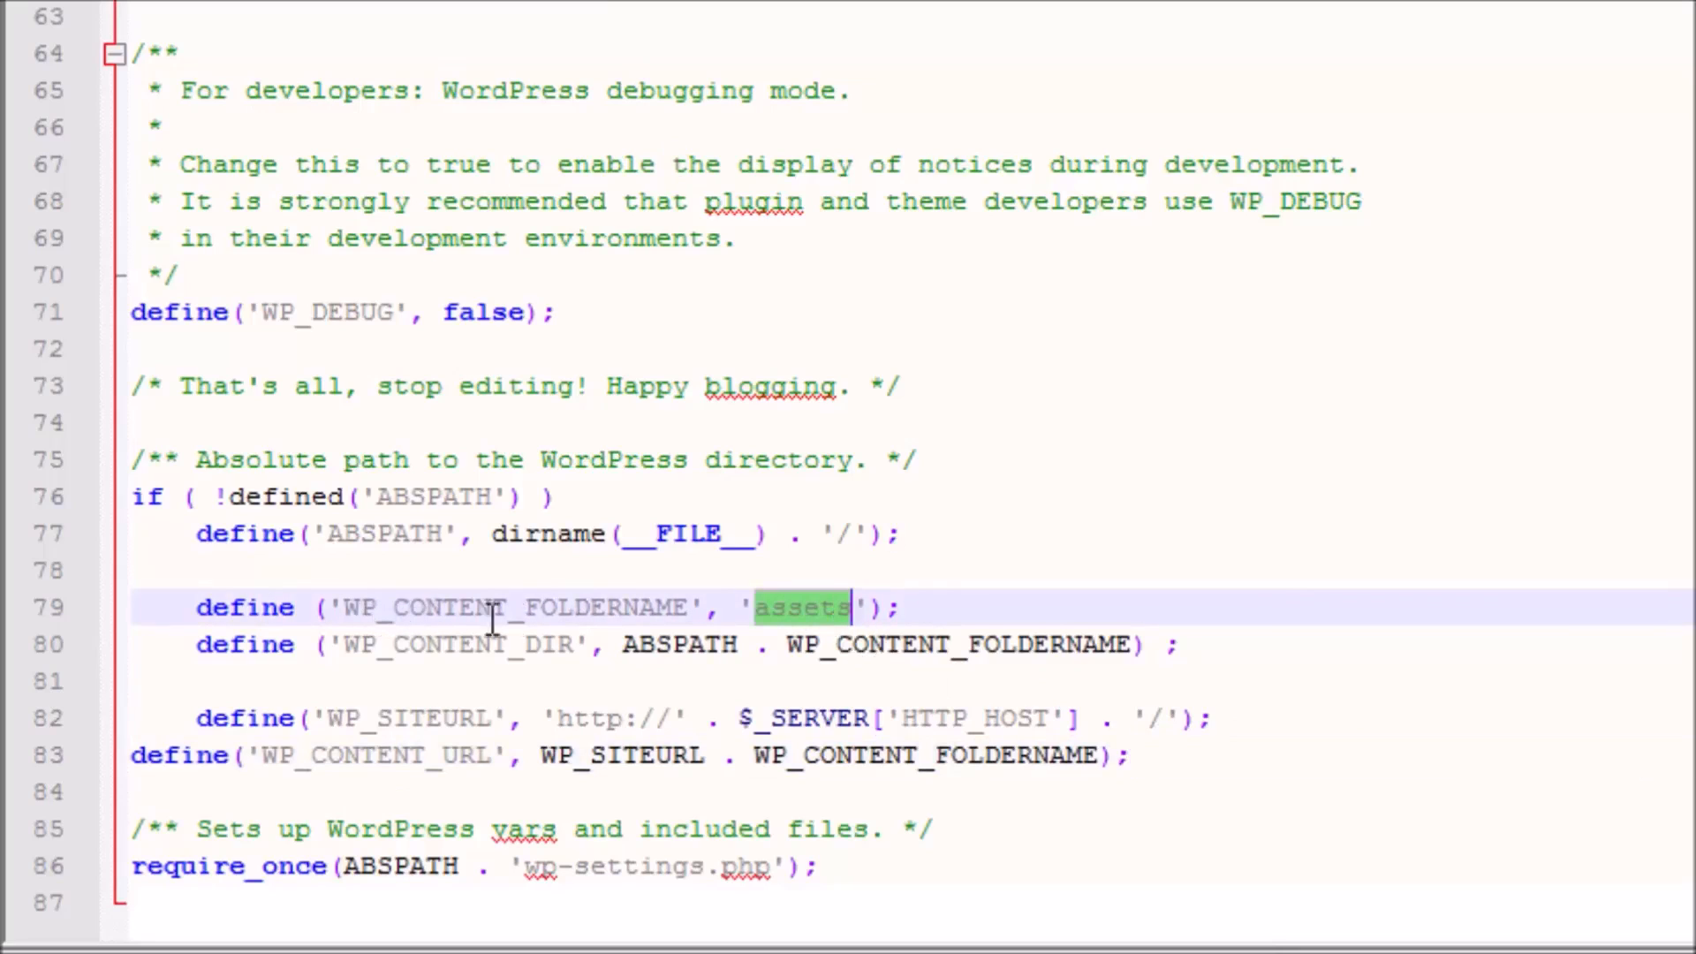
Add define( 'UPLOADS', ''.'files' ); below the content URL line and check the word files.
{"action": "left_click", "coordinate": [1135, 755]}
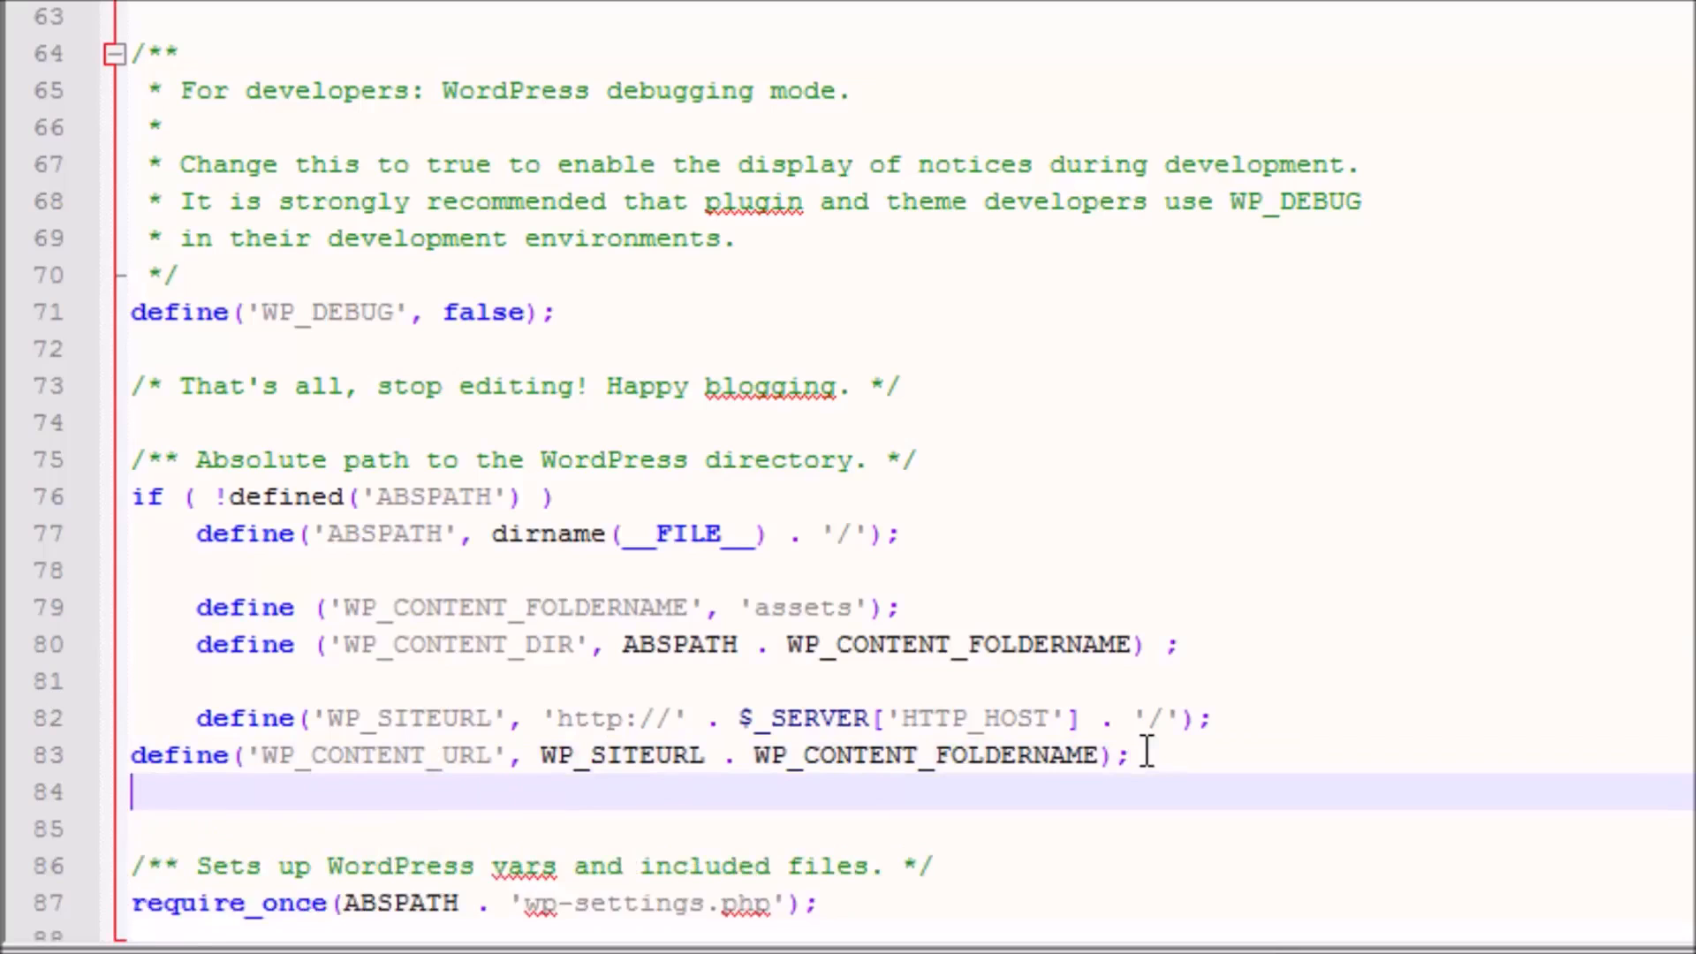
{"action": "type", "text": "define( 'UPLOADS', ''.'files' );"}
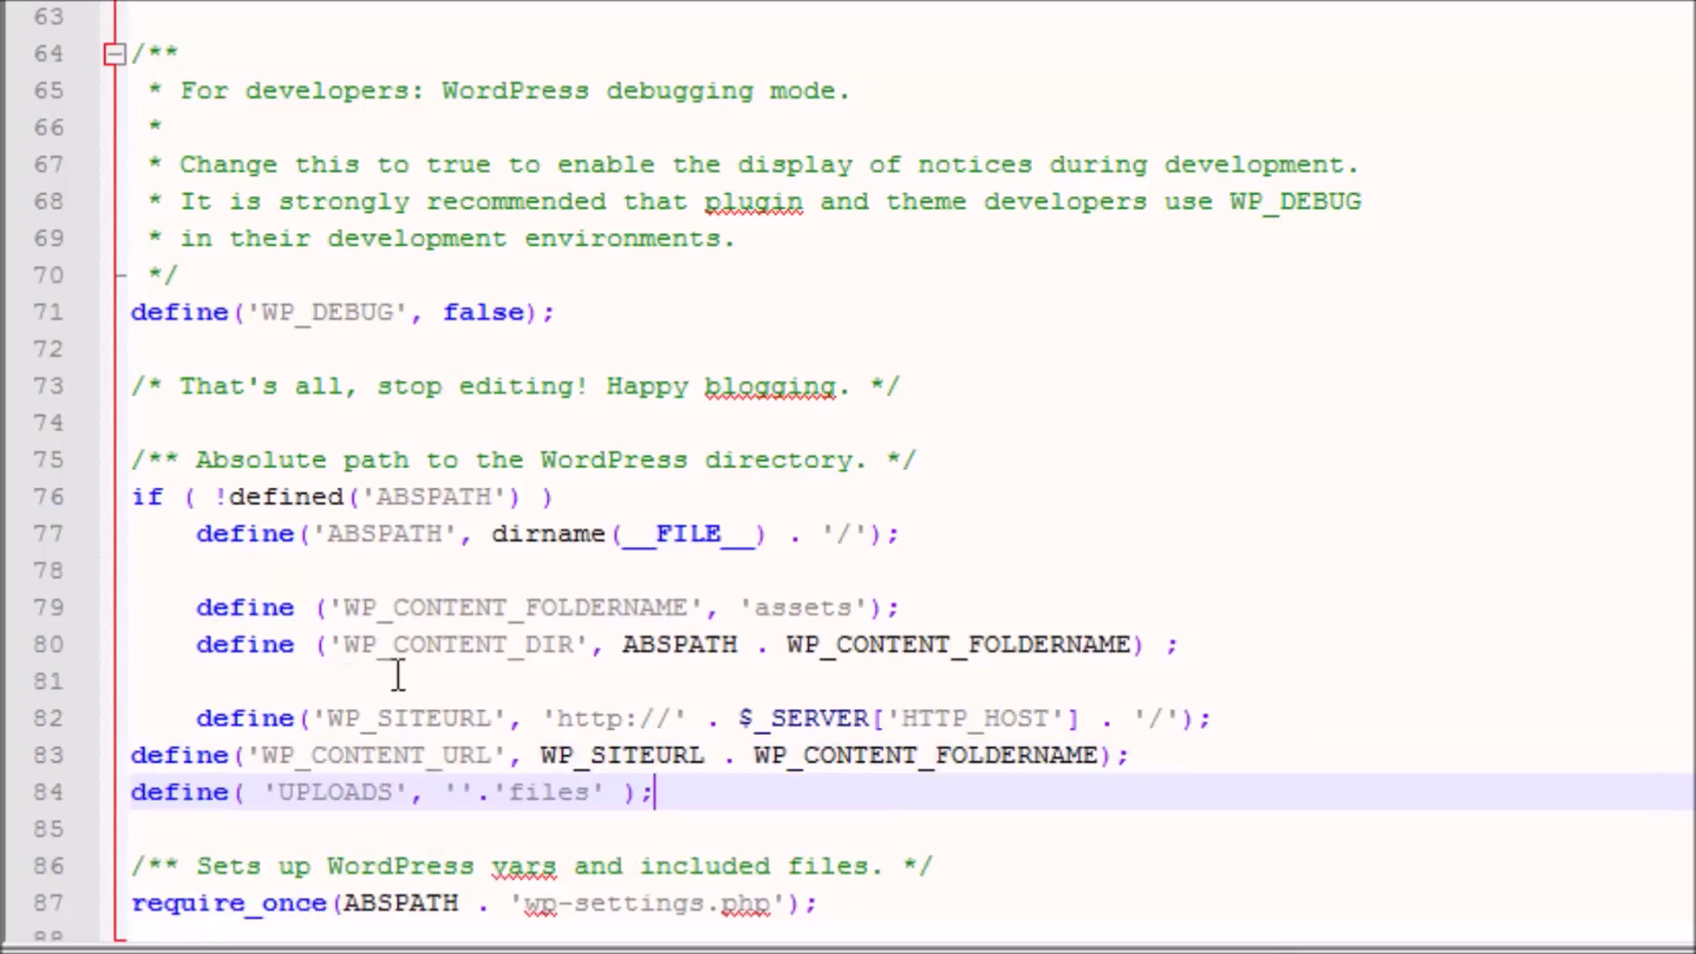
{"action": "double_click", "coordinate": [331, 791]}
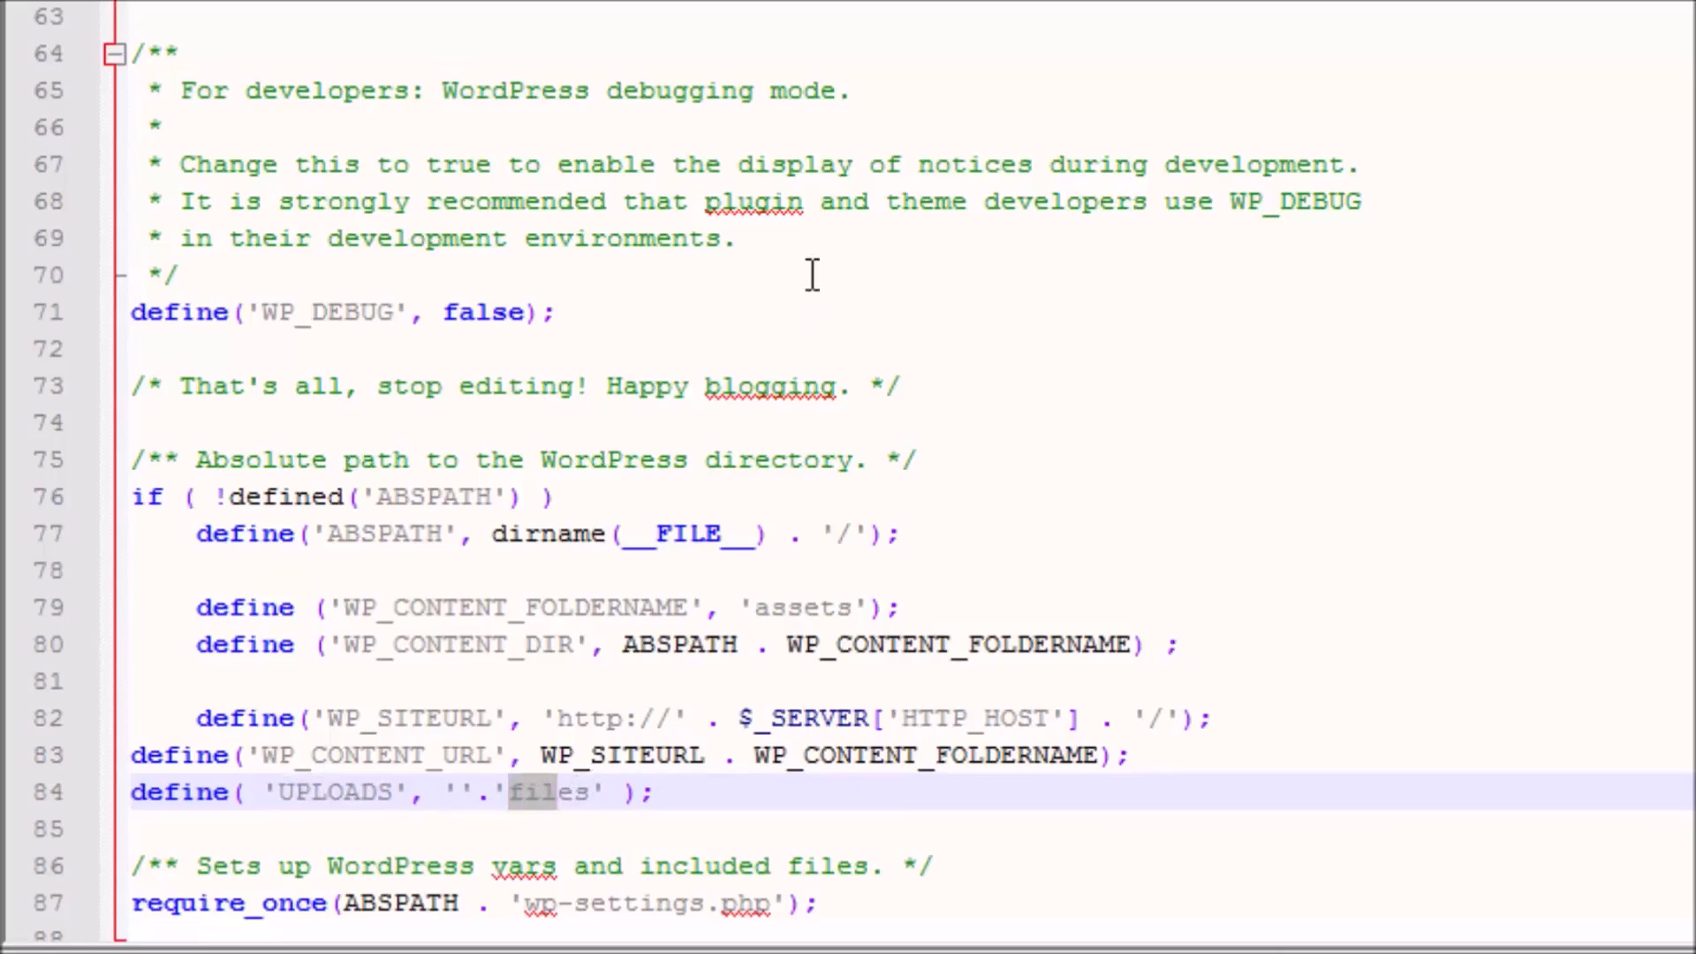
{"action": "left_click", "coordinate": [555, 791]}
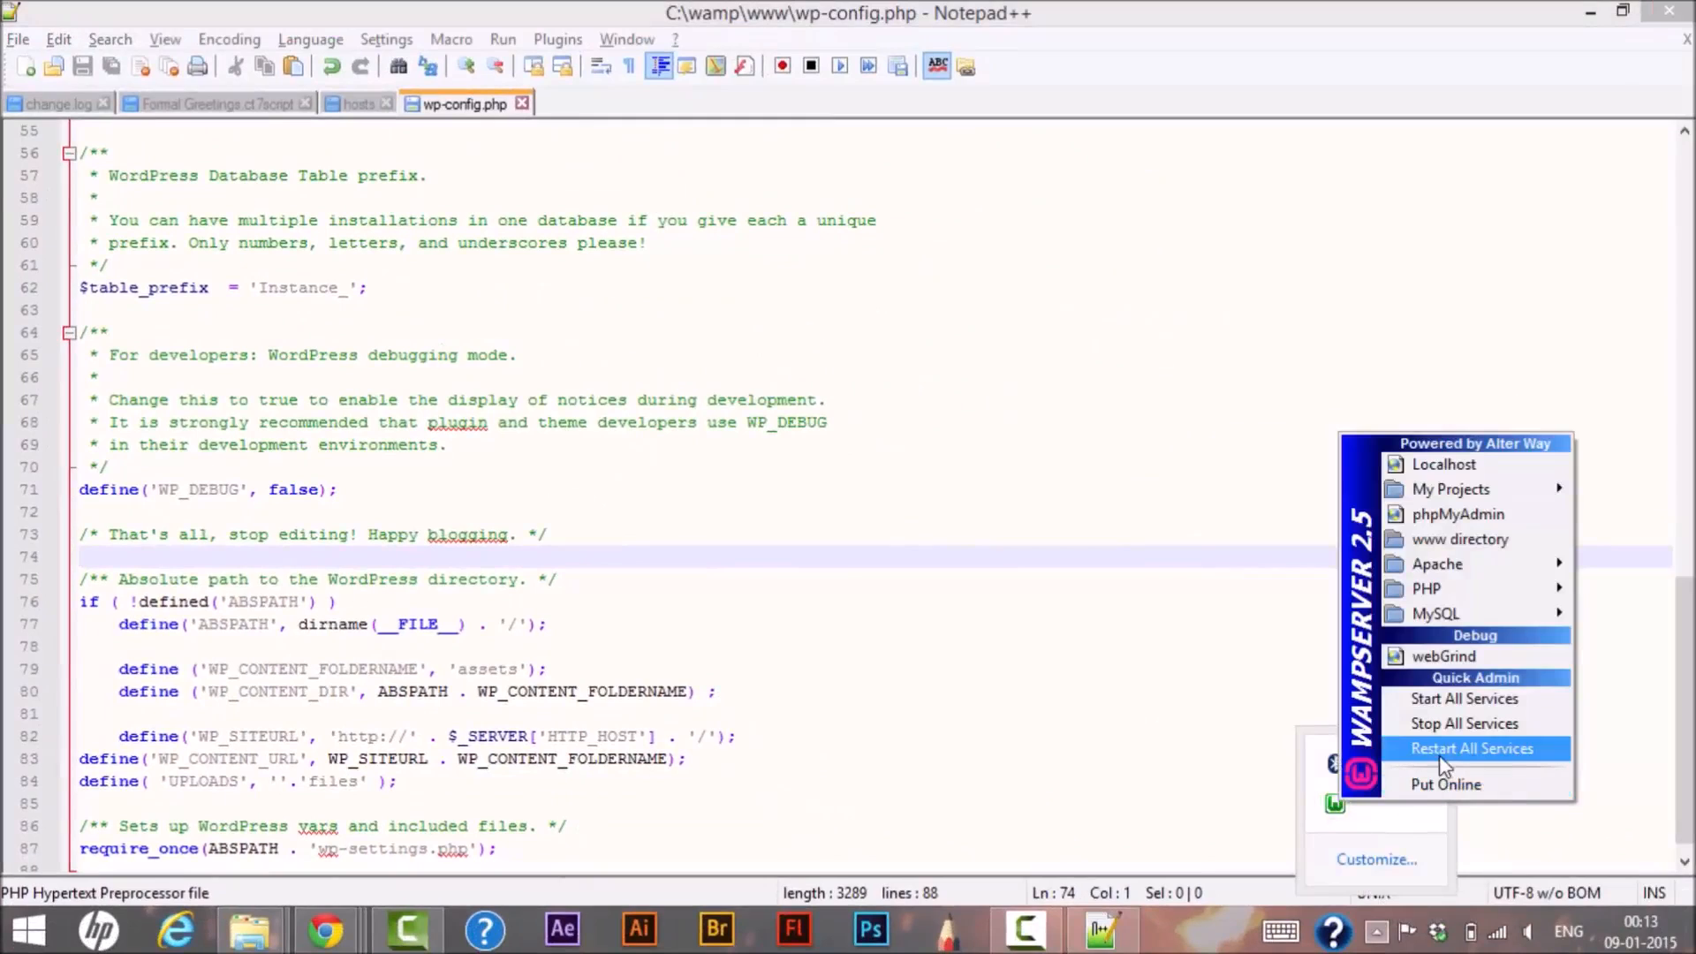
{"action": "mouse_move", "coordinate": [1461, 755]}
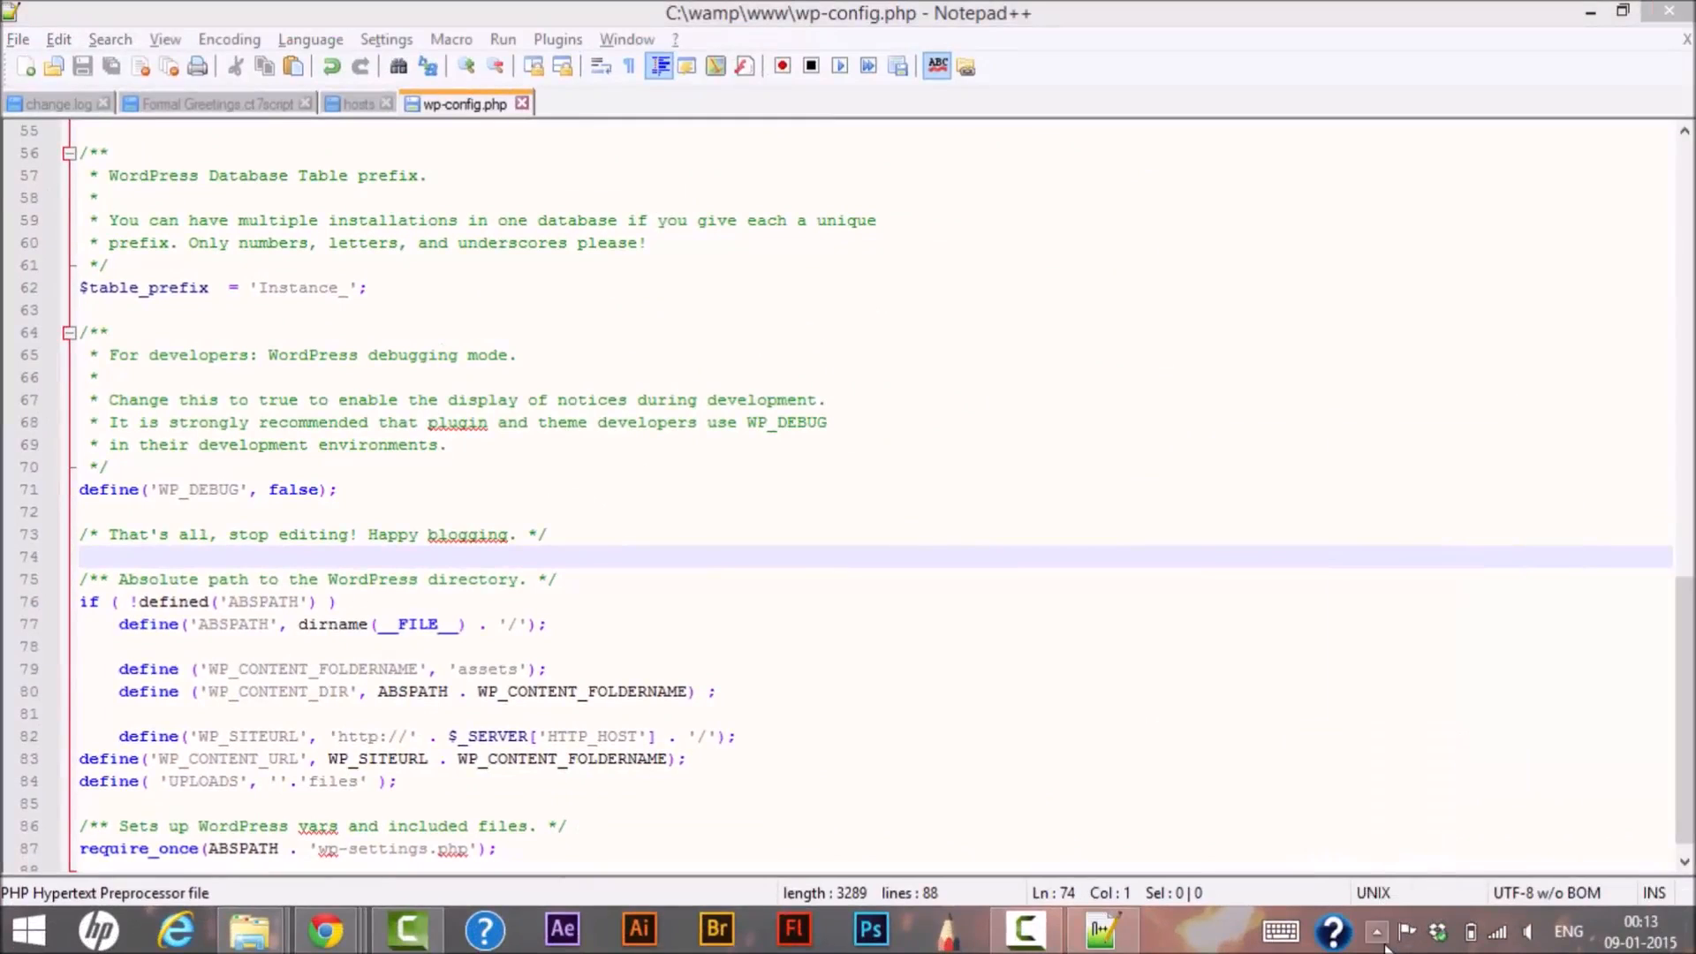
From the WampServer tray menu, launch Localhost to reload the local WordPress site.
{"action": "left_click", "coordinate": [1377, 931]}
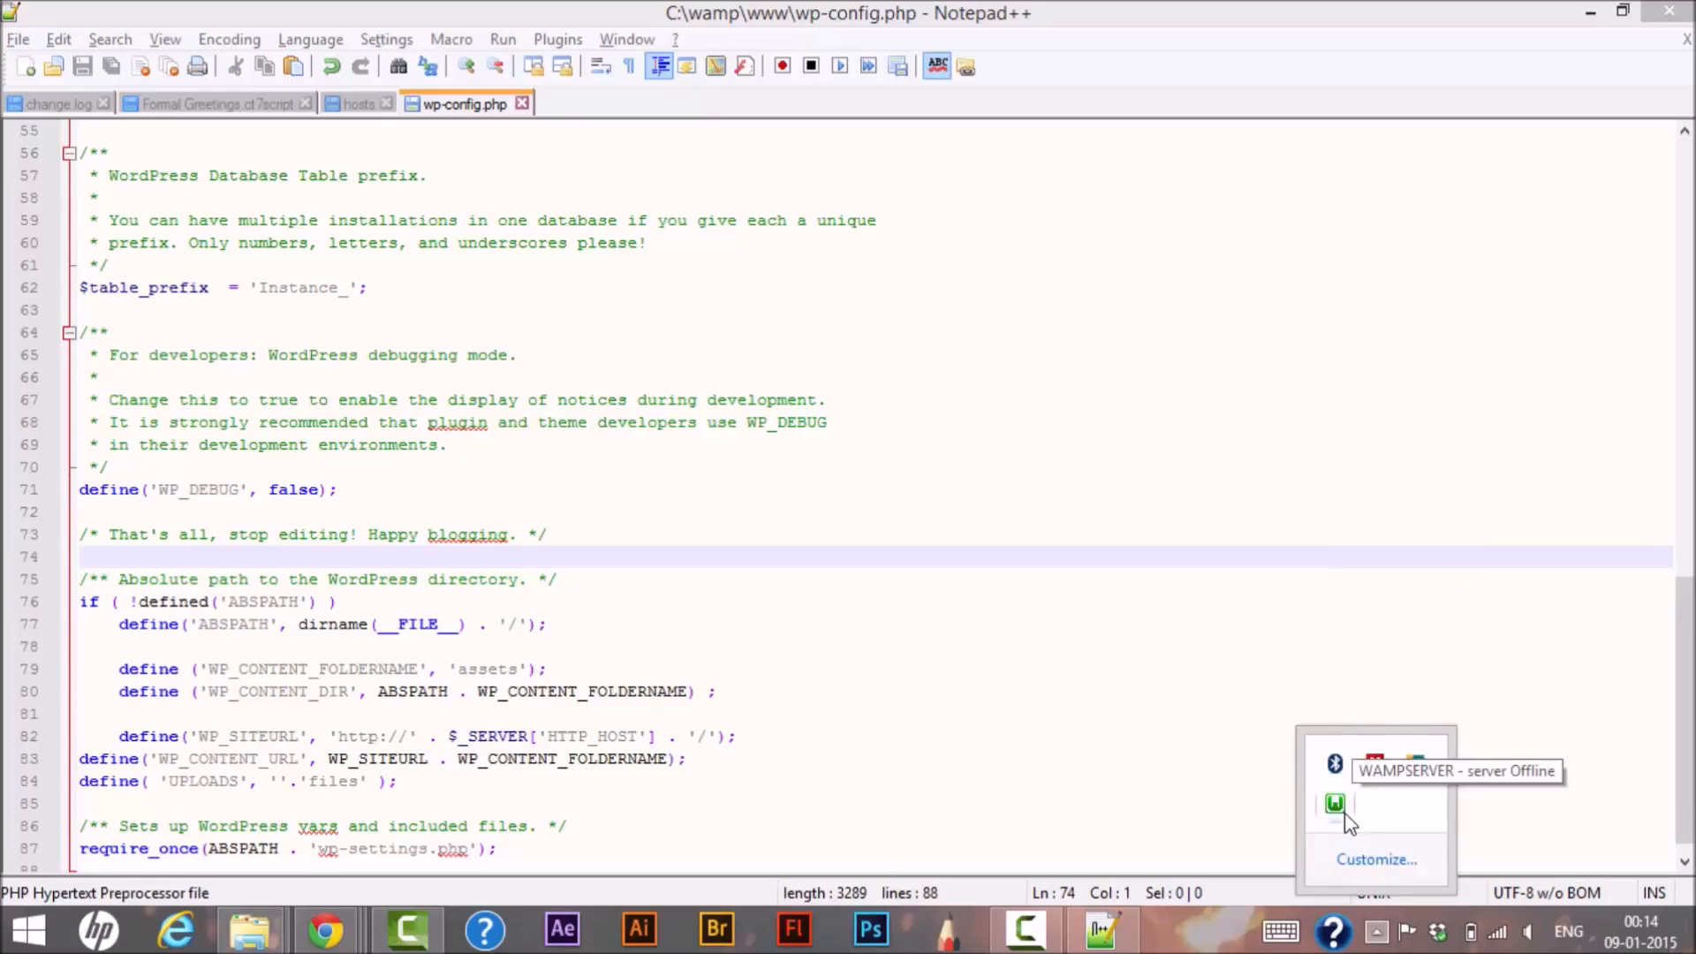
{"action": "left_click", "coordinate": [1336, 804]}
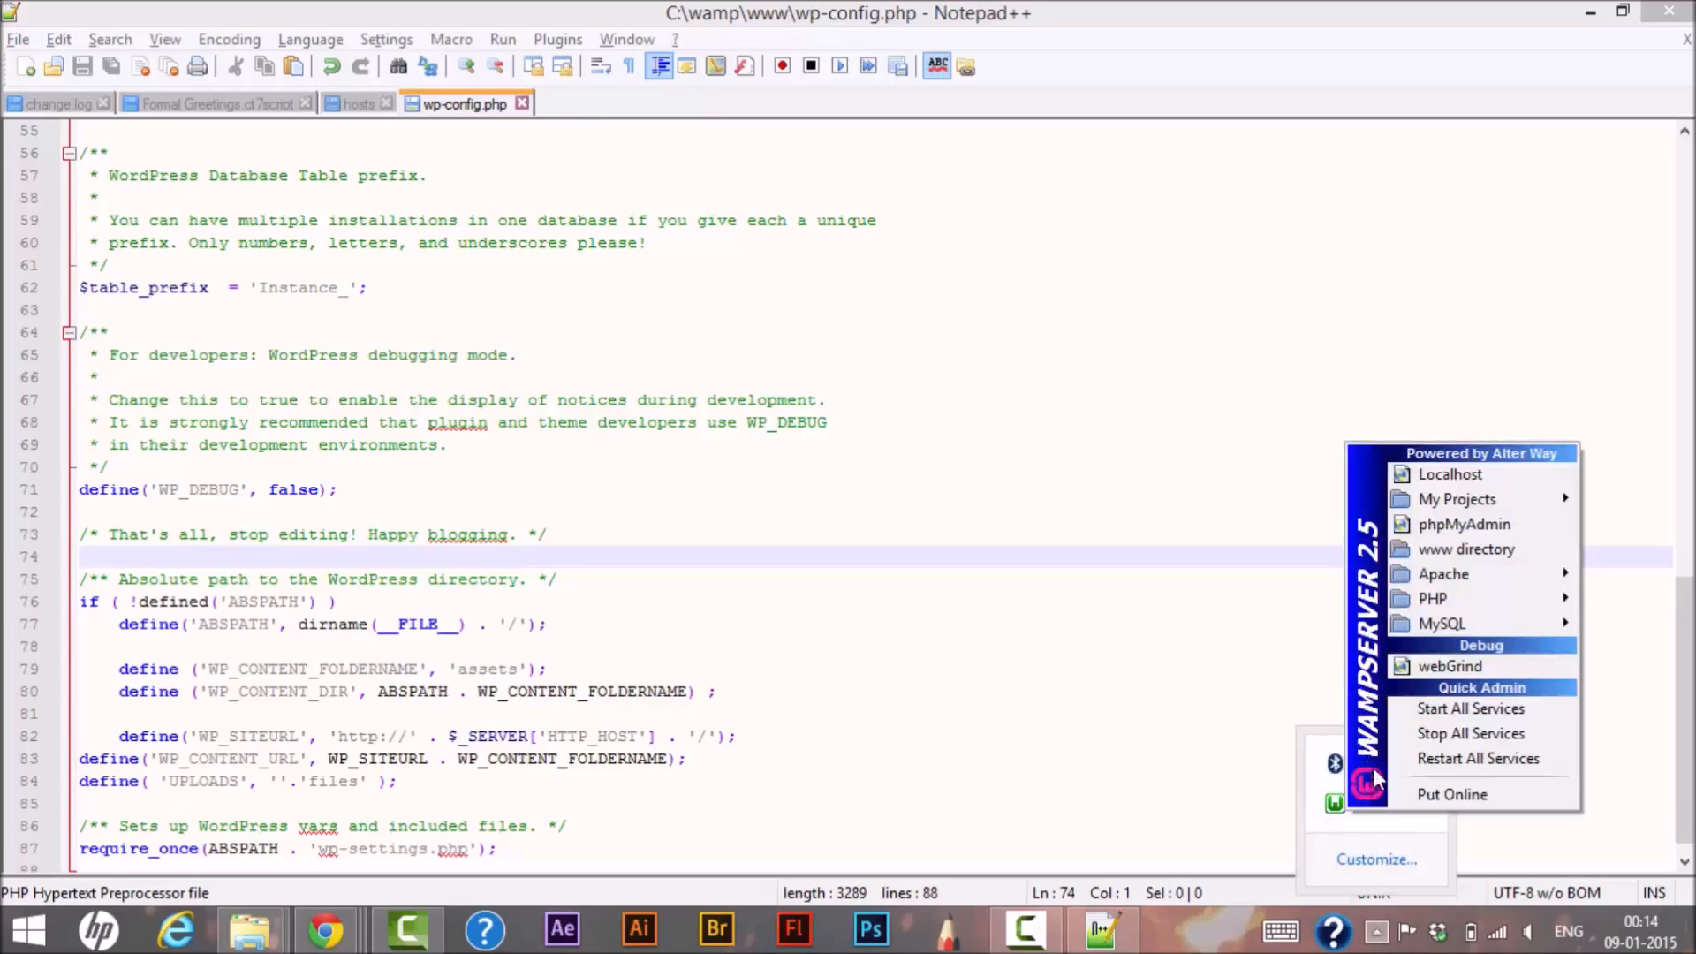
{"action": "mouse_move", "coordinate": [1449, 474]}
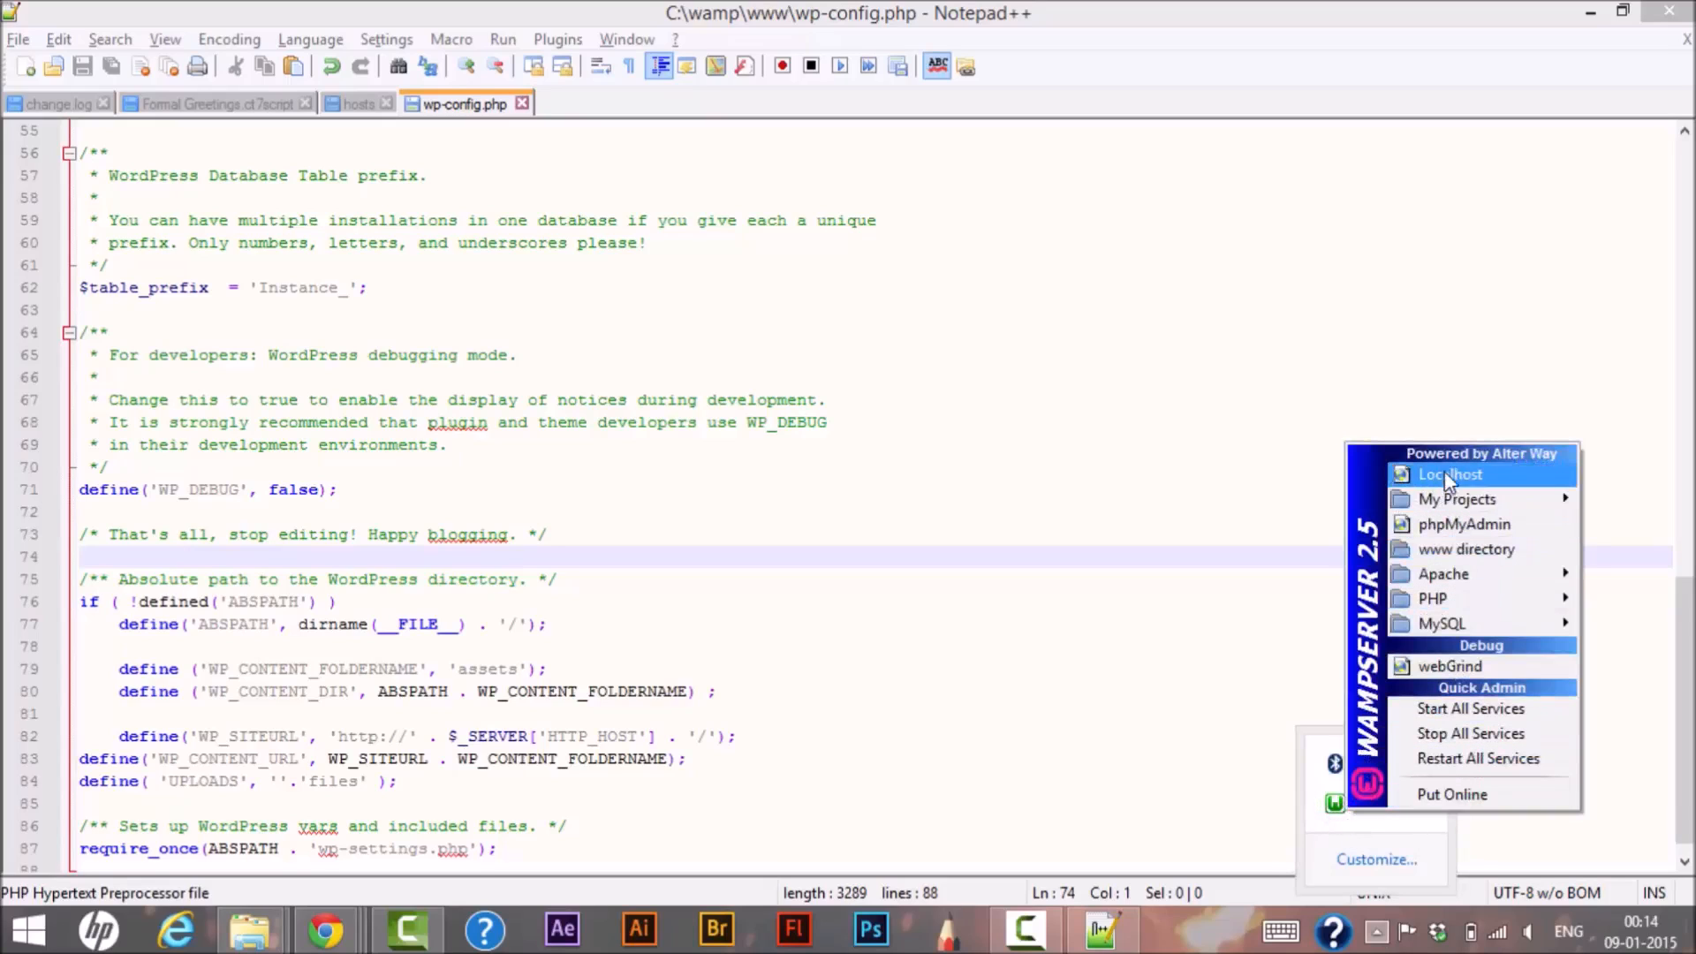
{"action": "left_click", "coordinate": [1451, 474]}
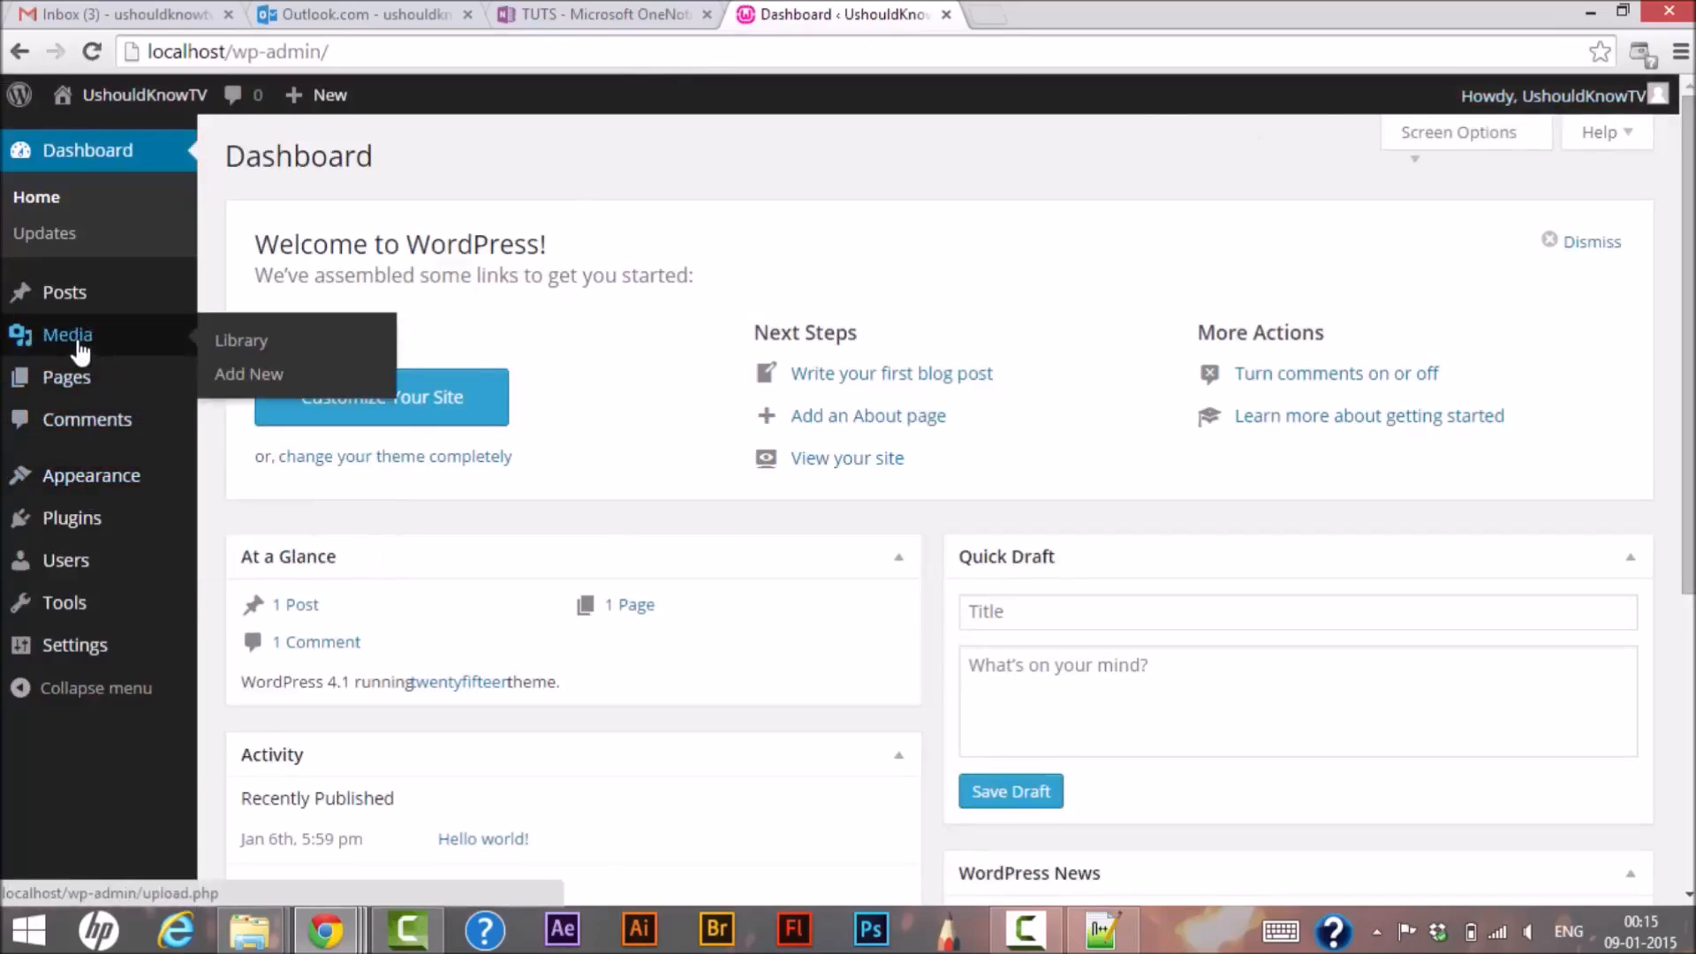
Go to Media > Add New to reach the Upload New Media page.
{"action": "left_click", "coordinate": [249, 373]}
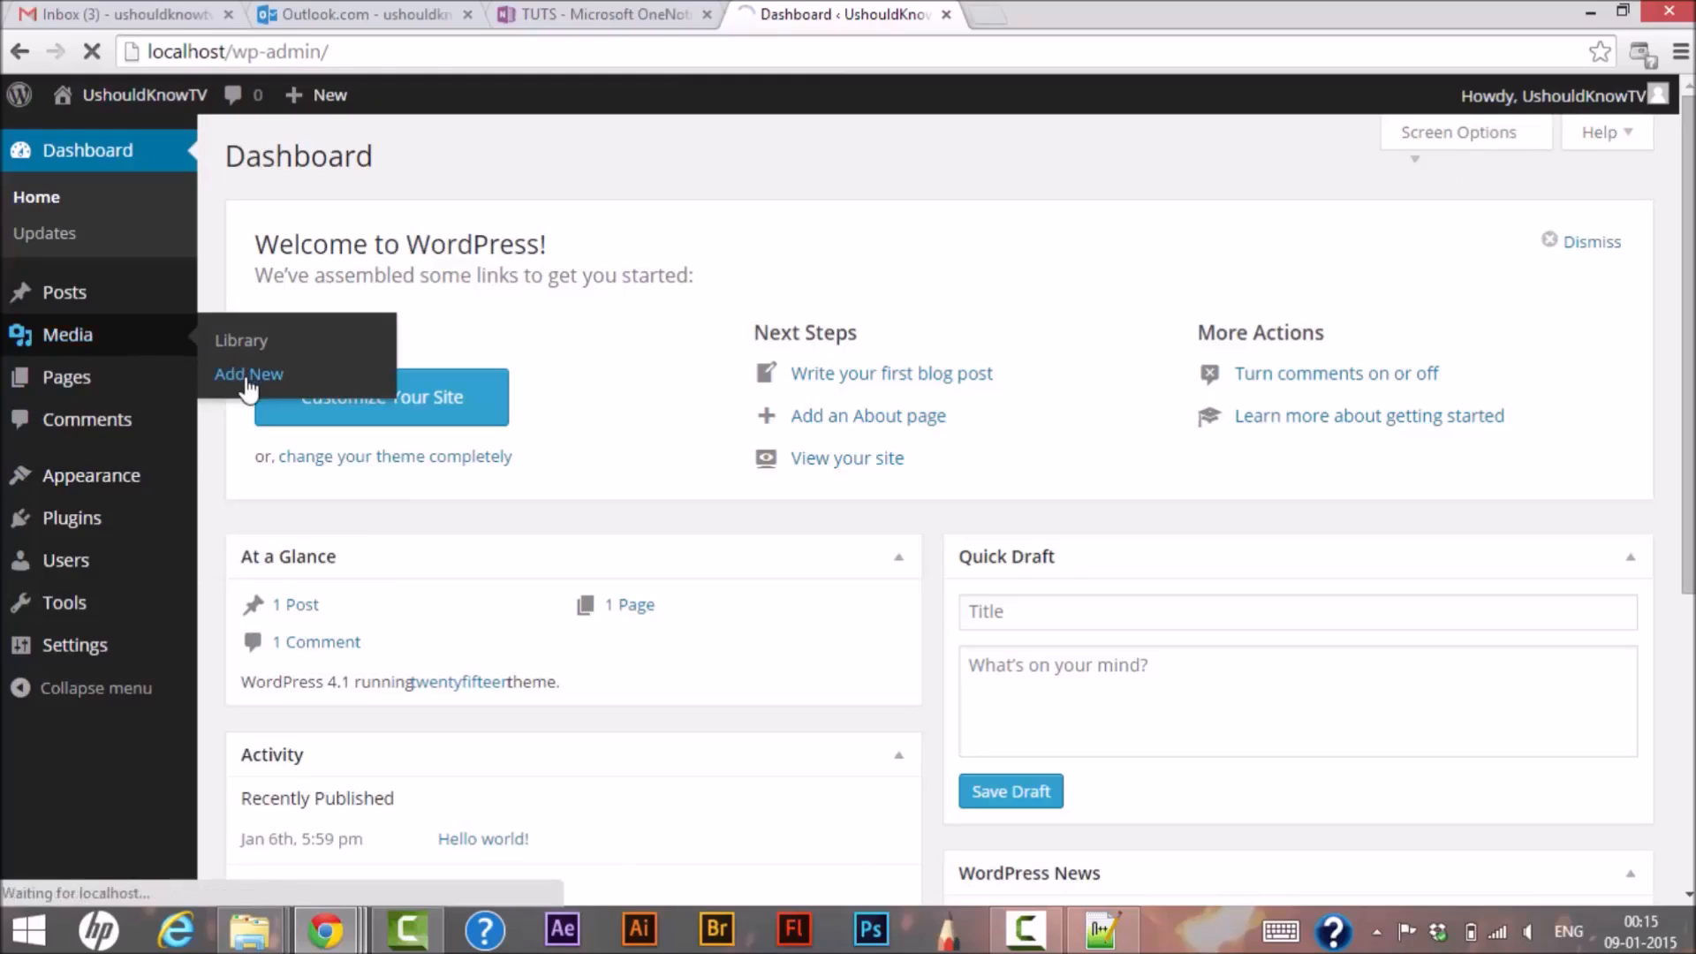
{"action": "left_click", "coordinate": [249, 373]}
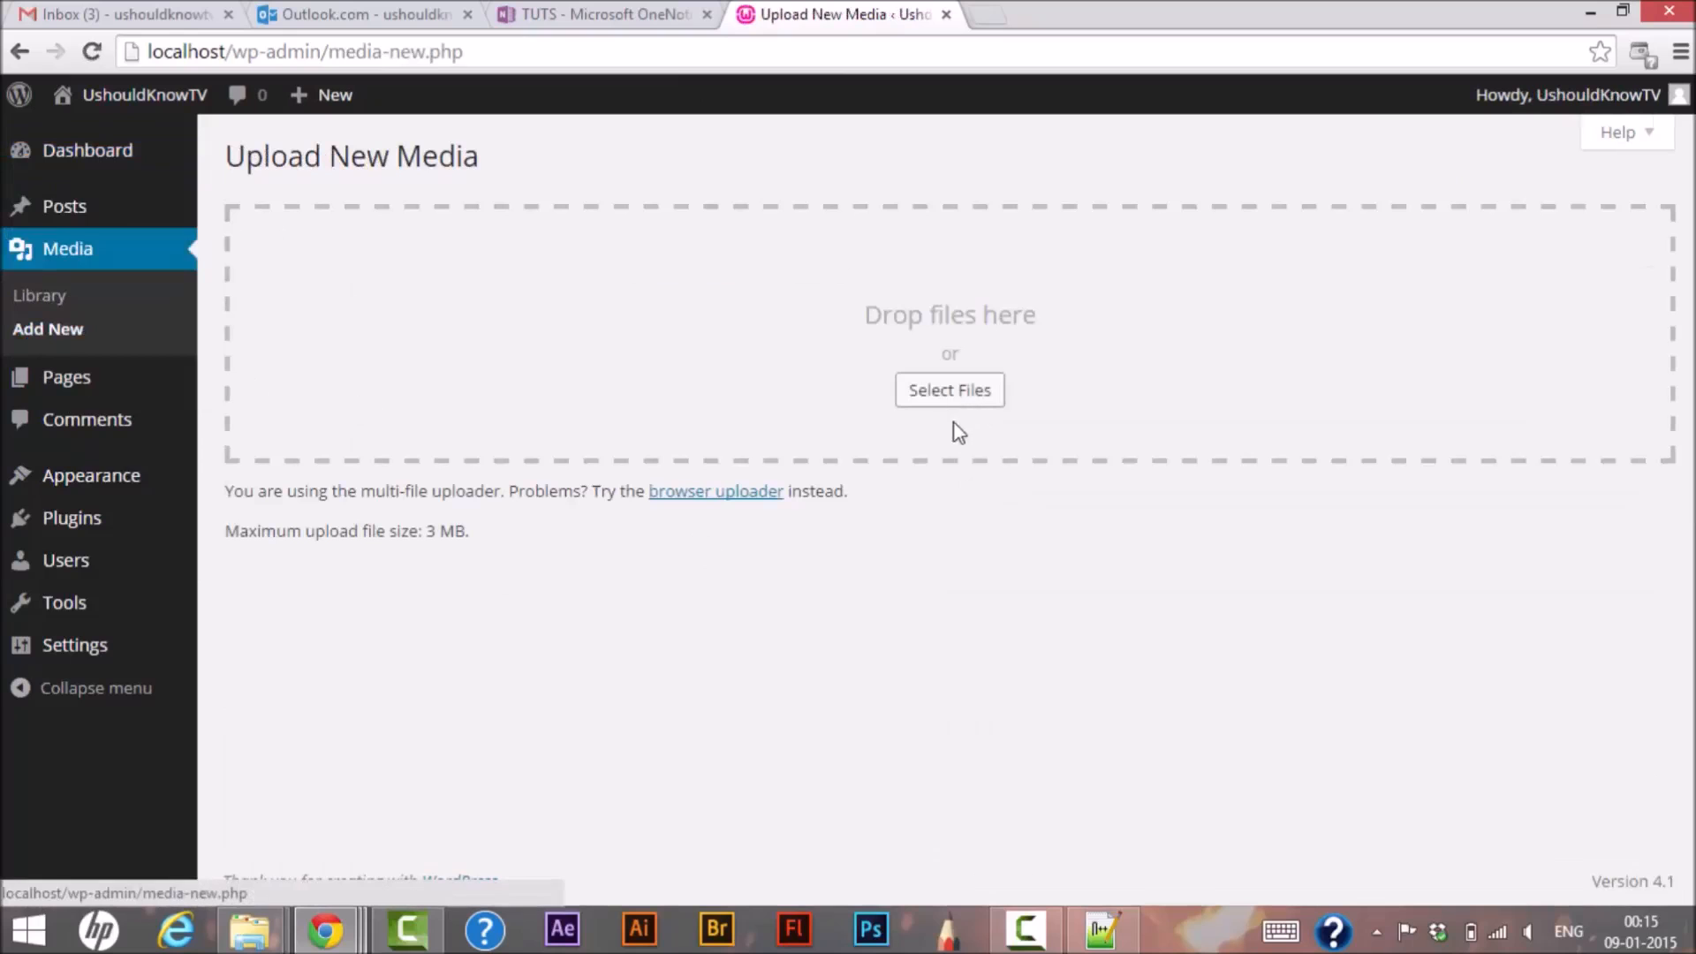
Upload the Peanuts Snoopy and Charlie wallpaper JPG from Downloads to the media library.
{"action": "left_click", "coordinate": [949, 388]}
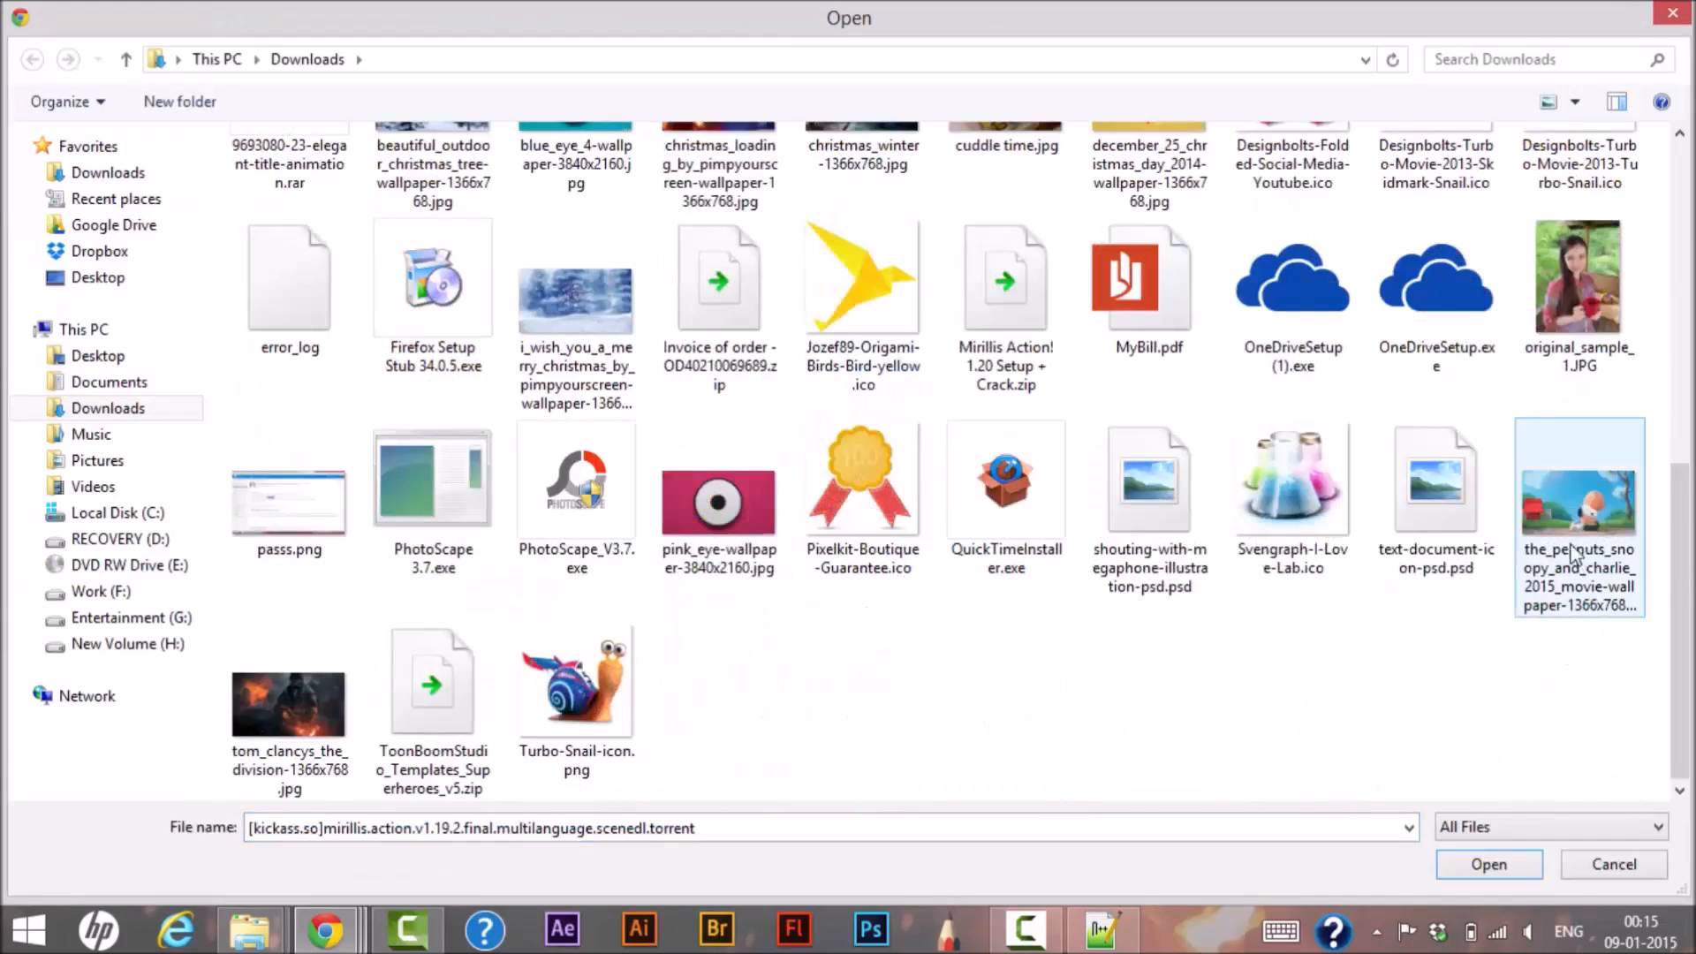
{"action": "left_click", "coordinate": [289, 698]}
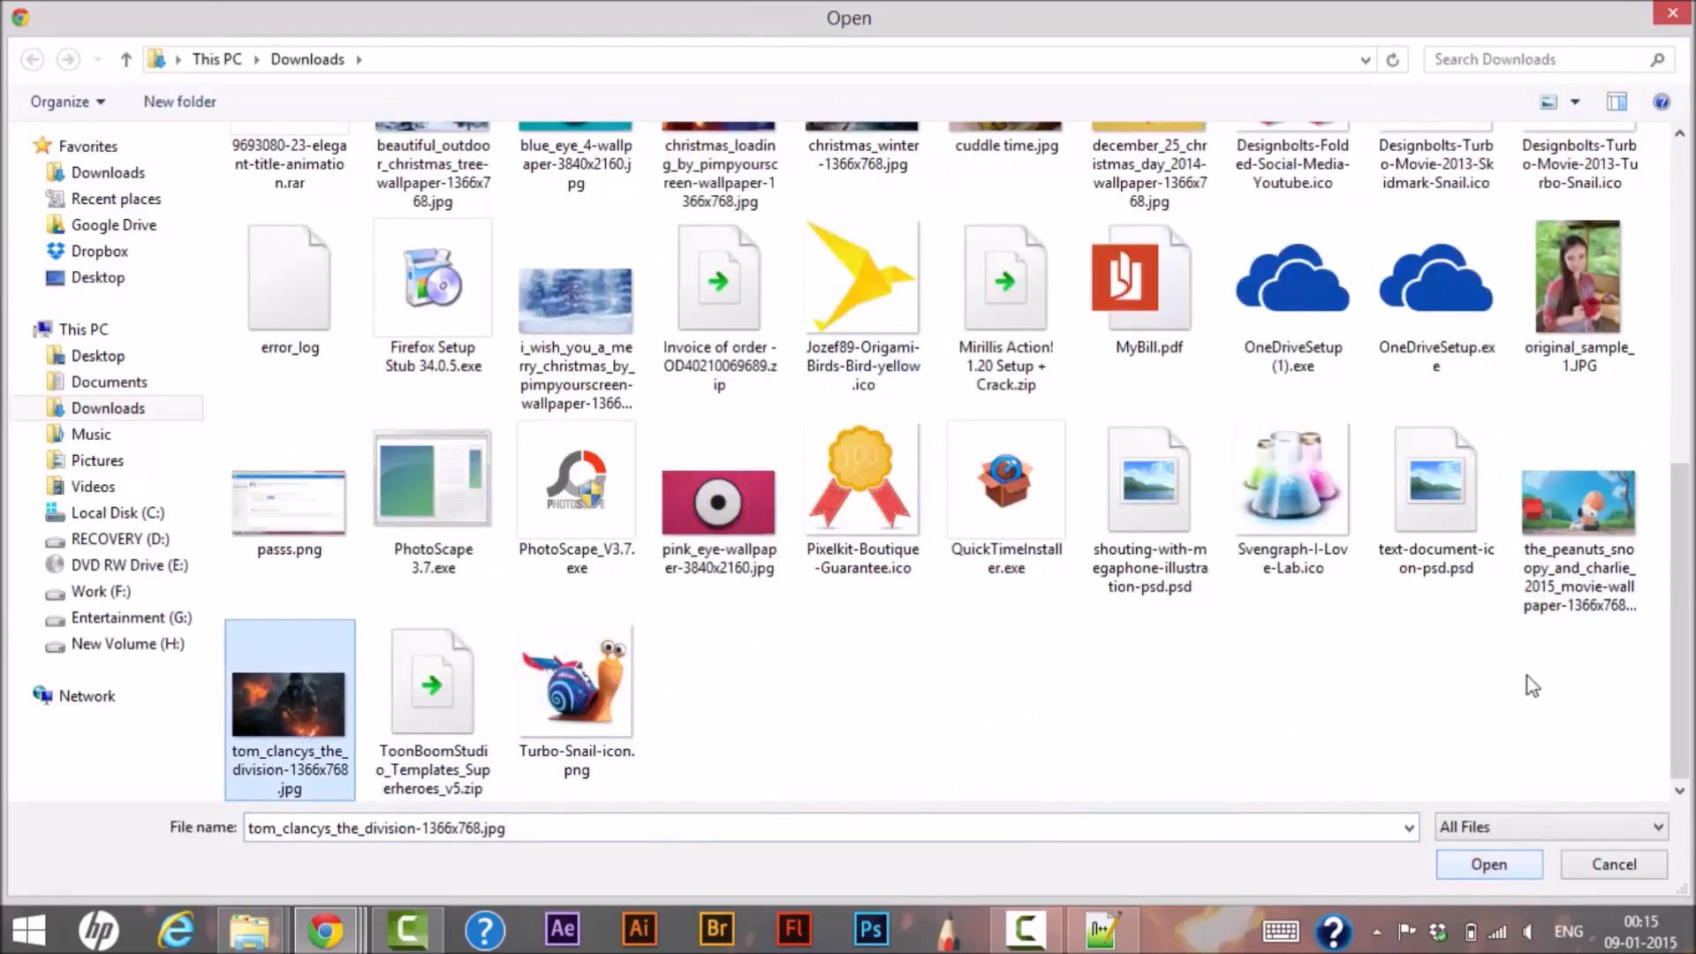
{"action": "left_click", "coordinate": [1578, 509]}
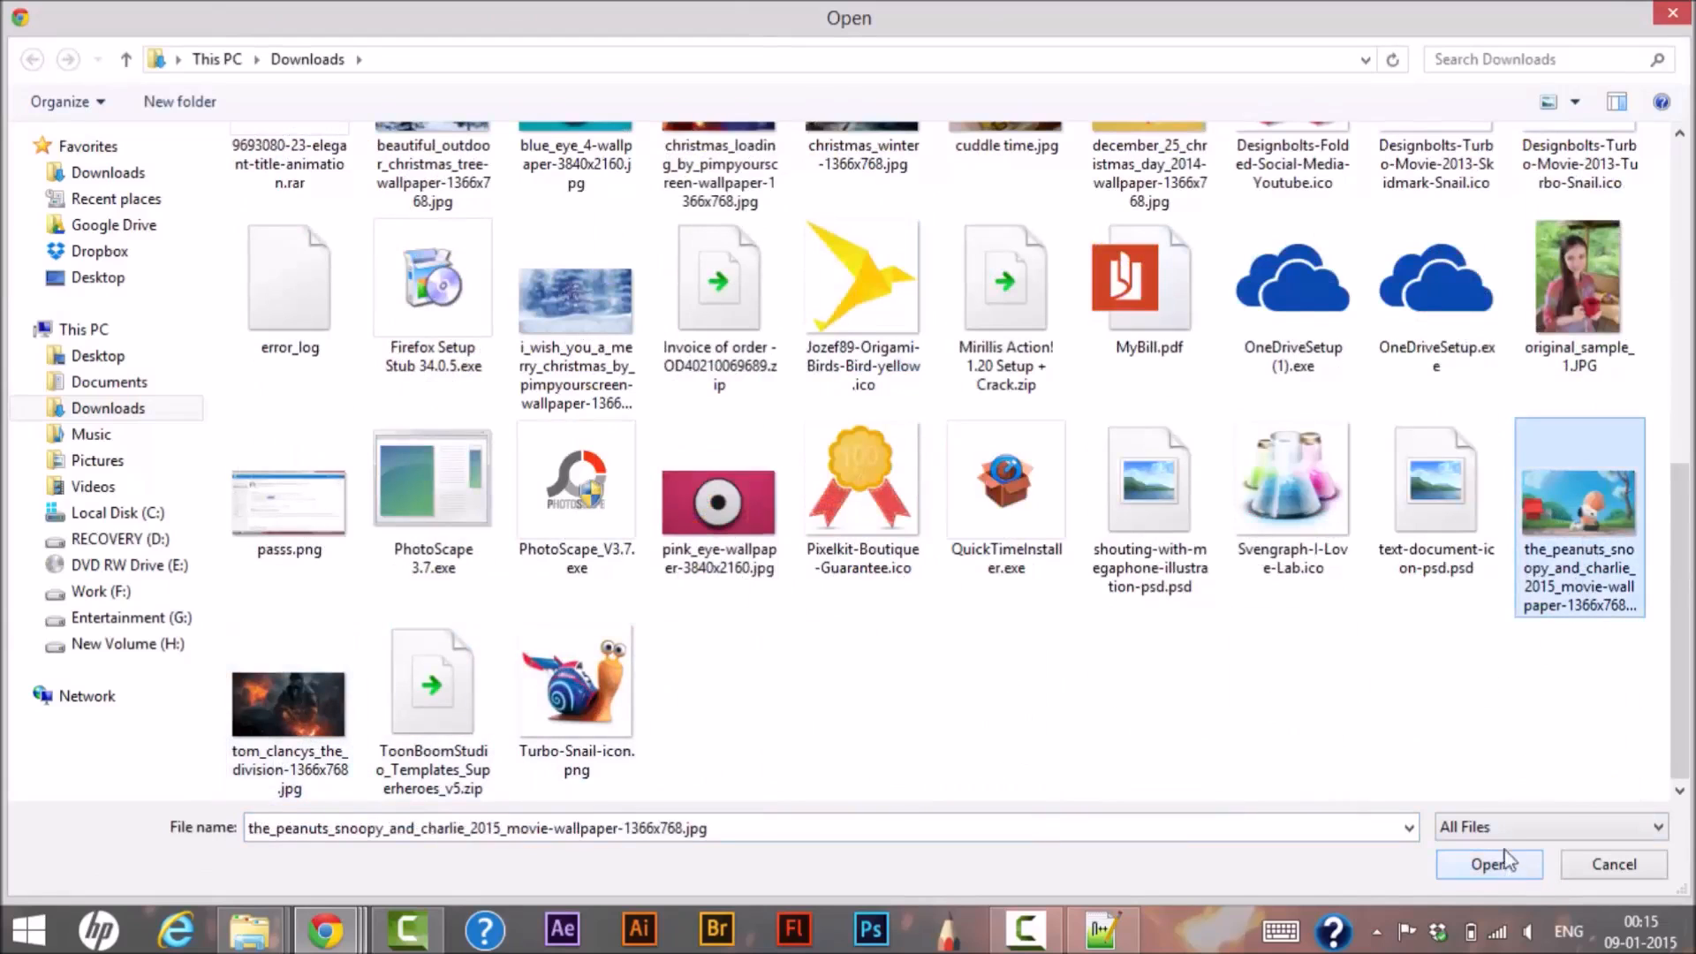
{"action": "left_click", "coordinate": [1488, 864]}
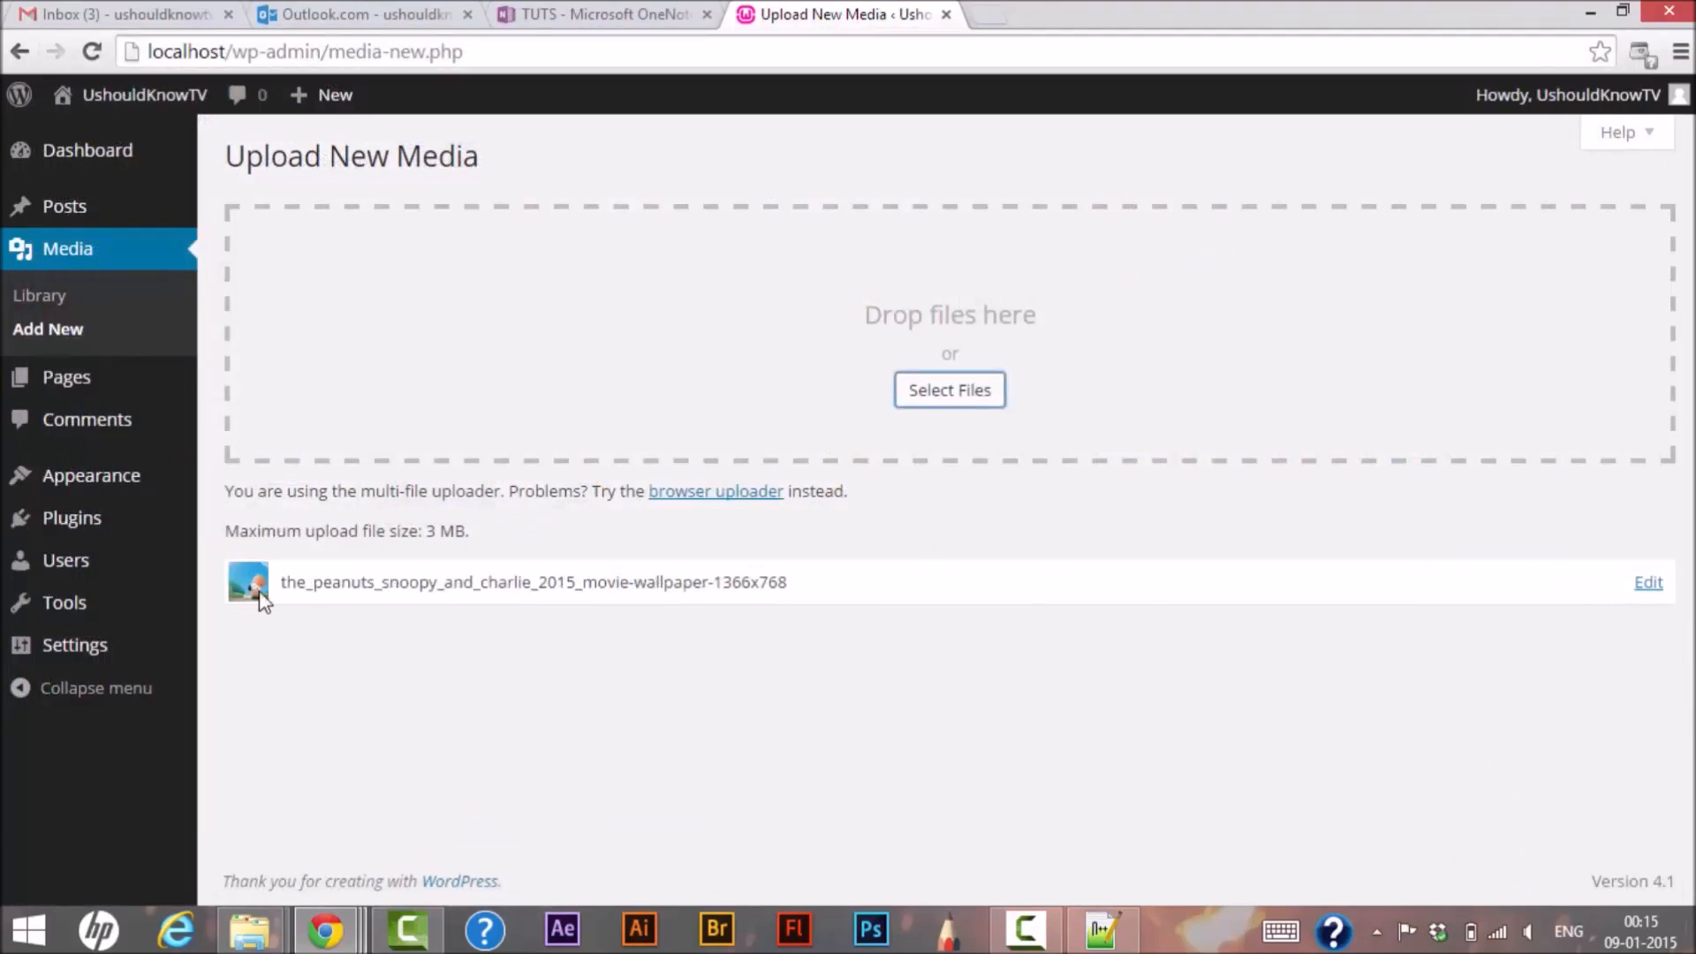
{"action": "mouse_move", "coordinate": [1648, 590]}
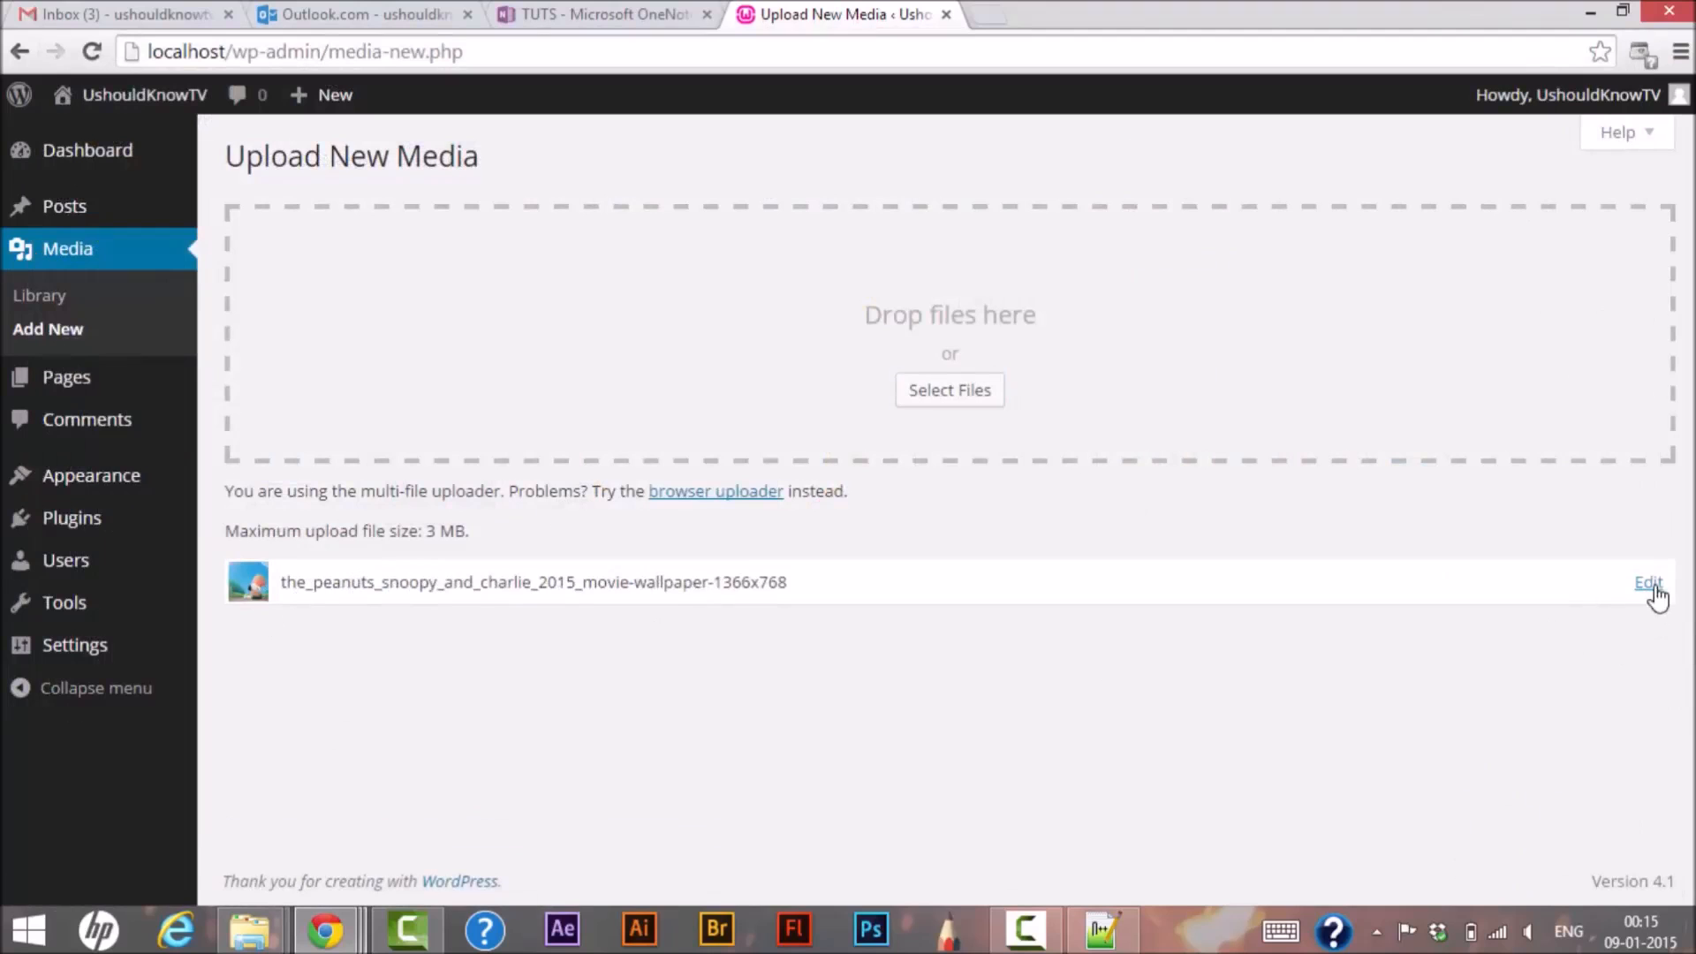
Inspect the Peanuts image's File URL, highlighting 'files' in localhost/files/2015/01, then return to Notepad++.
{"action": "left_click", "coordinate": [1647, 581]}
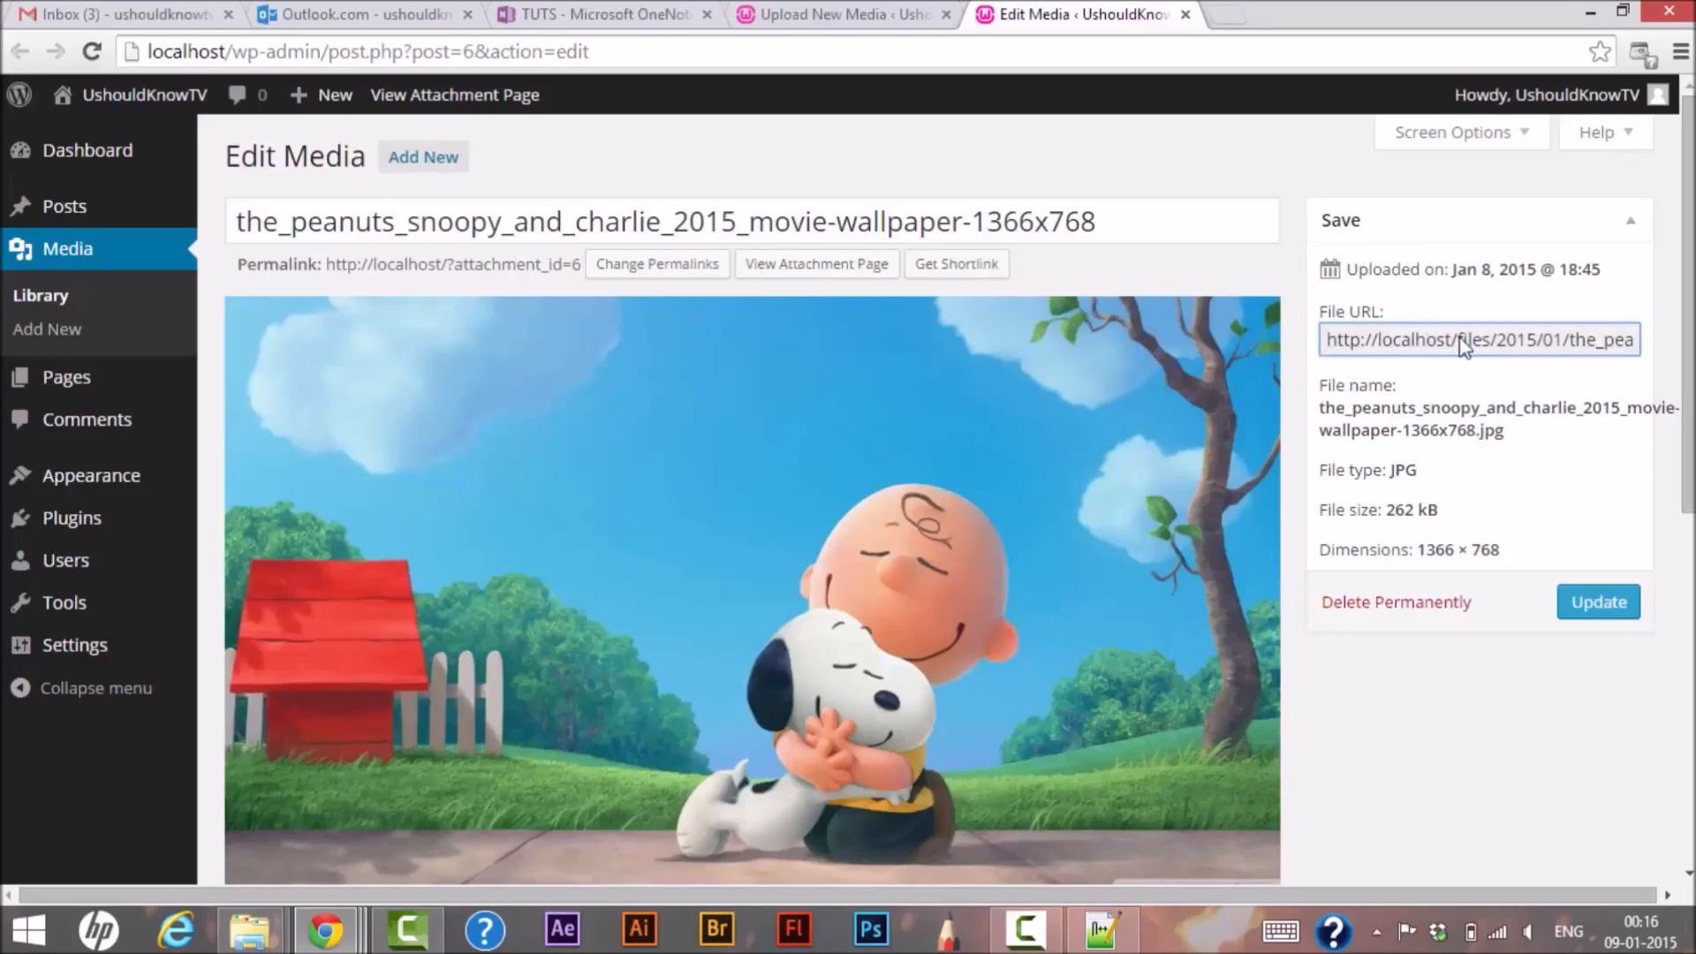
{"action": "mouse_move", "coordinate": [1491, 361]}
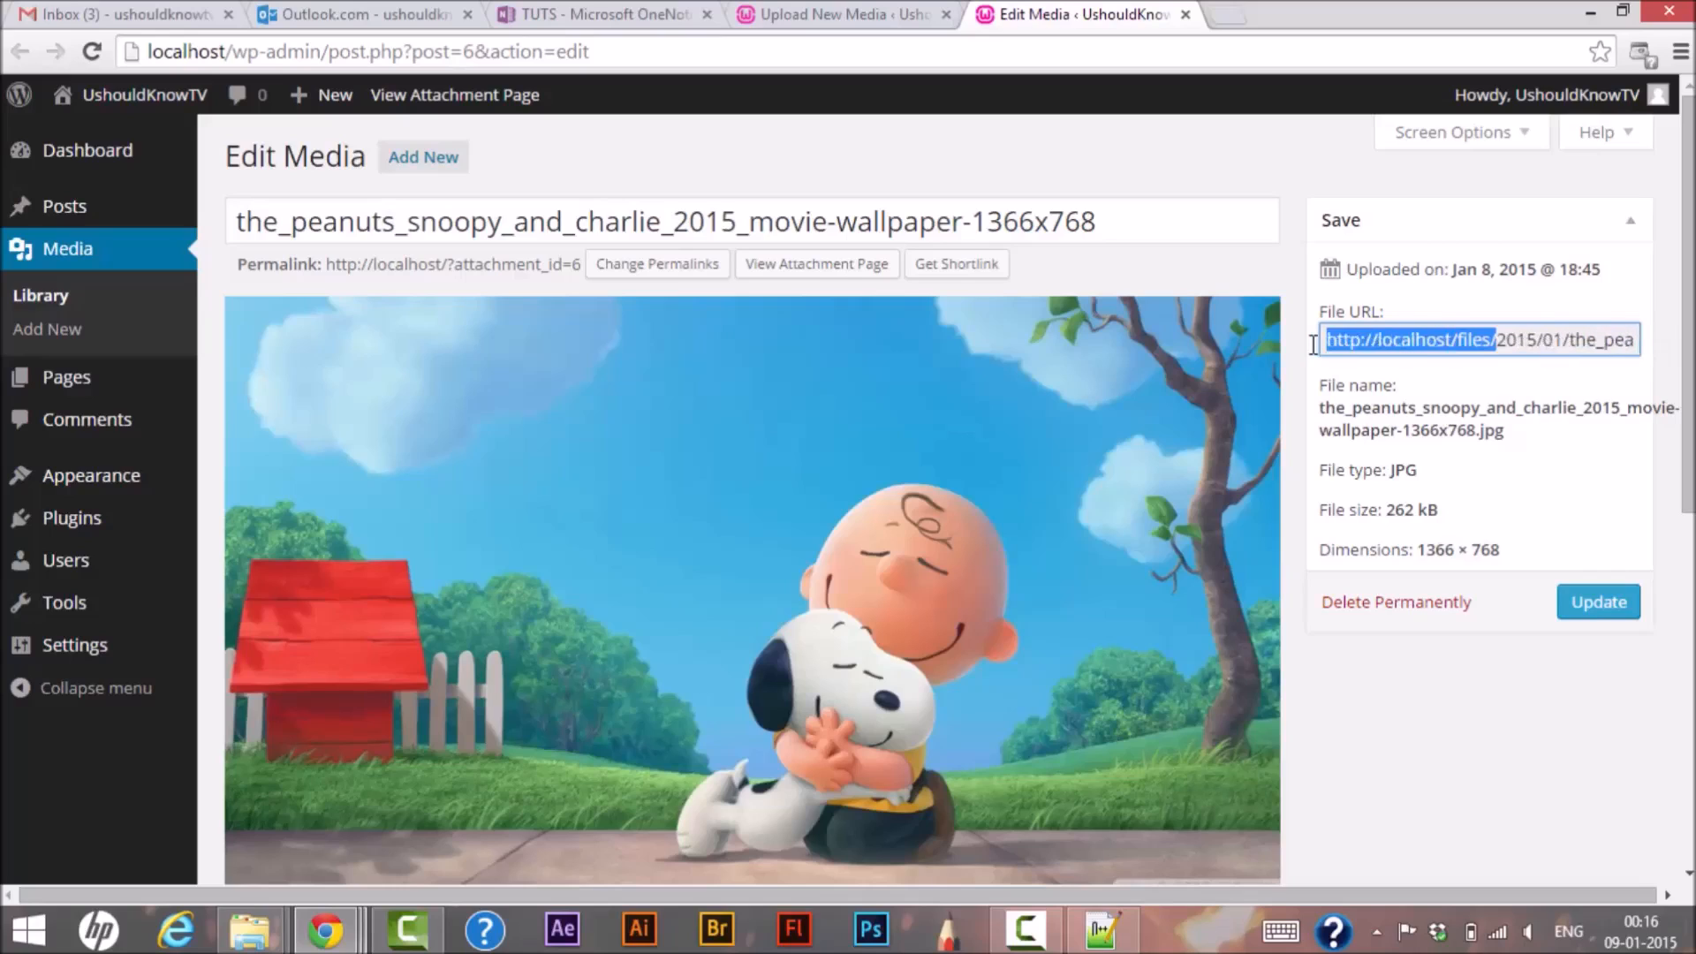
{"action": "left_click", "coordinate": [1493, 339]}
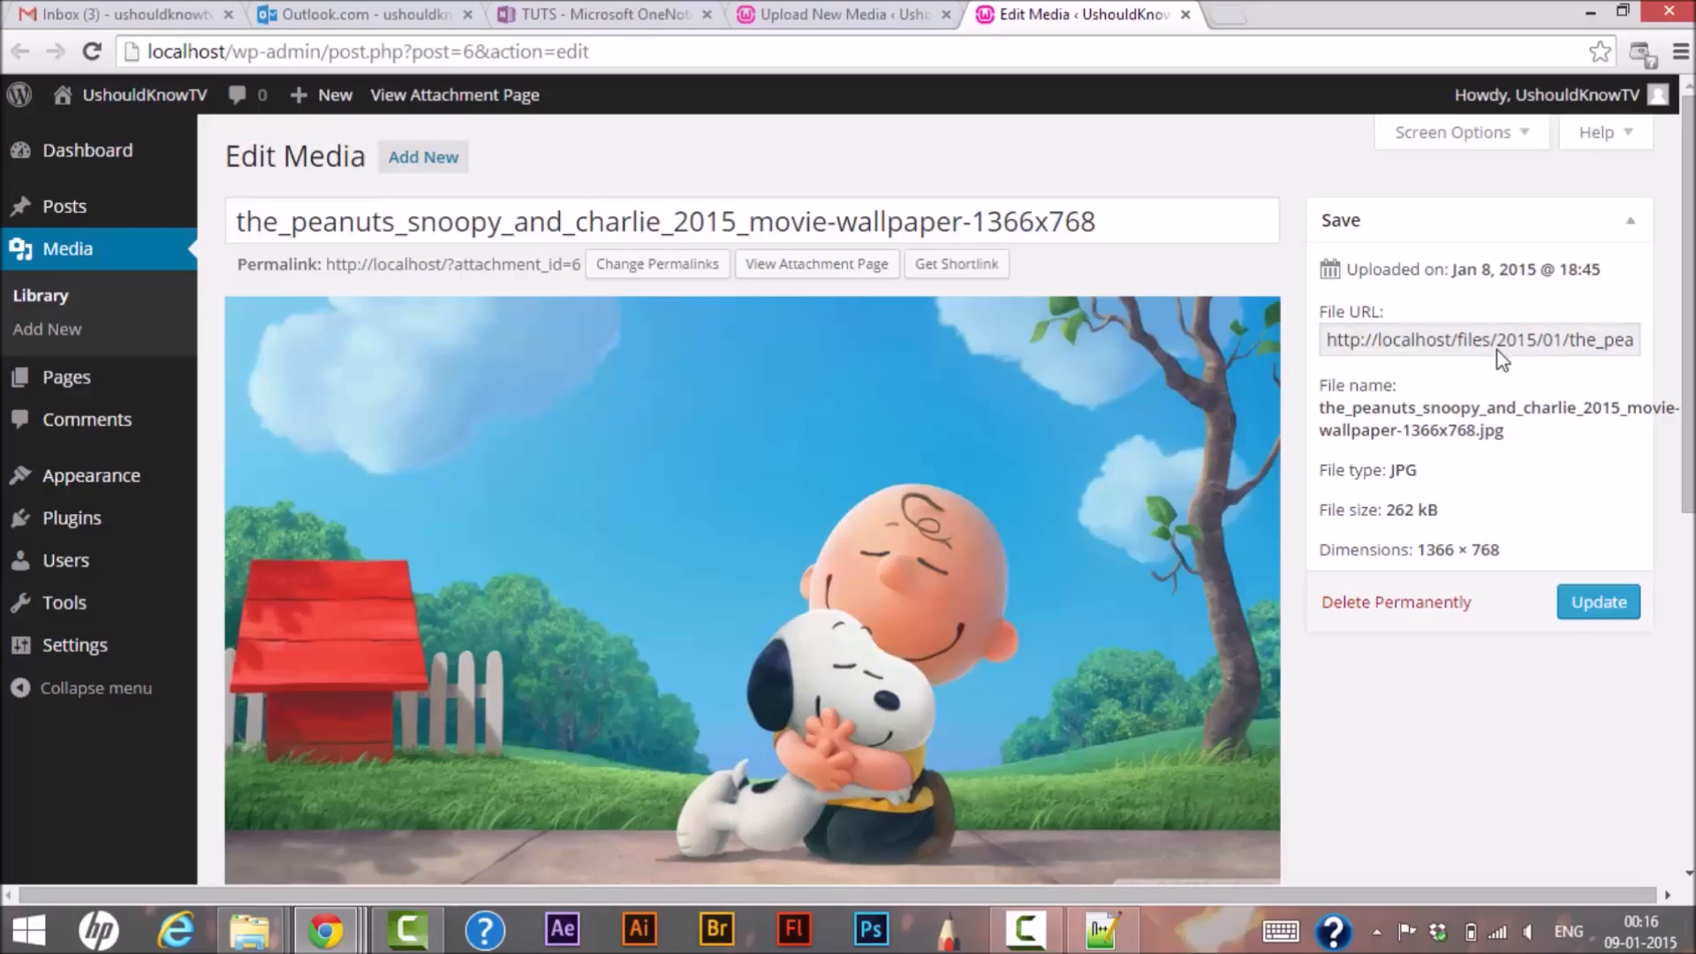
{"action": "mouse_move", "coordinate": [1502, 365]}
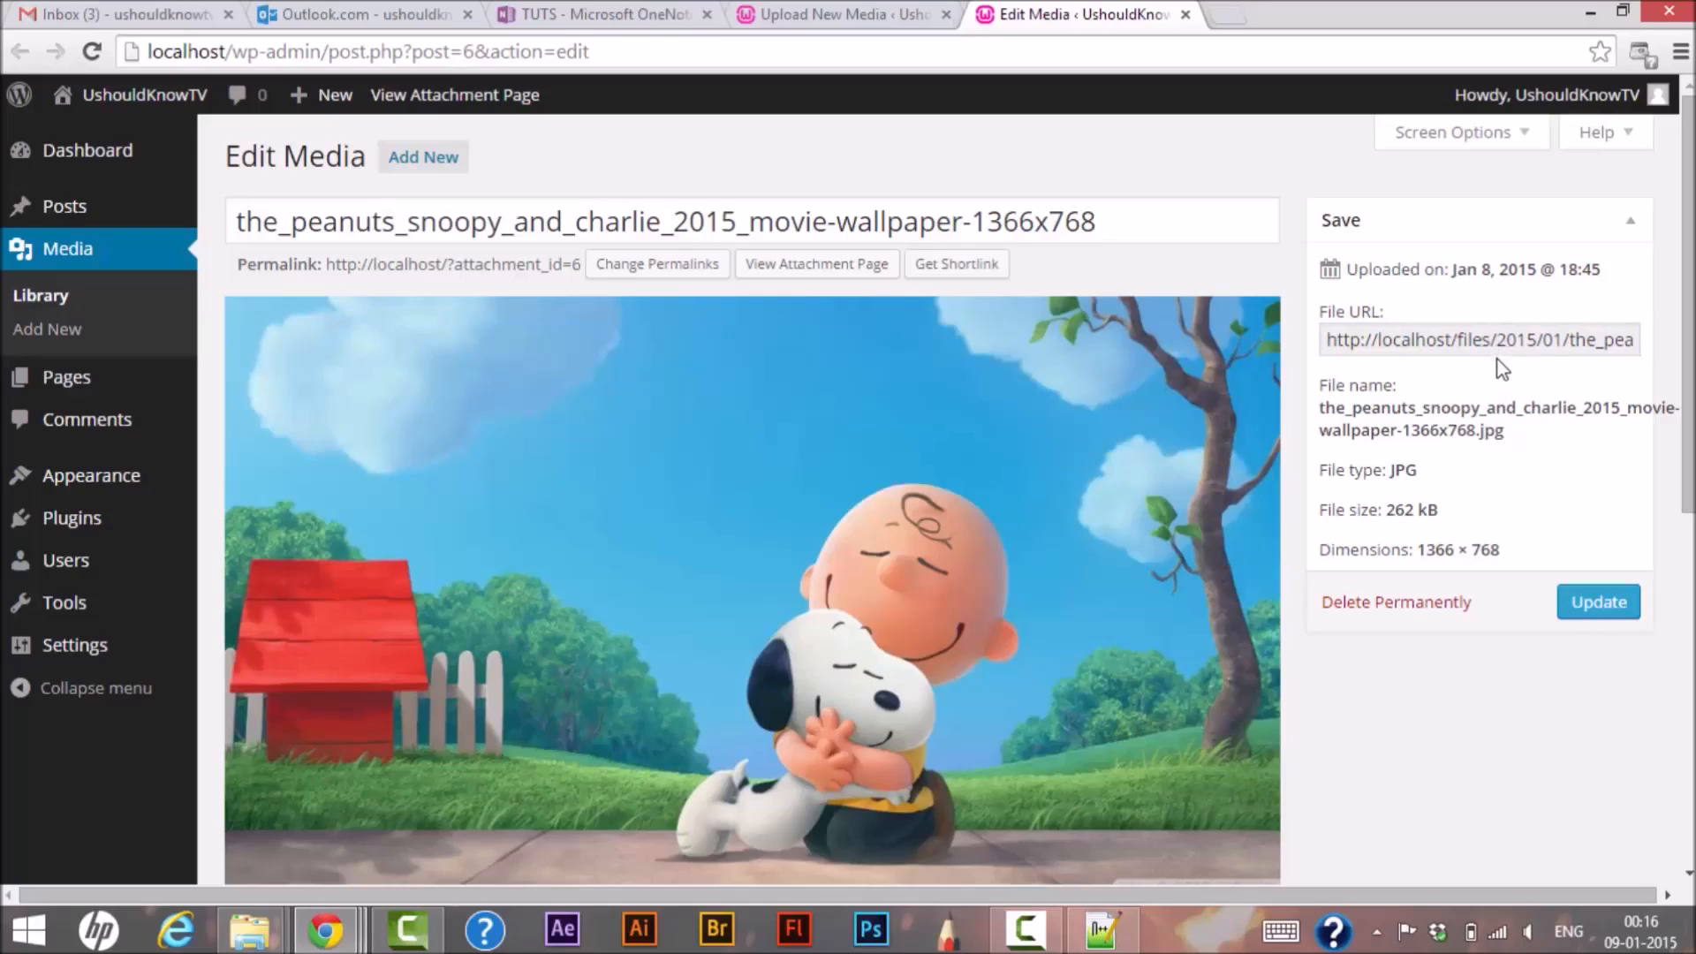
{"action": "left_click", "coordinate": [1472, 339]}
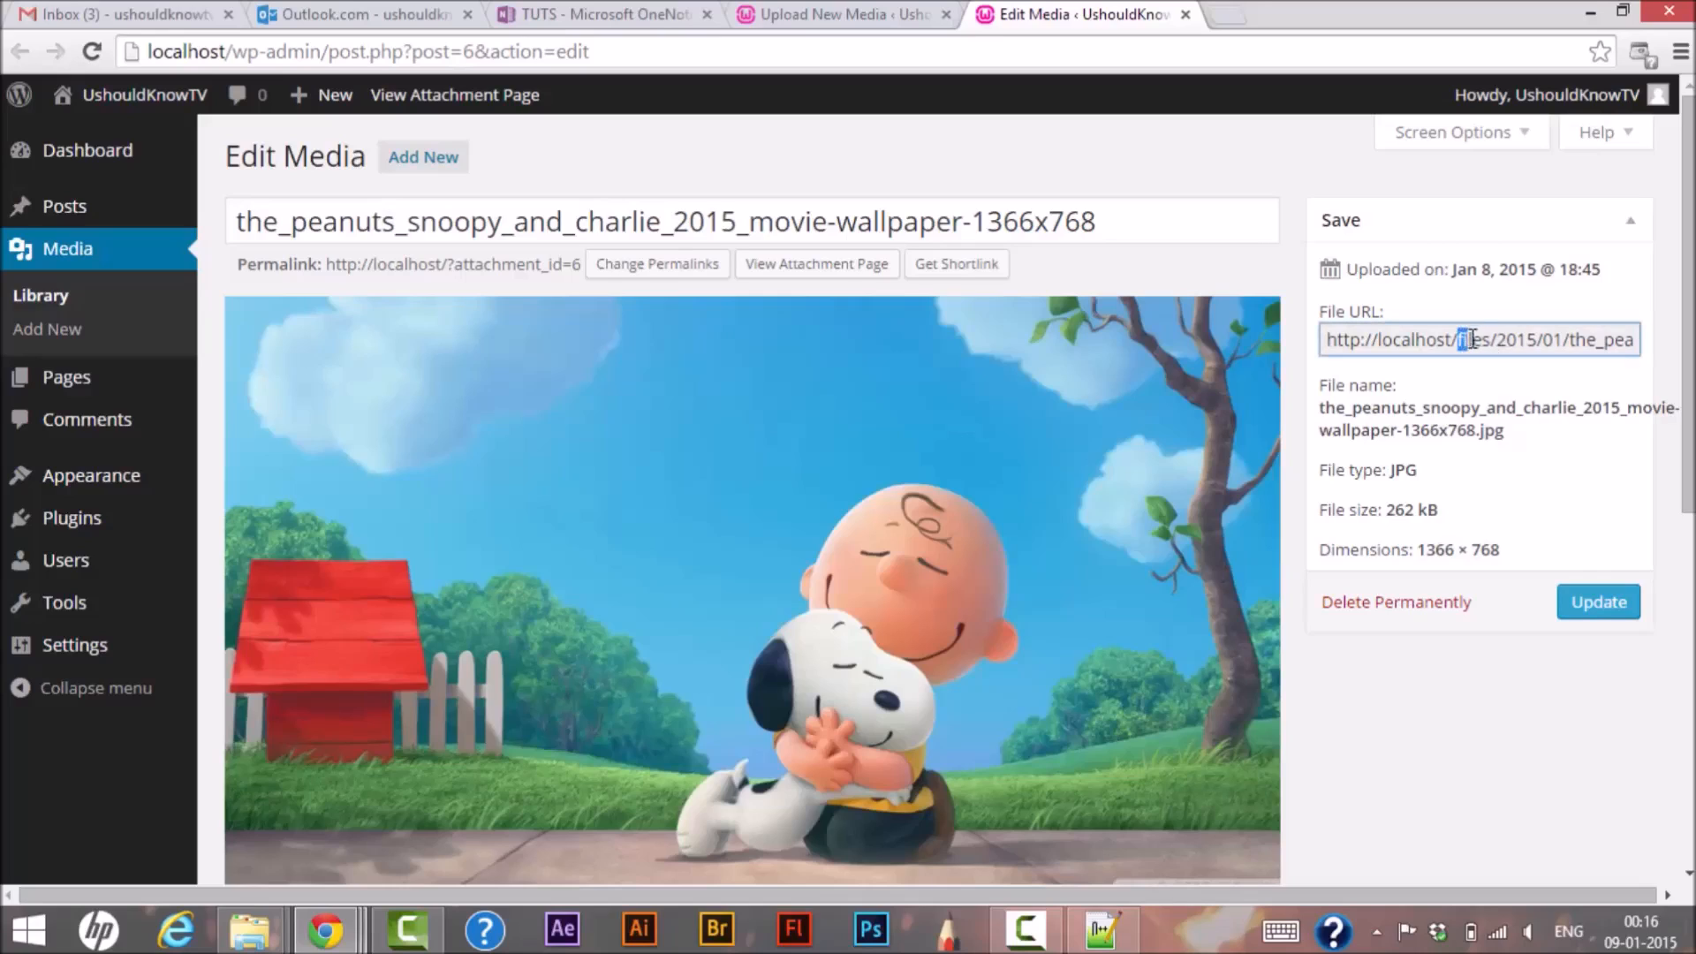
{"action": "double_click", "coordinate": [1474, 339]}
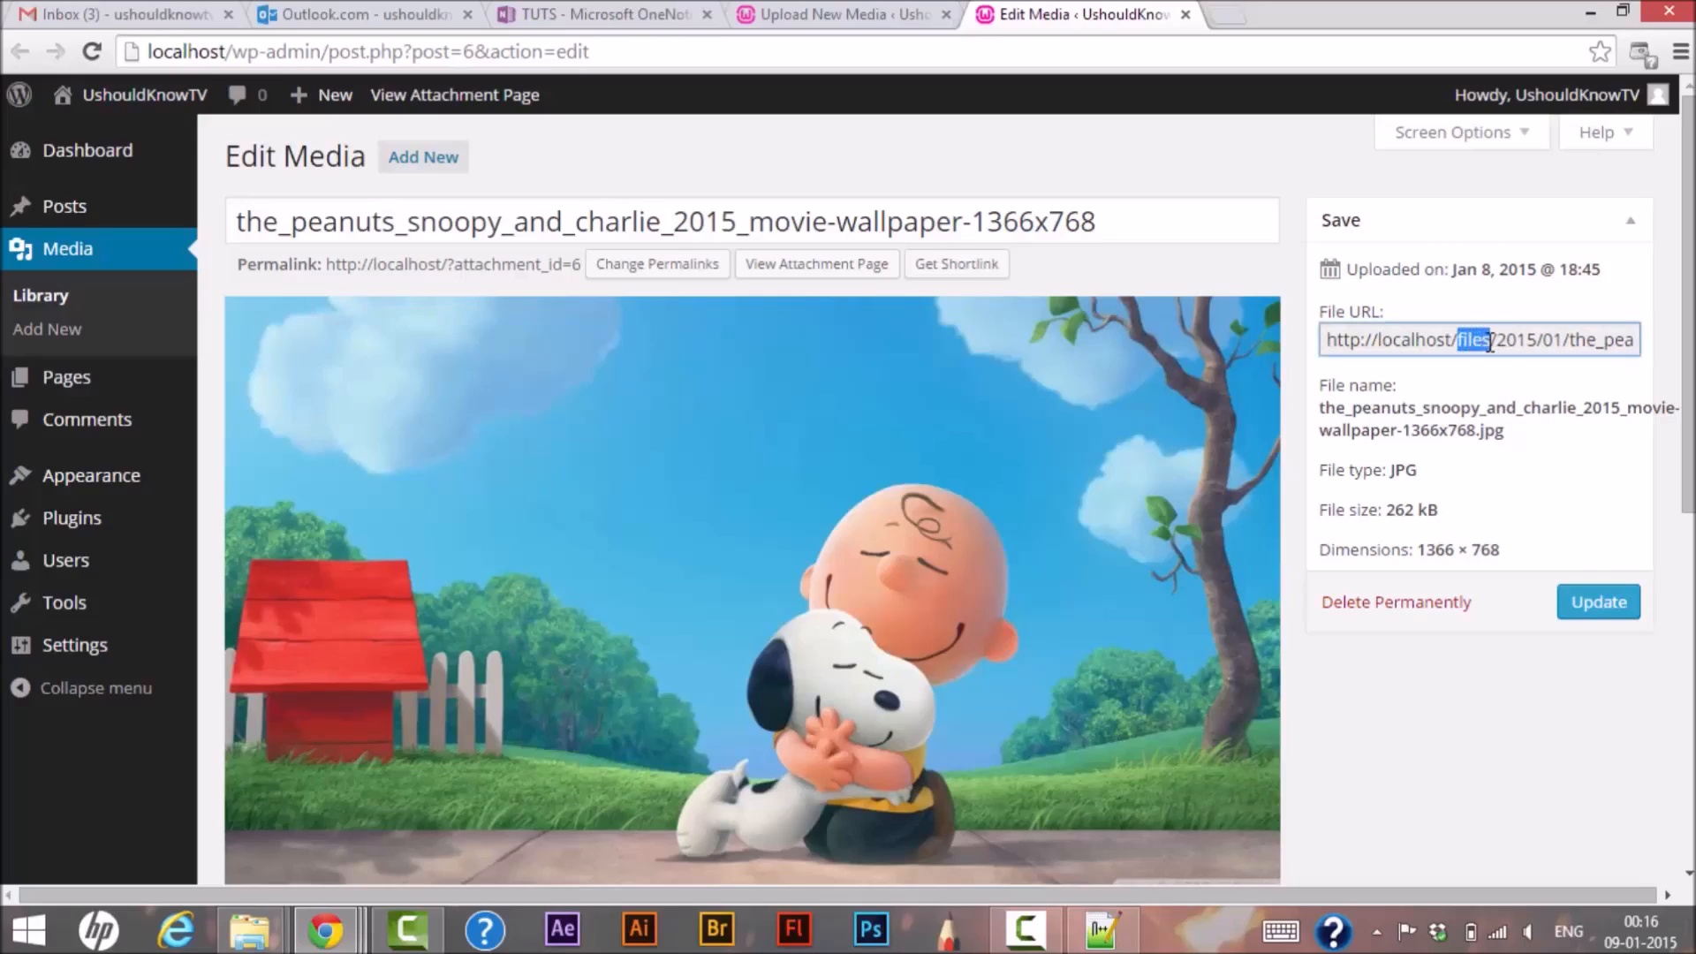
{"action": "mouse_move", "coordinate": [1076, 846]}
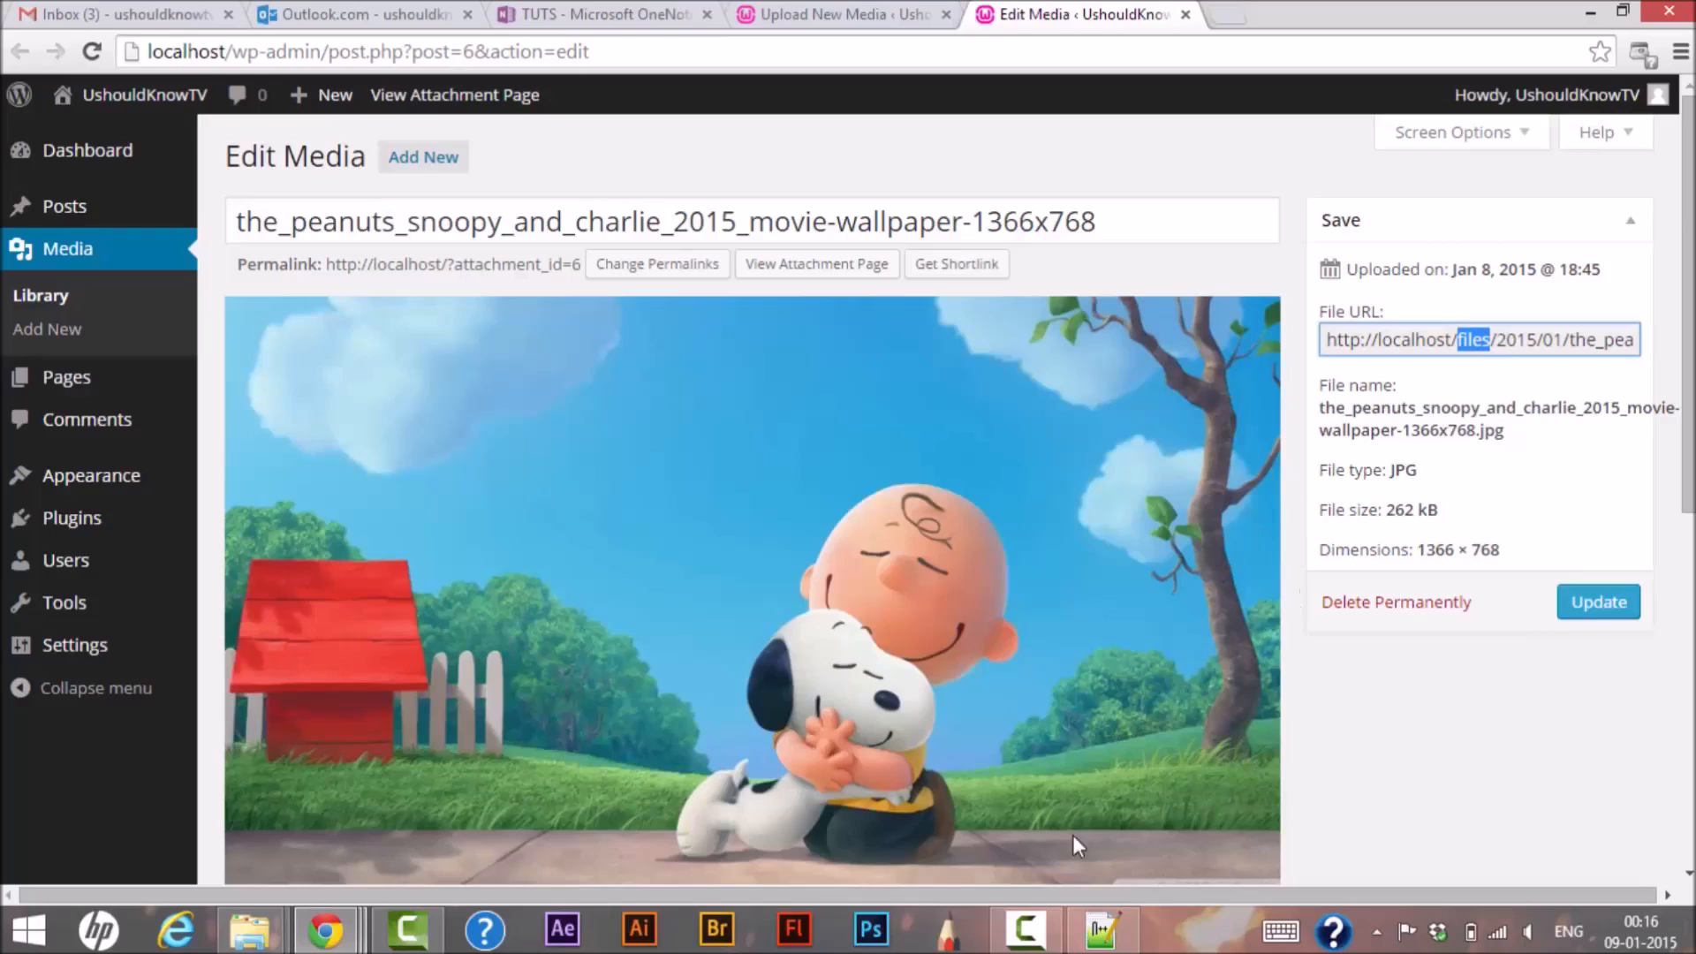
{"action": "left_click", "coordinate": [1103, 928]}
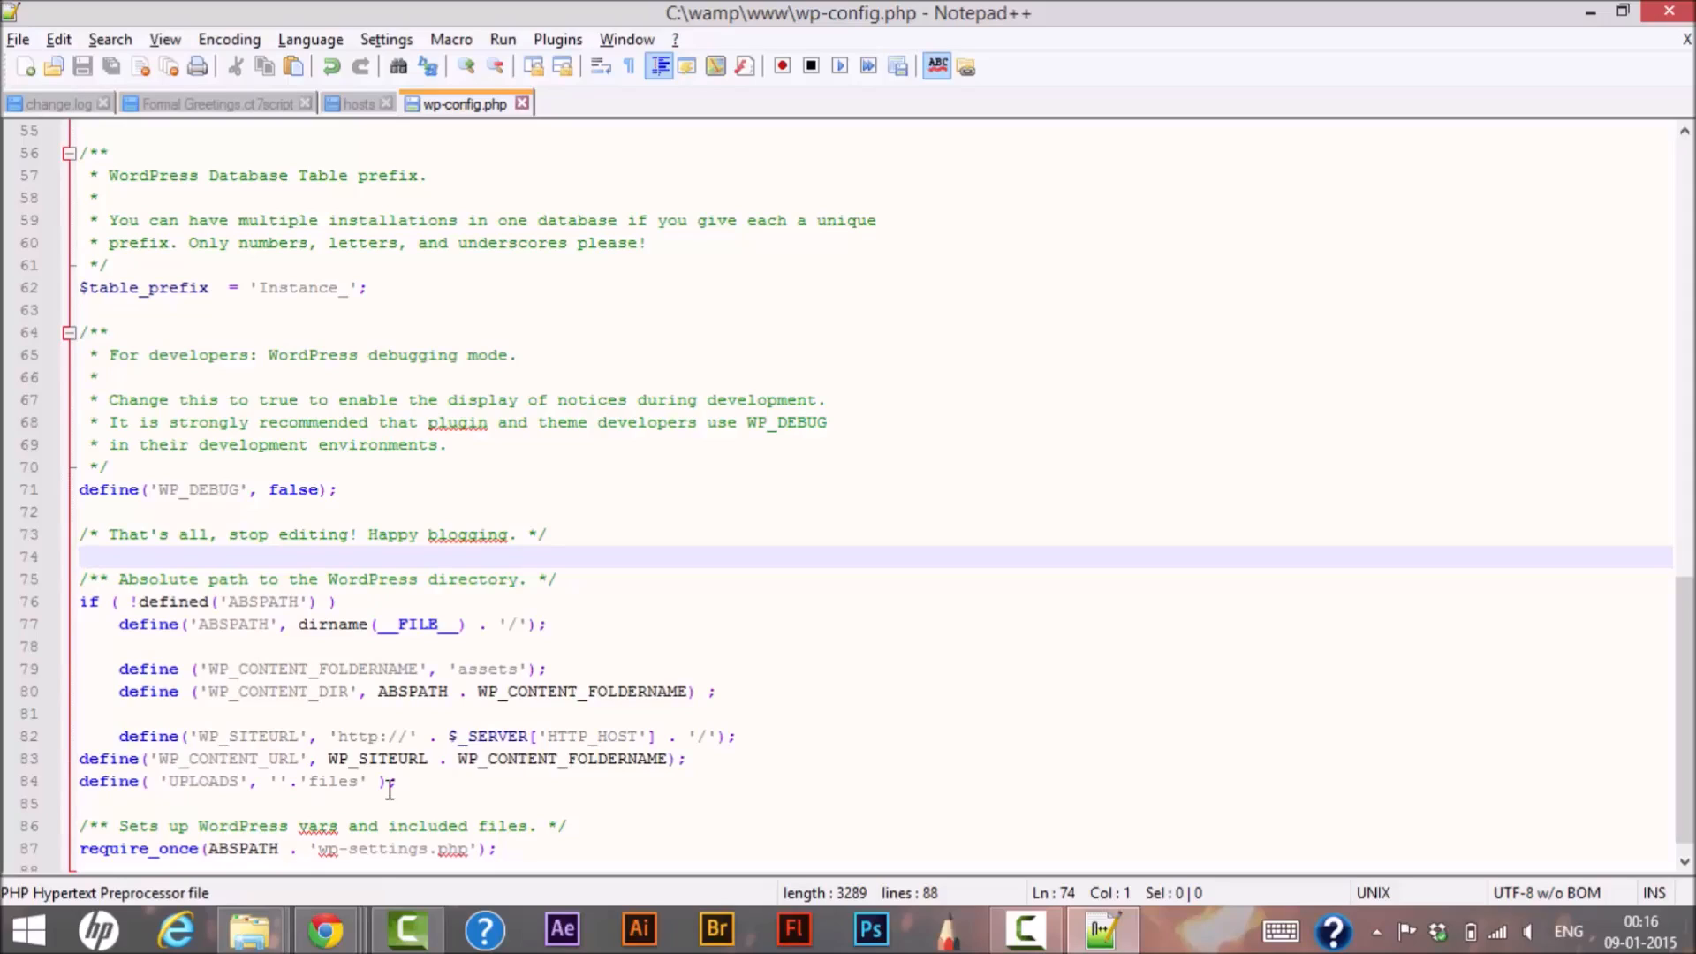
Place the cursor on the UPLOADS 'files' define line in wp-config.php to review it.
{"action": "left_click", "coordinate": [81, 556]}
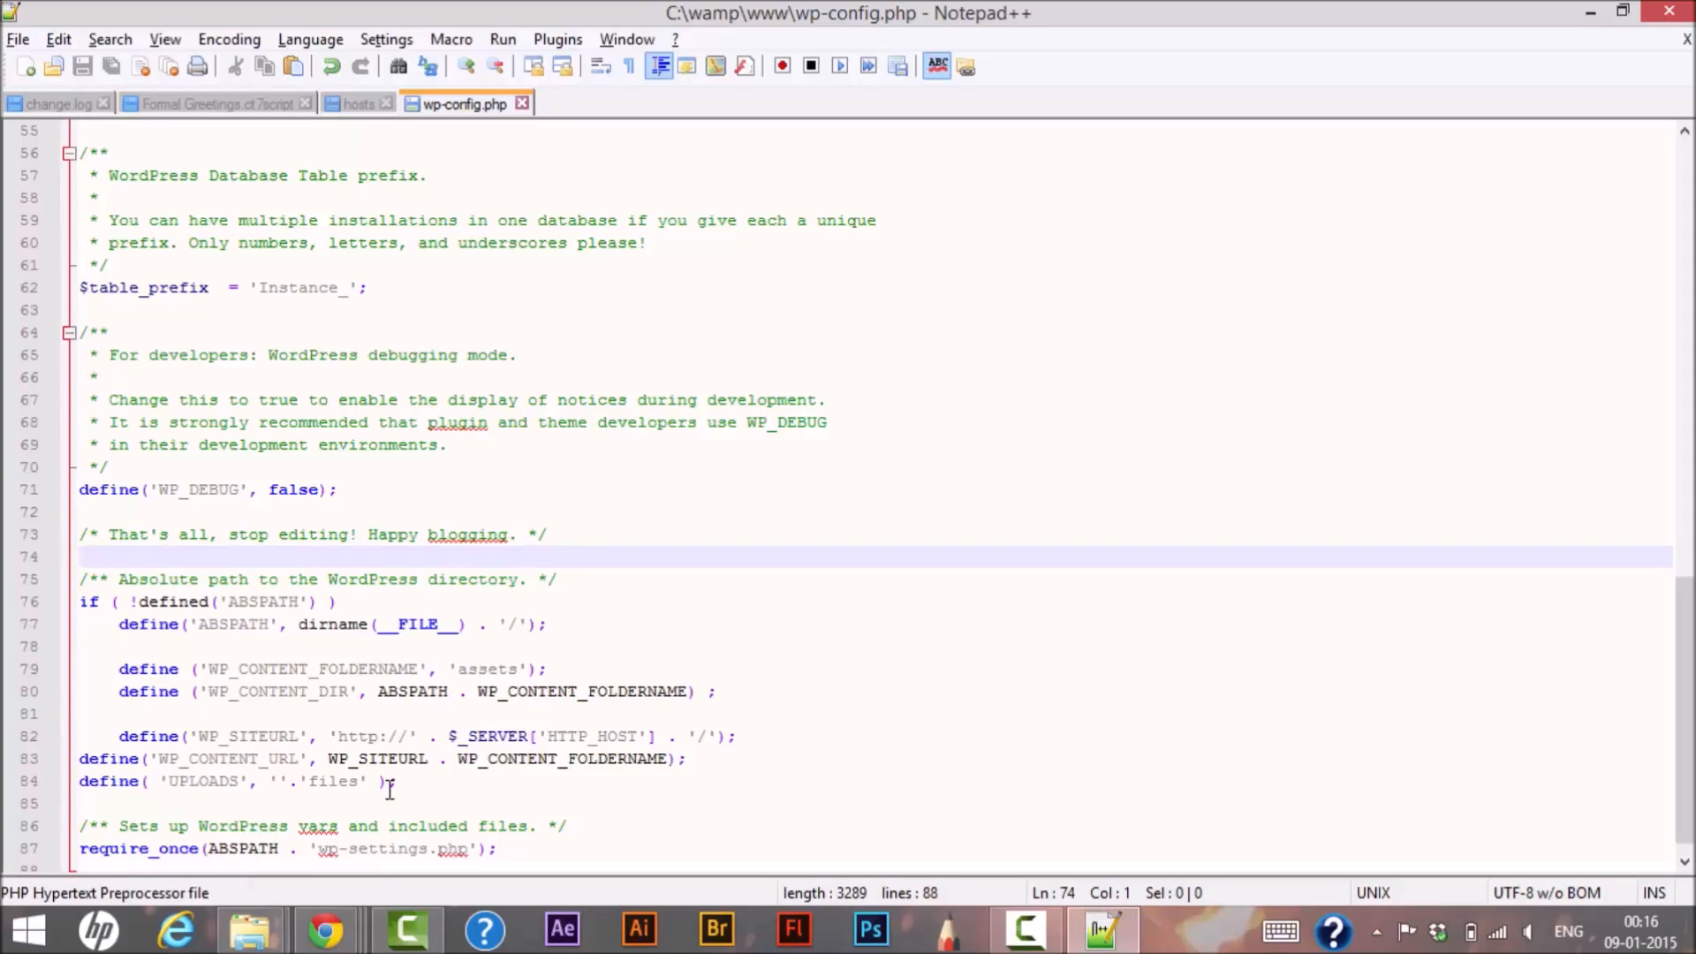
{"action": "left_click", "coordinate": [82, 556]}
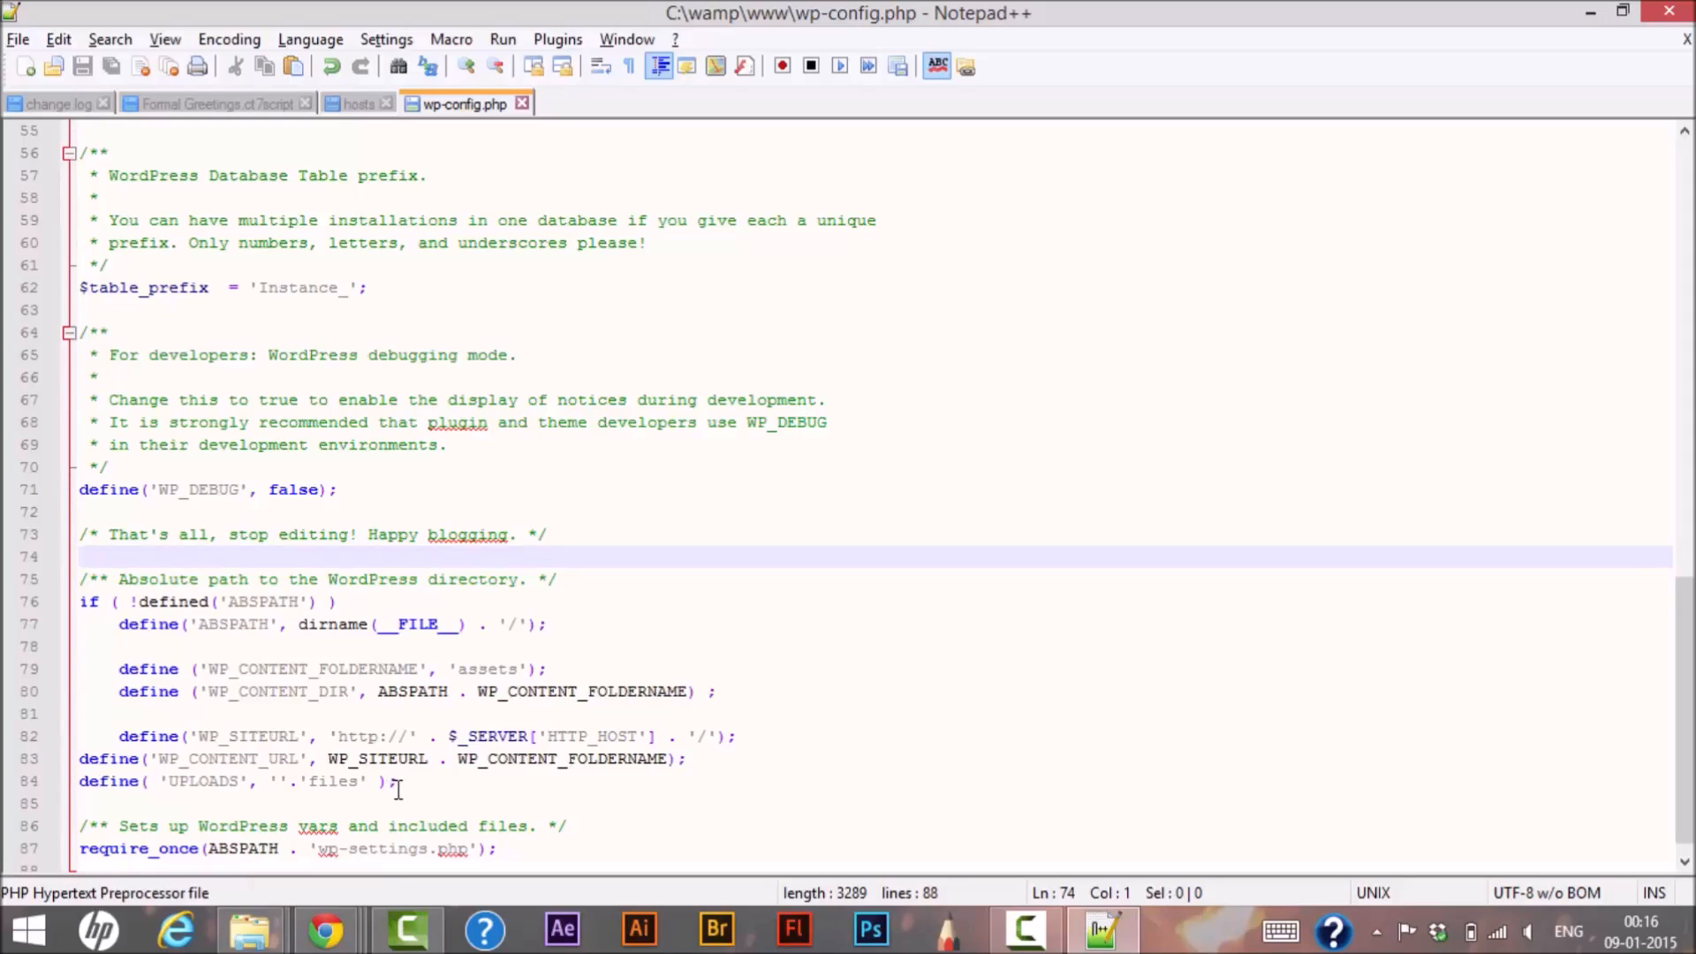
{"action": "left_click", "coordinate": [80, 557]}
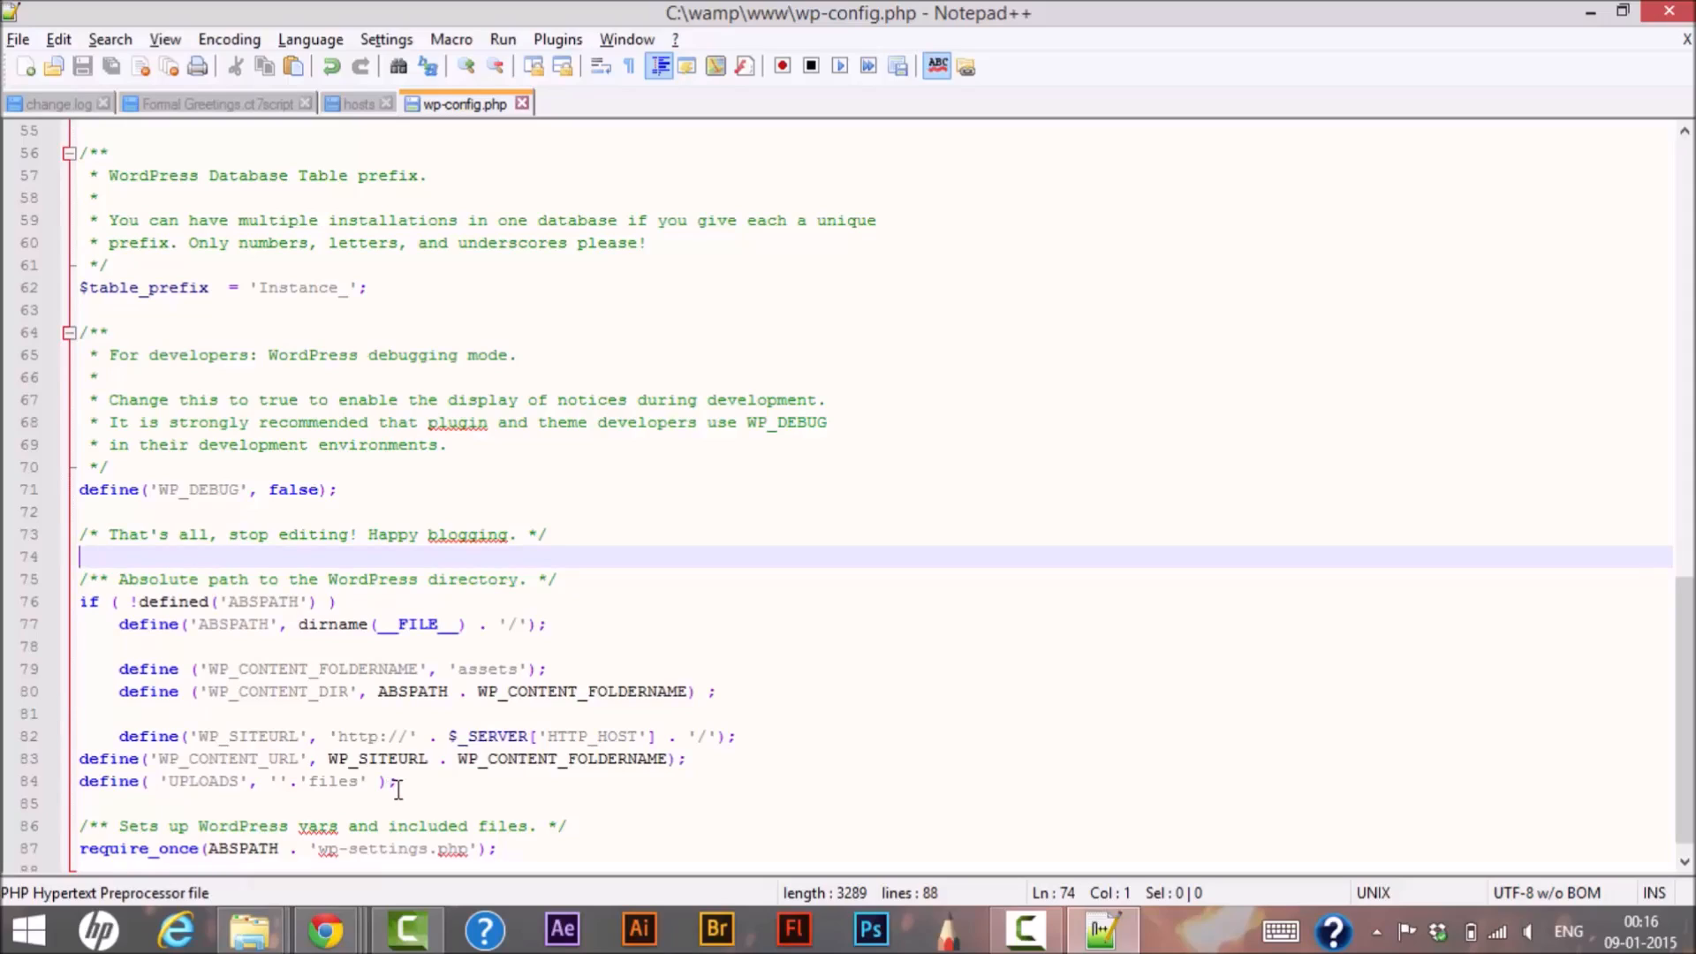